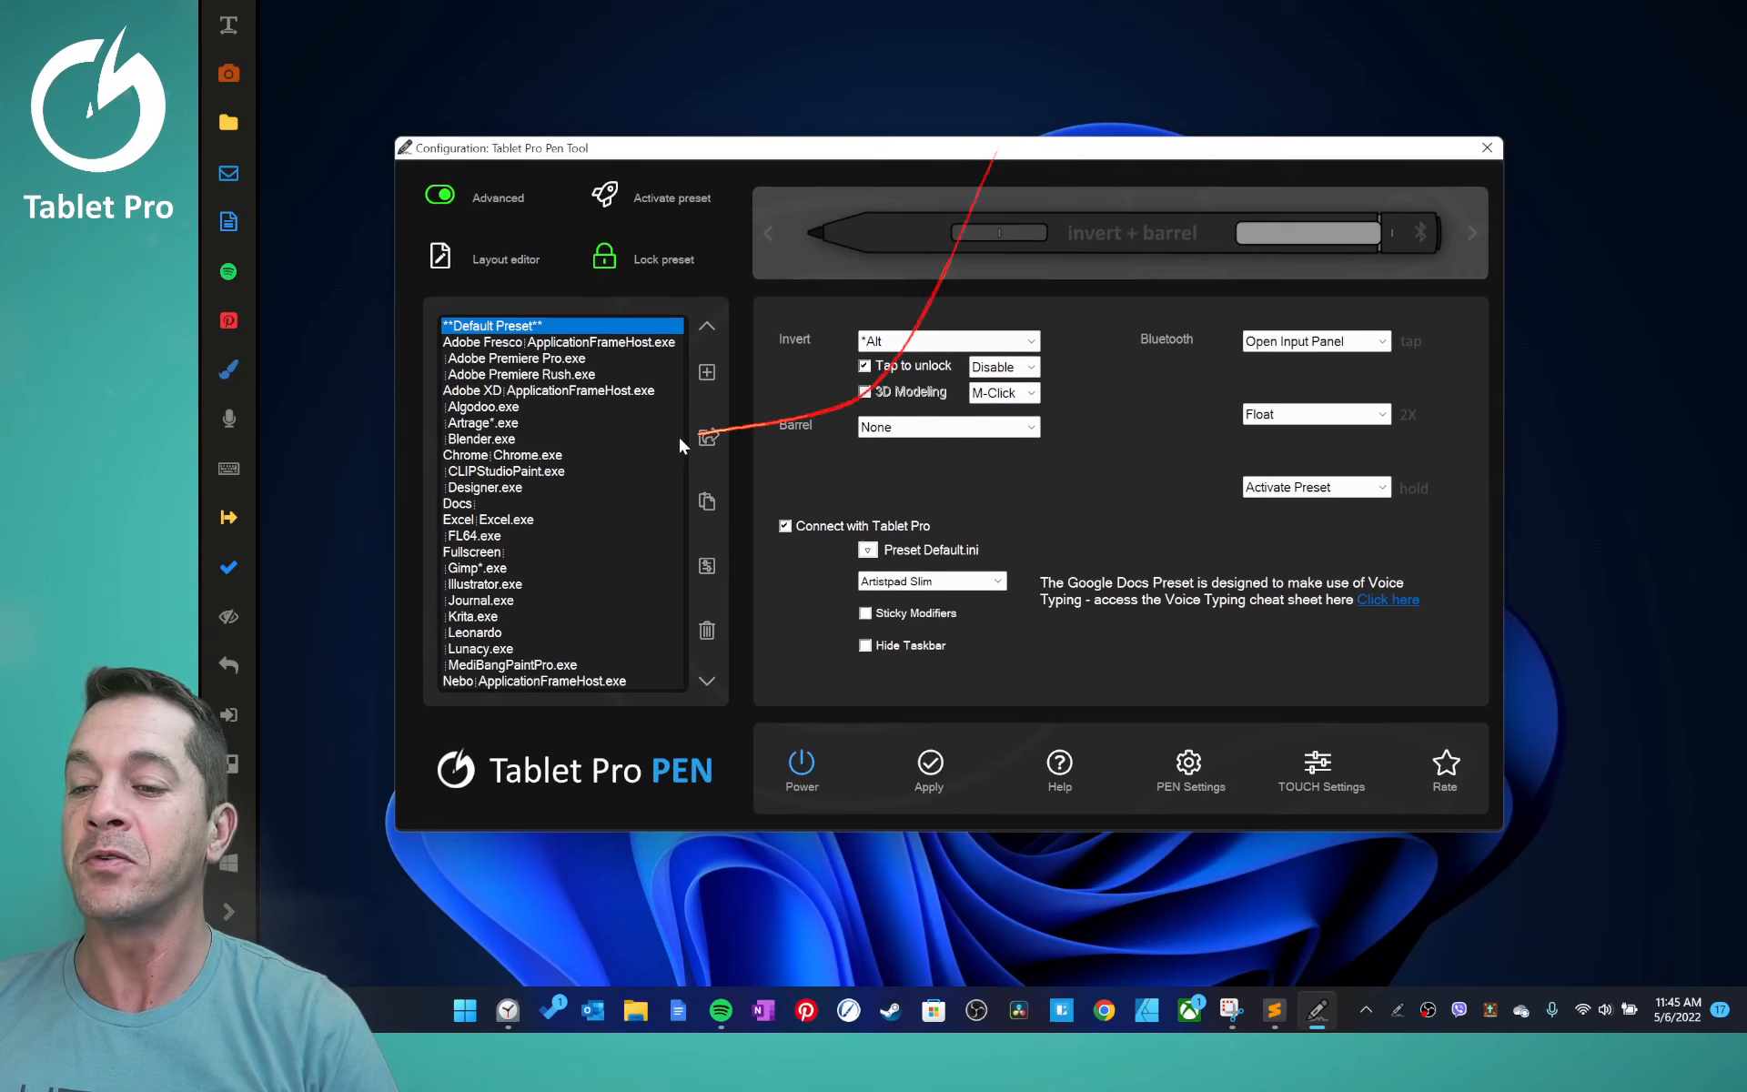
- Browse the Blender, Clip Studio Paint, Excel, Fullscreen, FL64 and Chrome presets' pen settings
{"action": "left_click", "coordinate": [865, 392]}
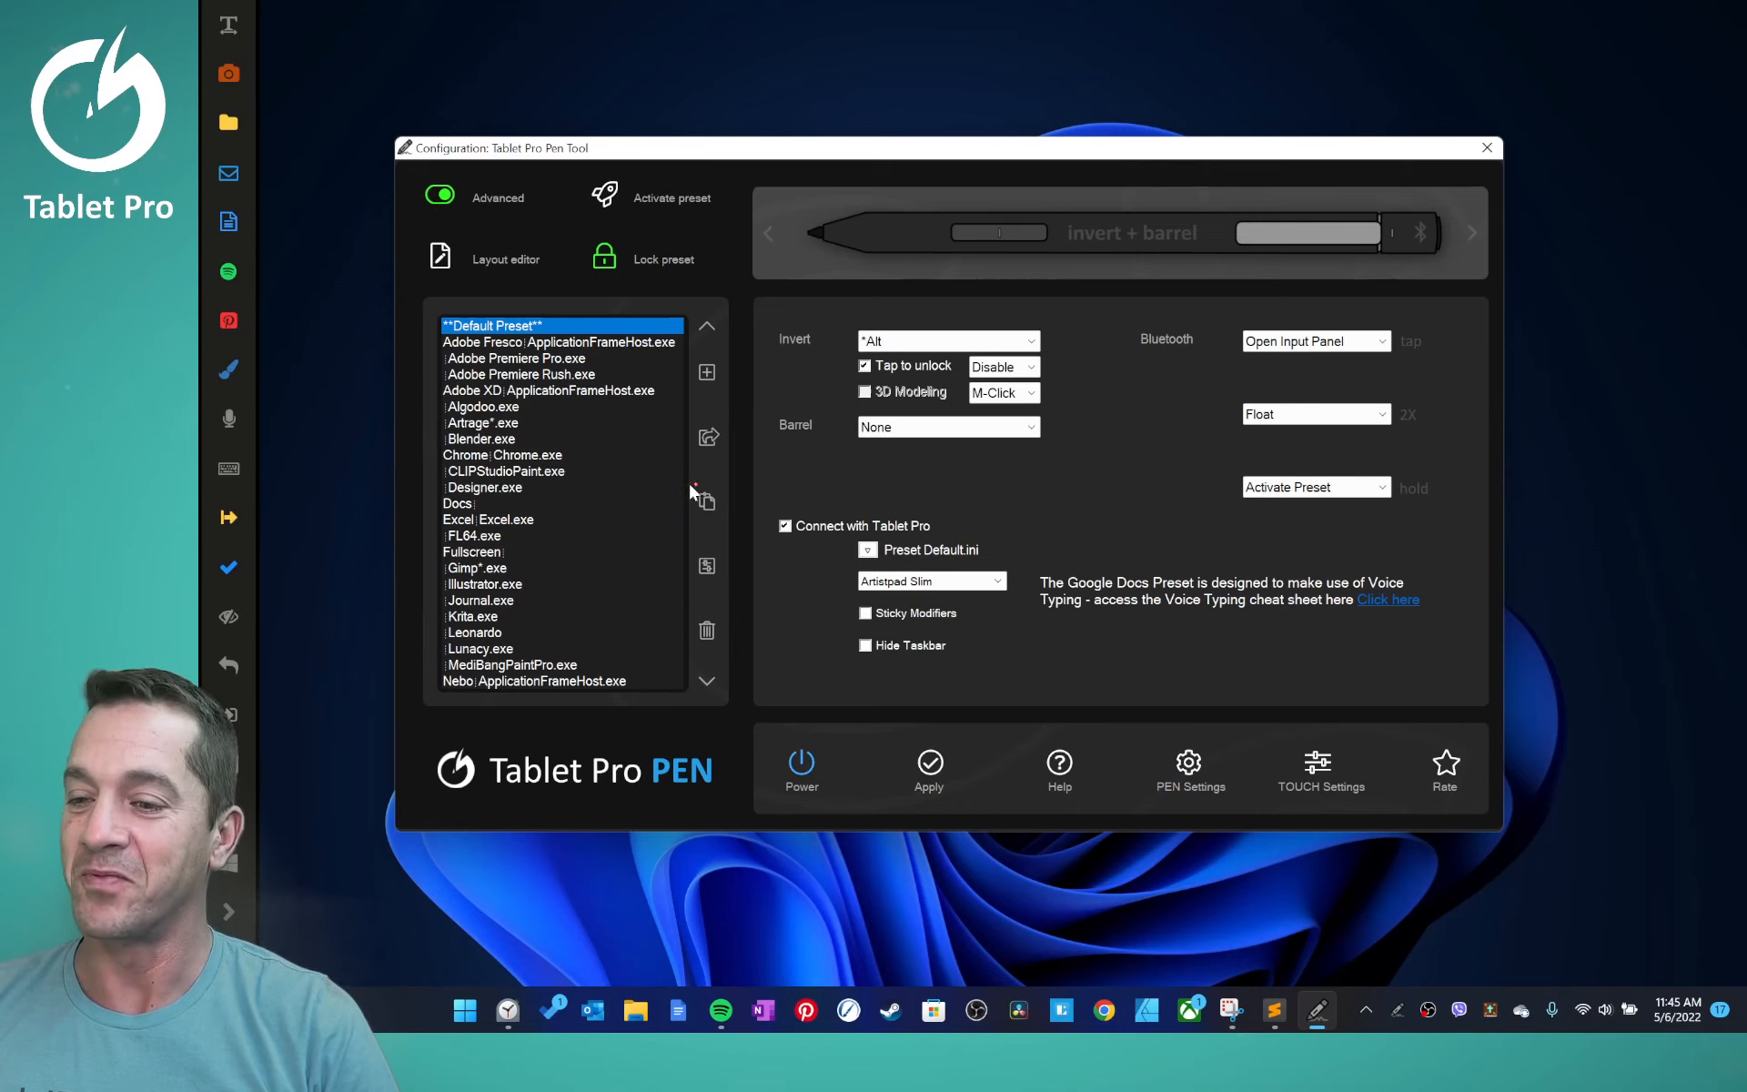
{"action": "left_click", "coordinate": [482, 438]}
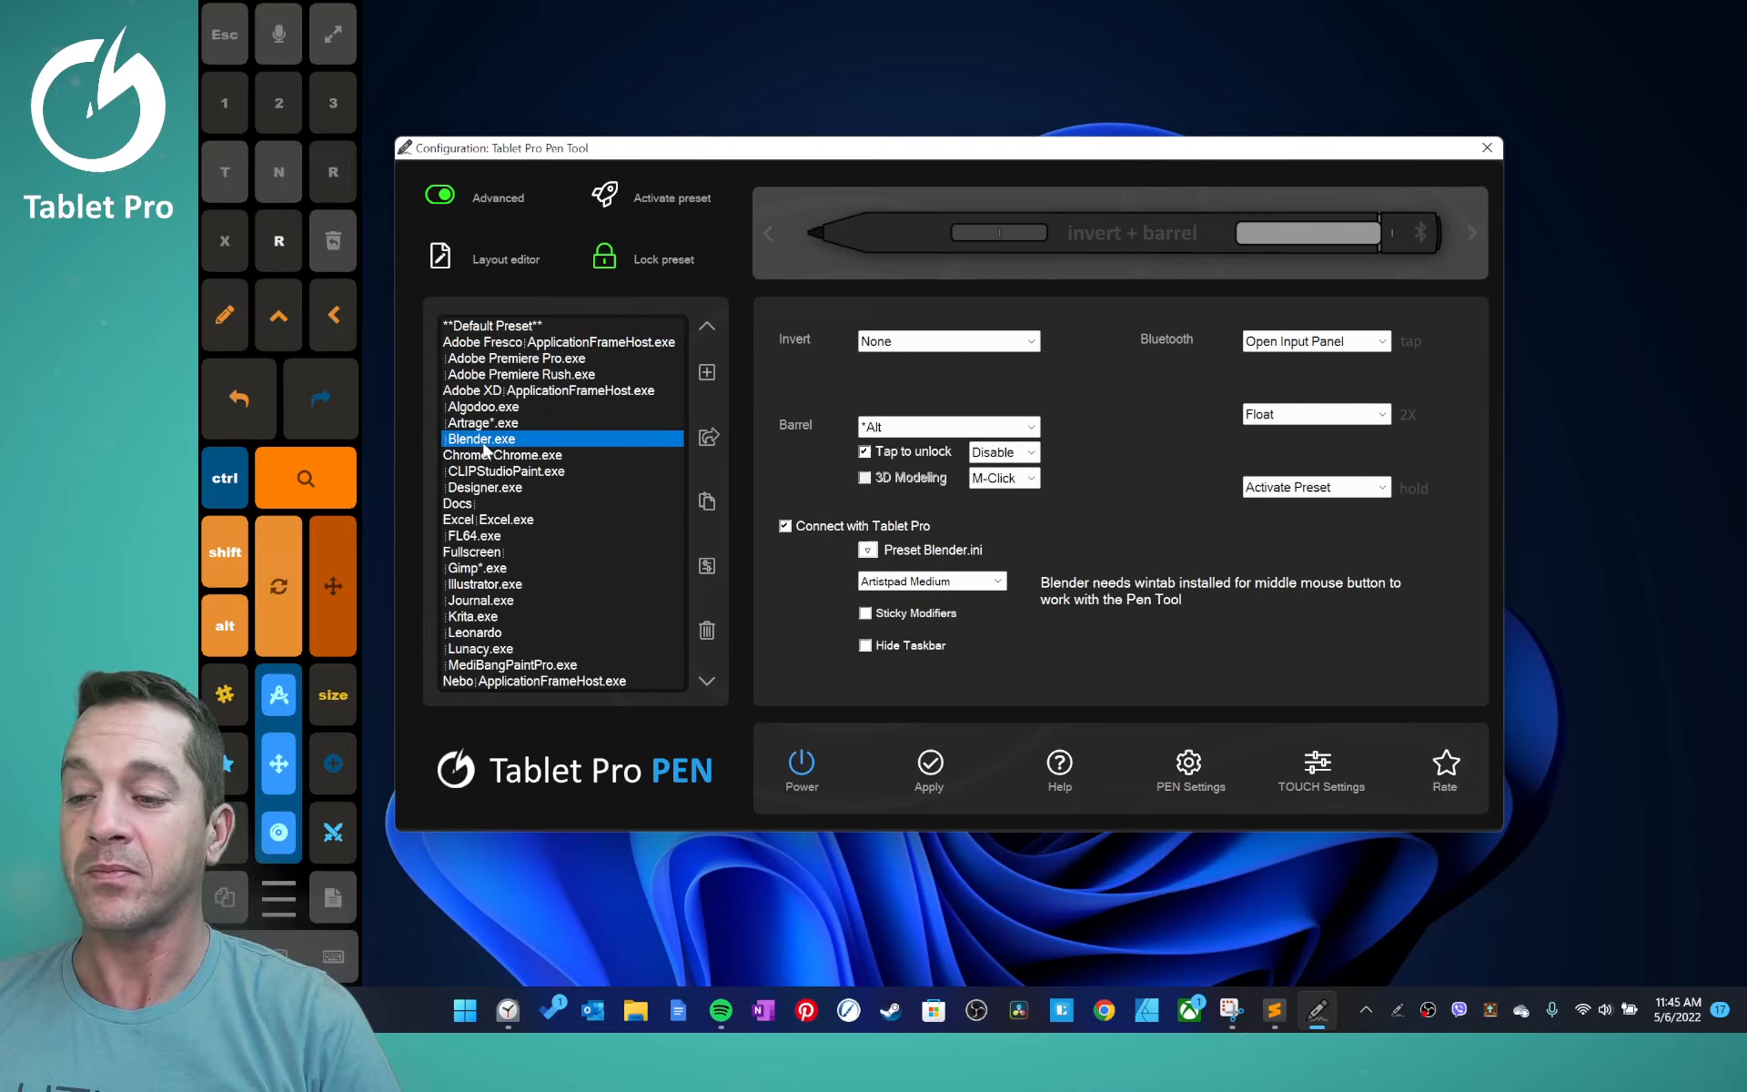
{"action": "left_click", "coordinate": [505, 471]}
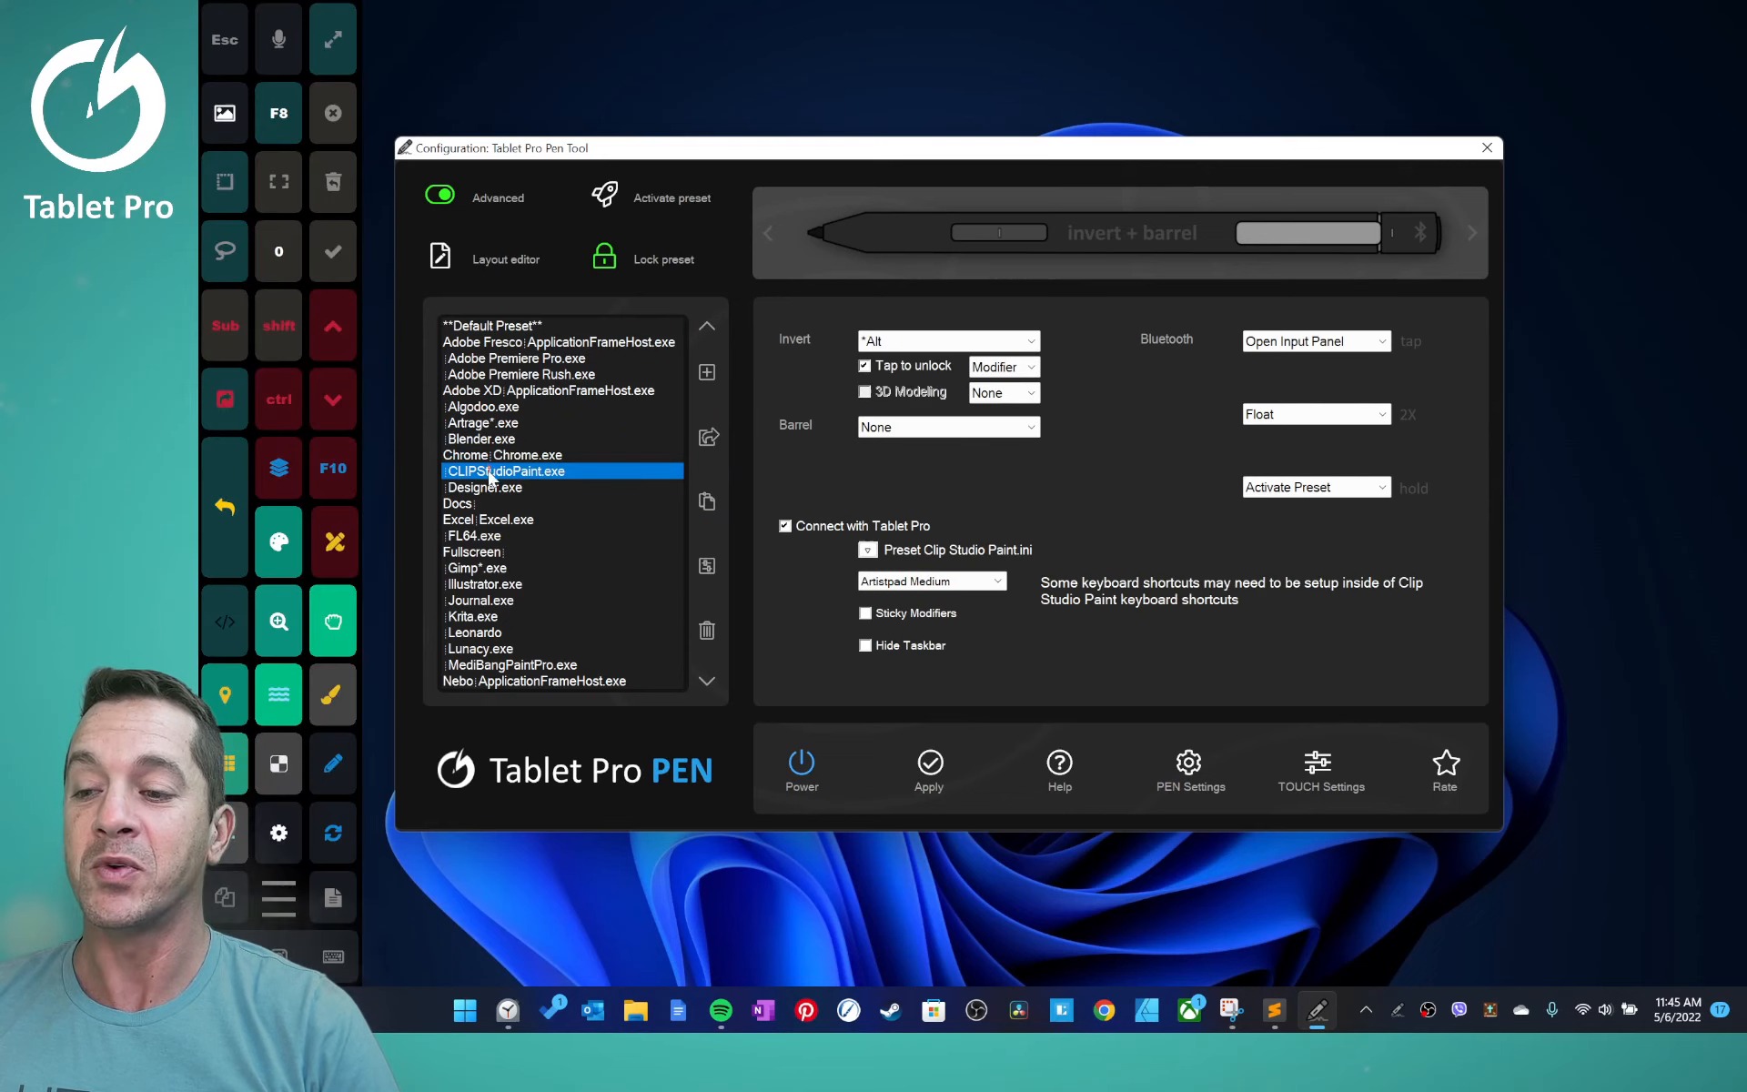
{"action": "left_click", "coordinate": [487, 520]}
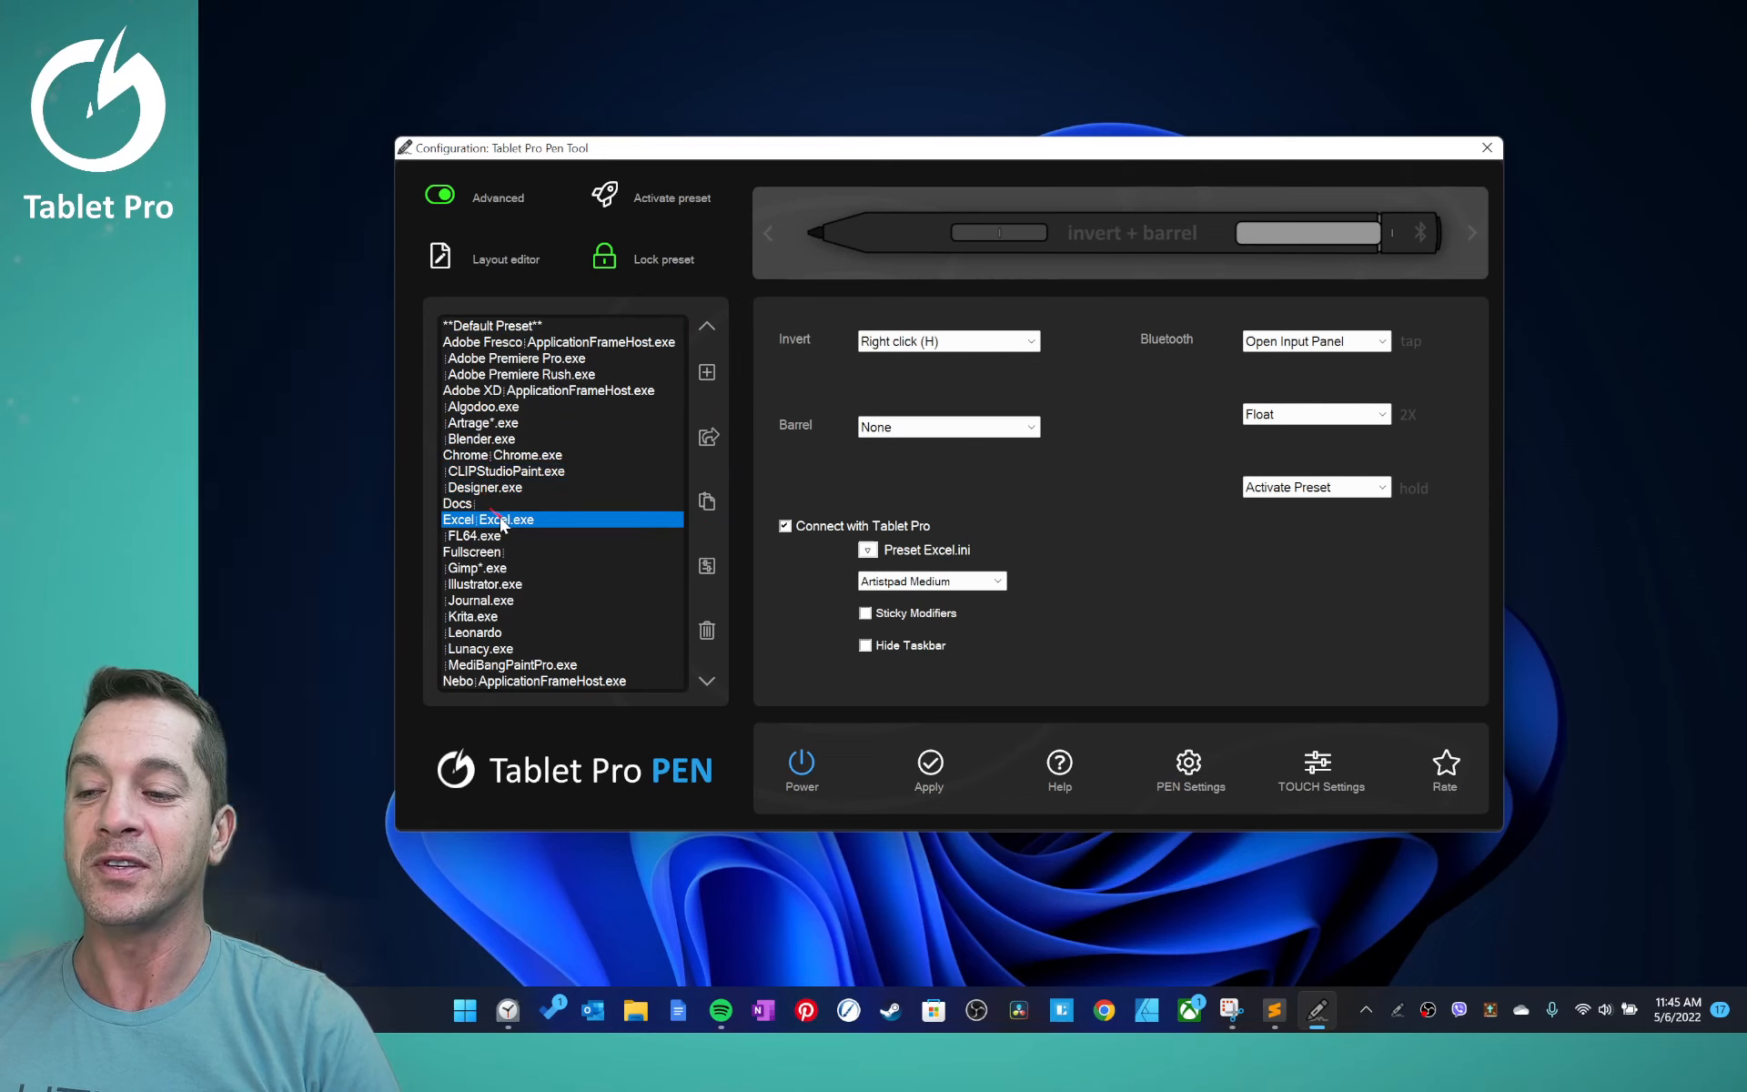
{"action": "left_click", "coordinate": [473, 552]}
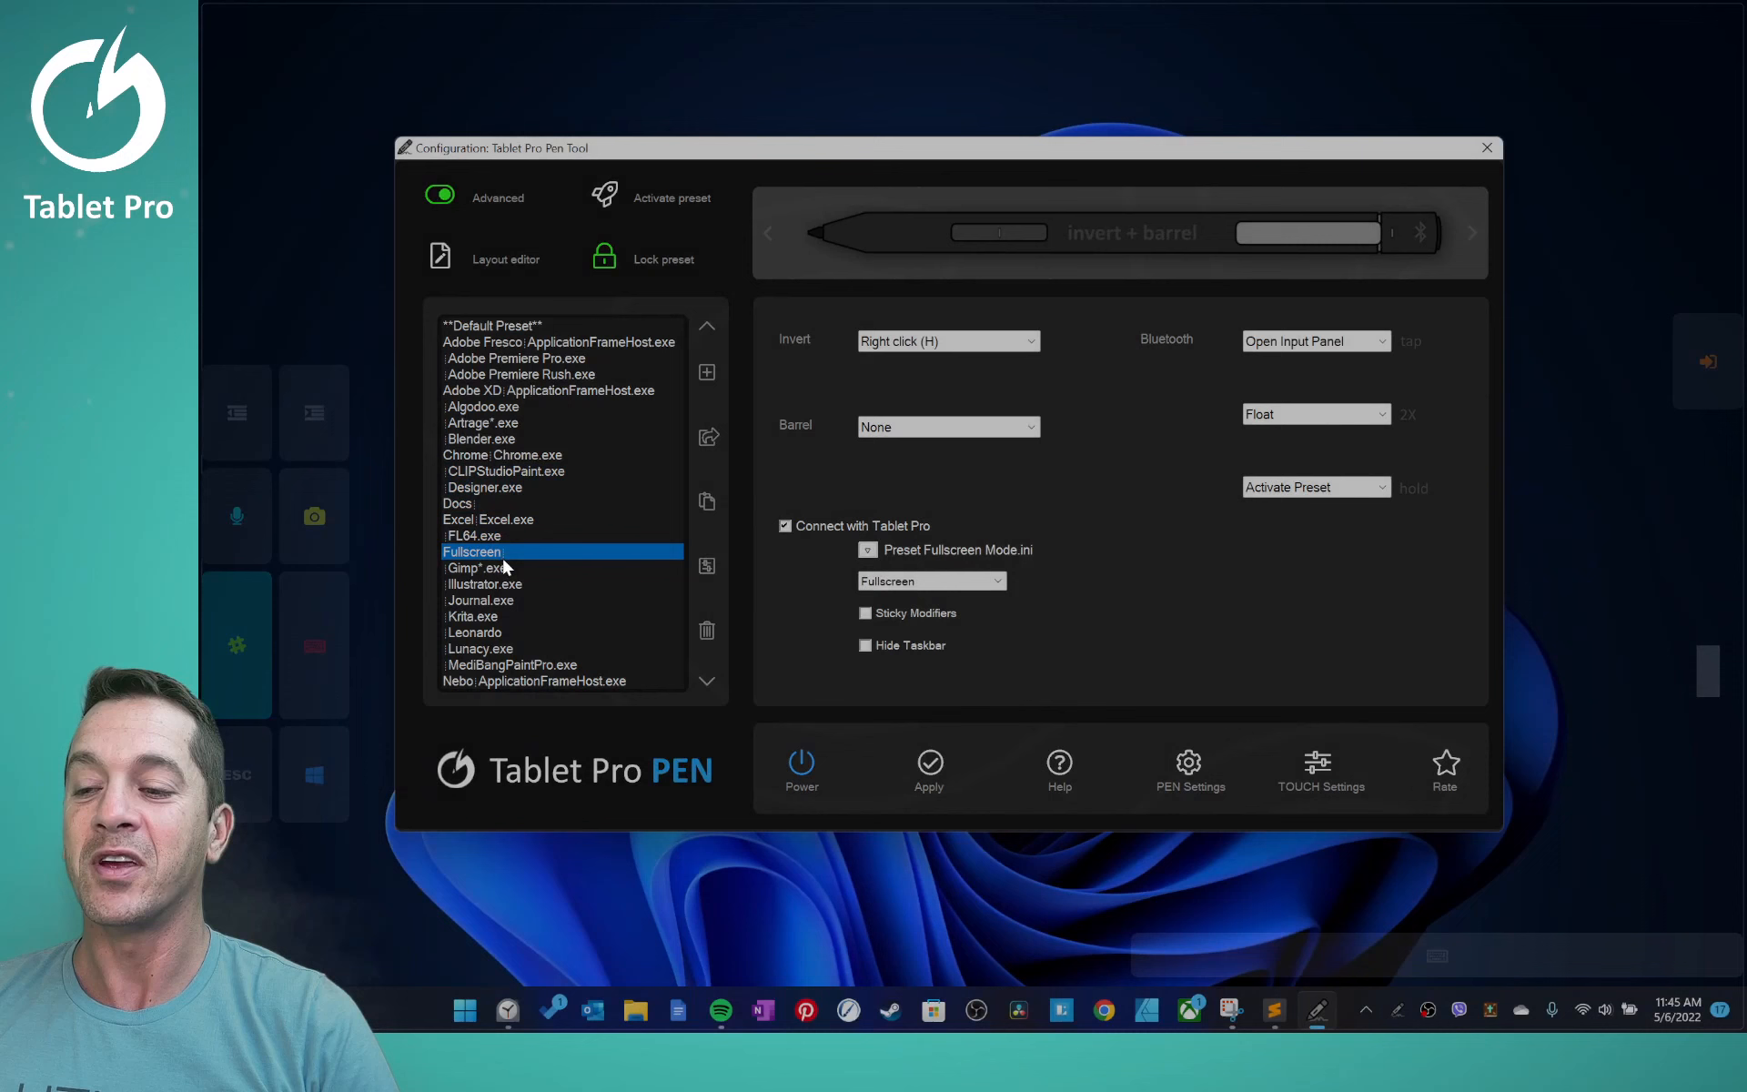
{"action": "left_click", "coordinate": [475, 535]}
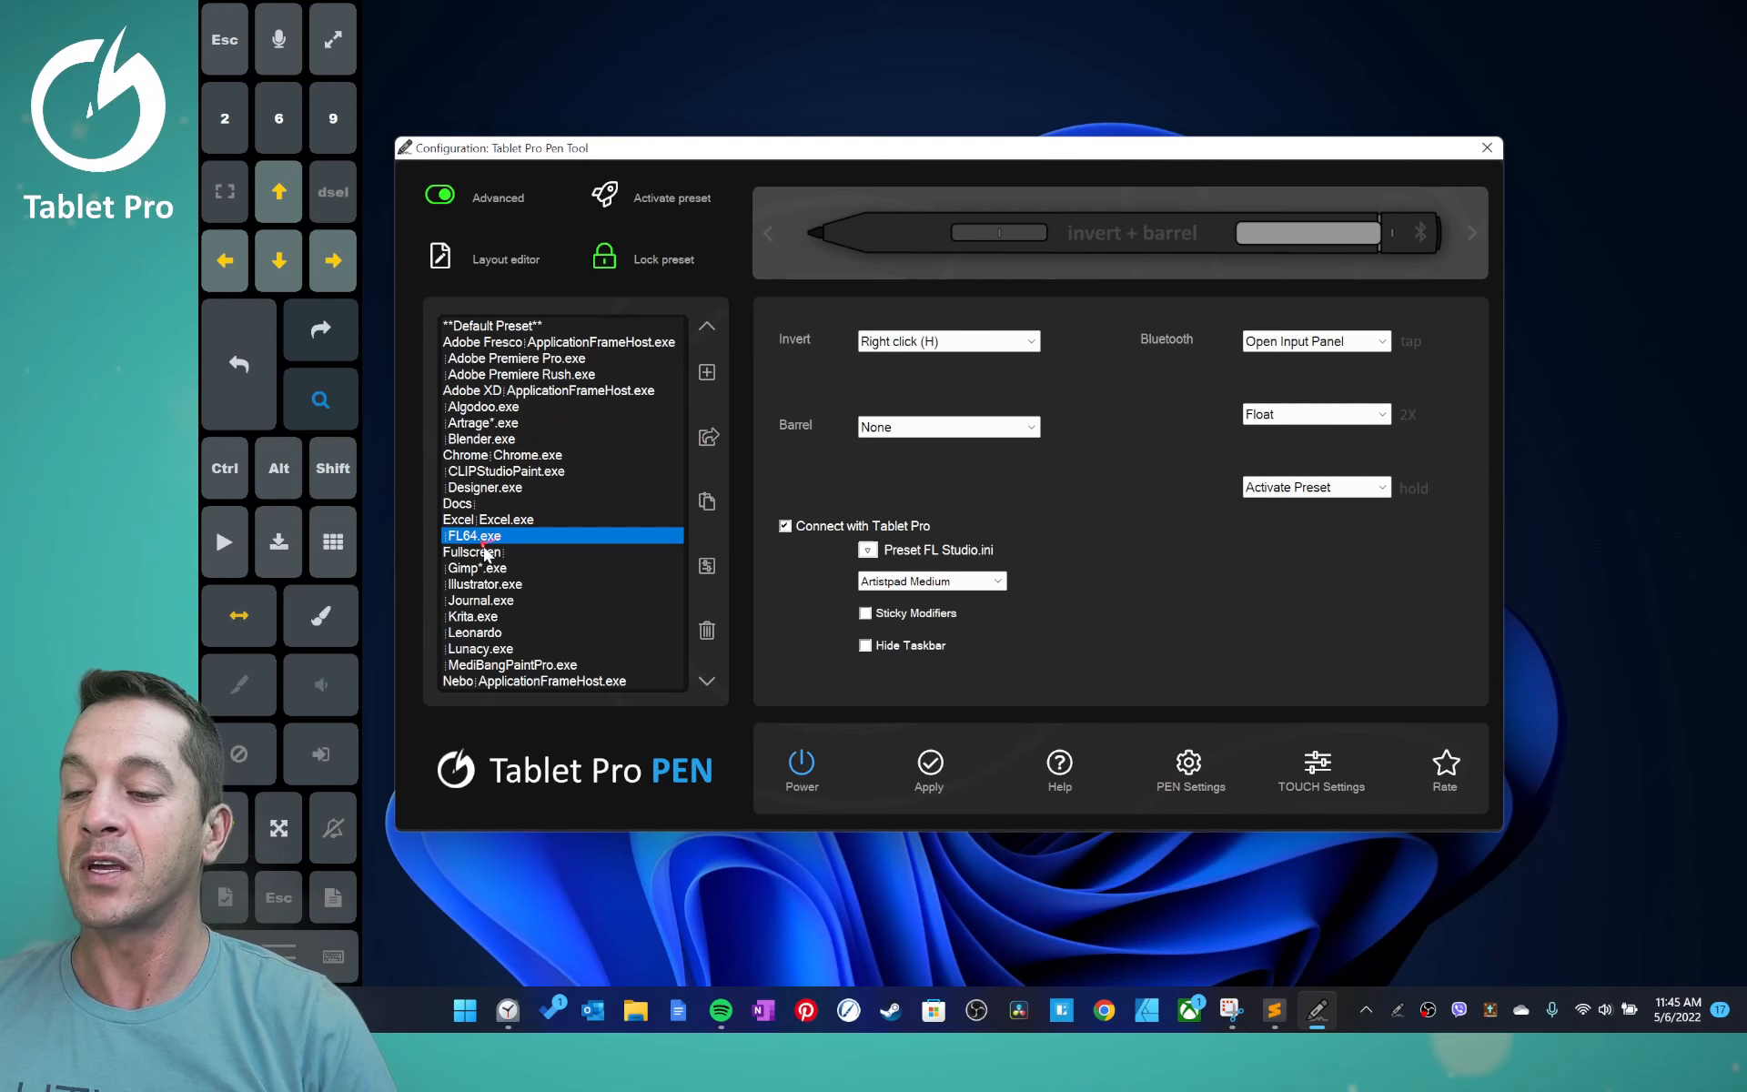
{"action": "left_click", "coordinate": [502, 455]}
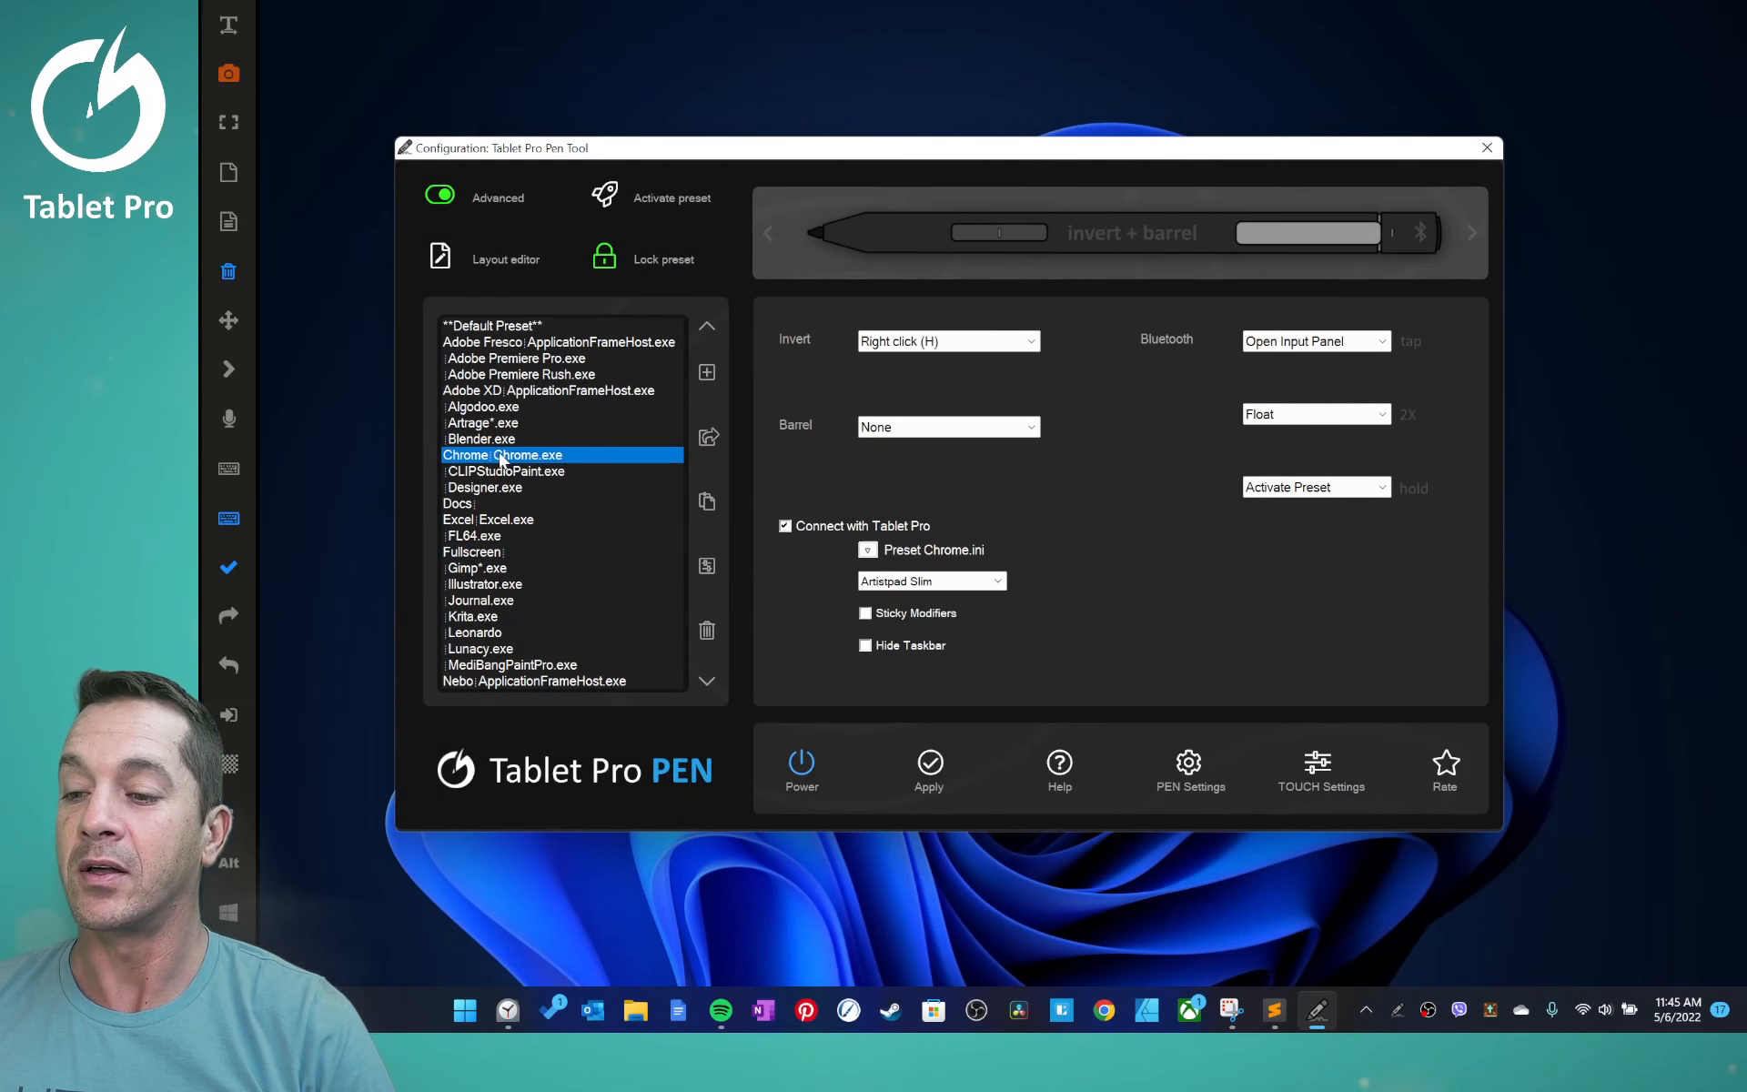
- Share the Blender preset by email and select all its text in the Outlook draft
{"action": "left_click", "coordinate": [481, 438]}
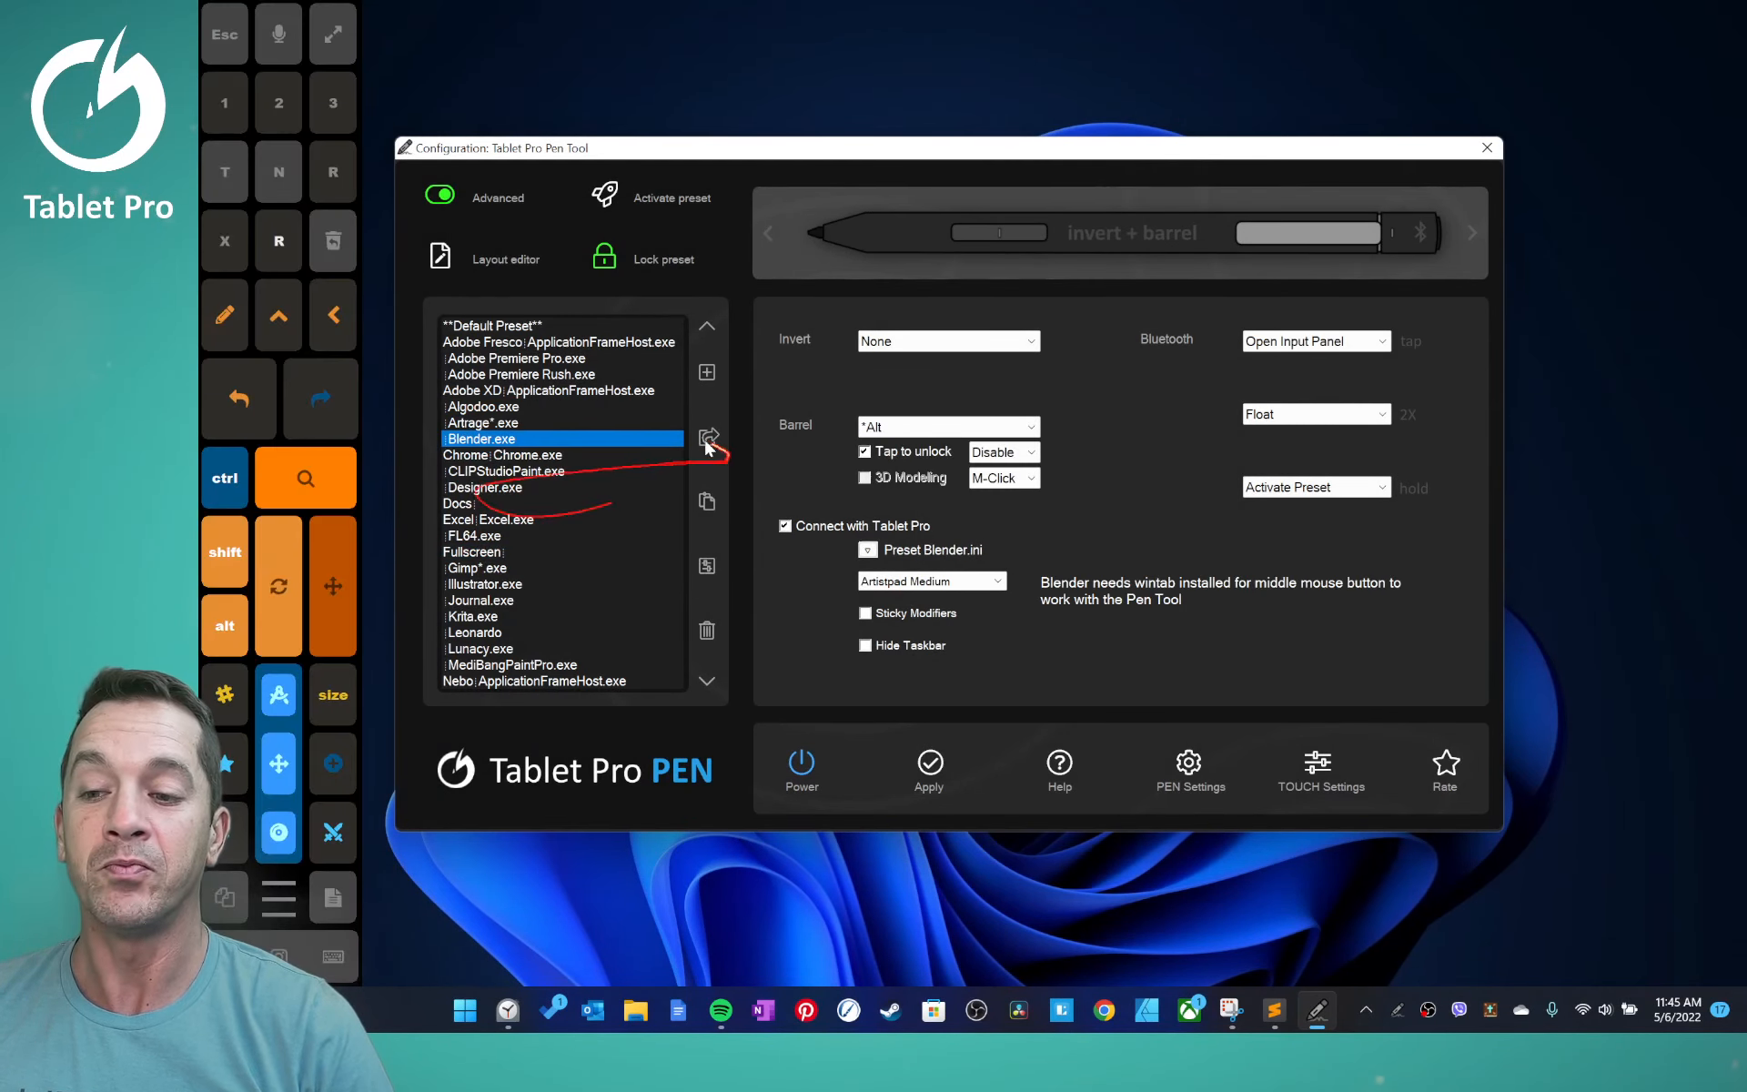
{"action": "left_click", "coordinate": [706, 436]}
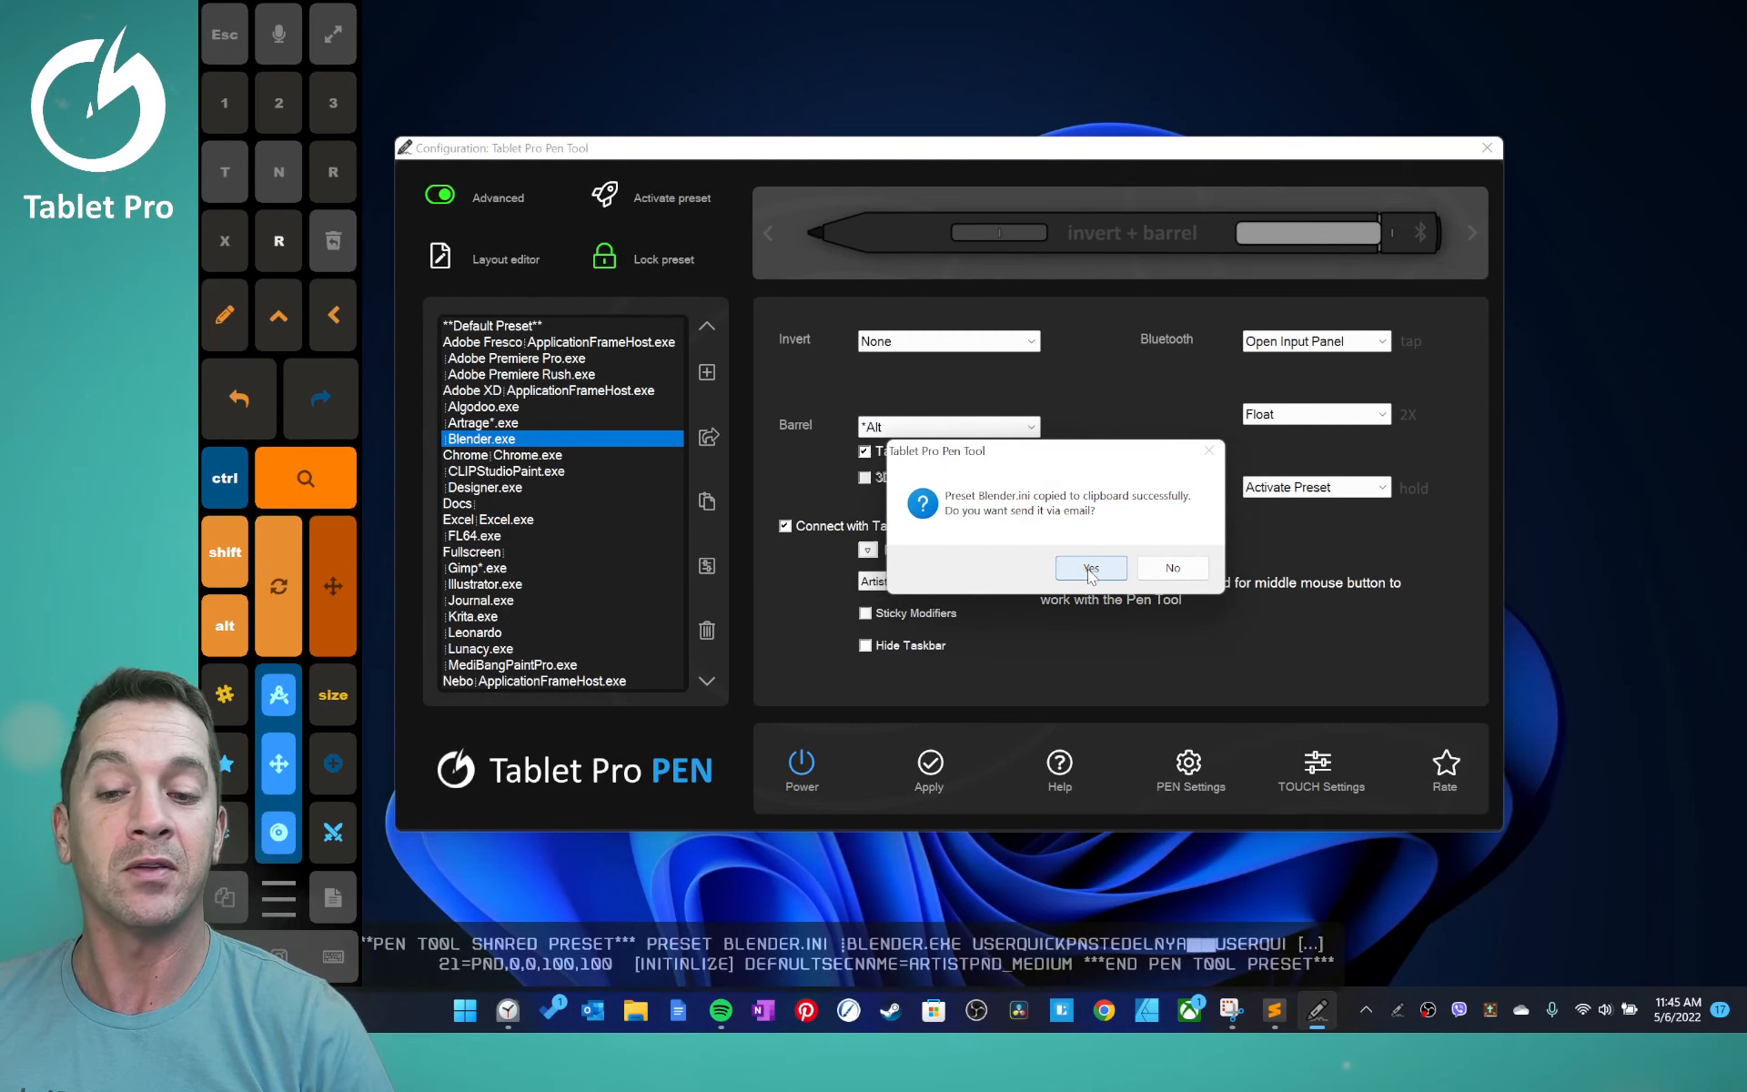
{"action": "left_click", "coordinate": [1090, 568]}
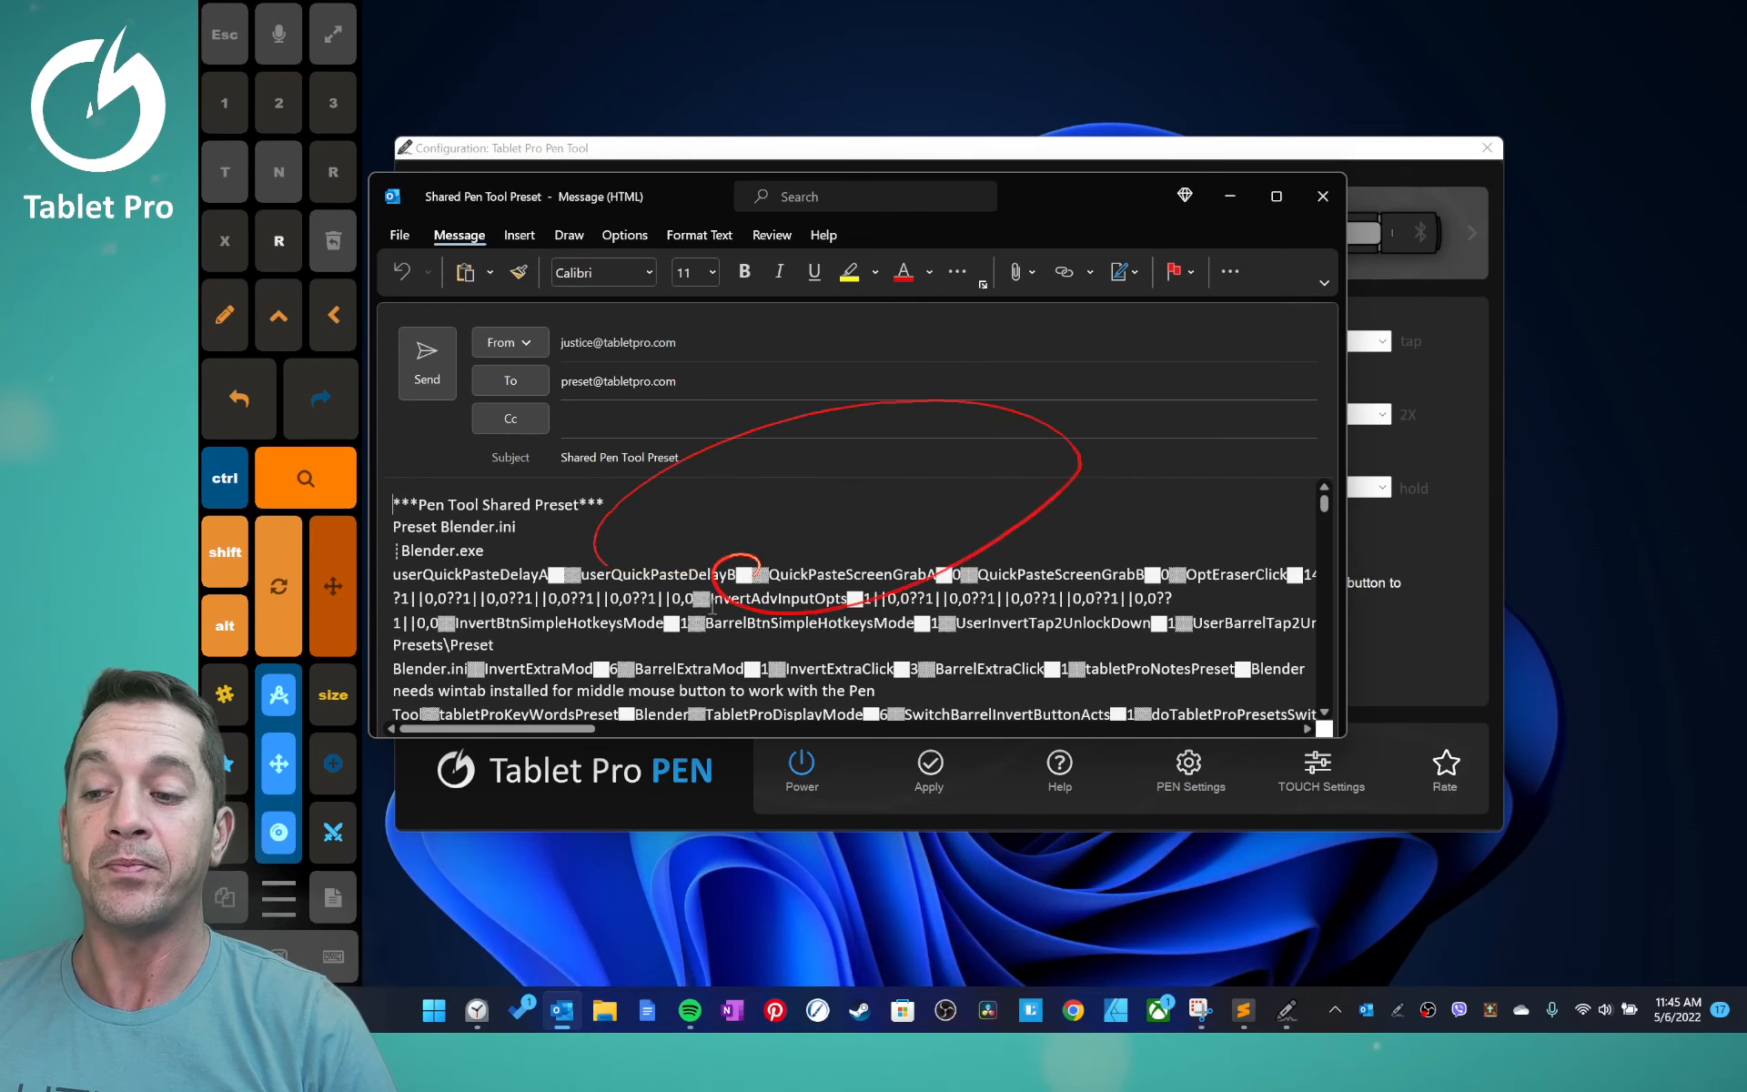
{"action": "key", "text": "ctrl+a"}
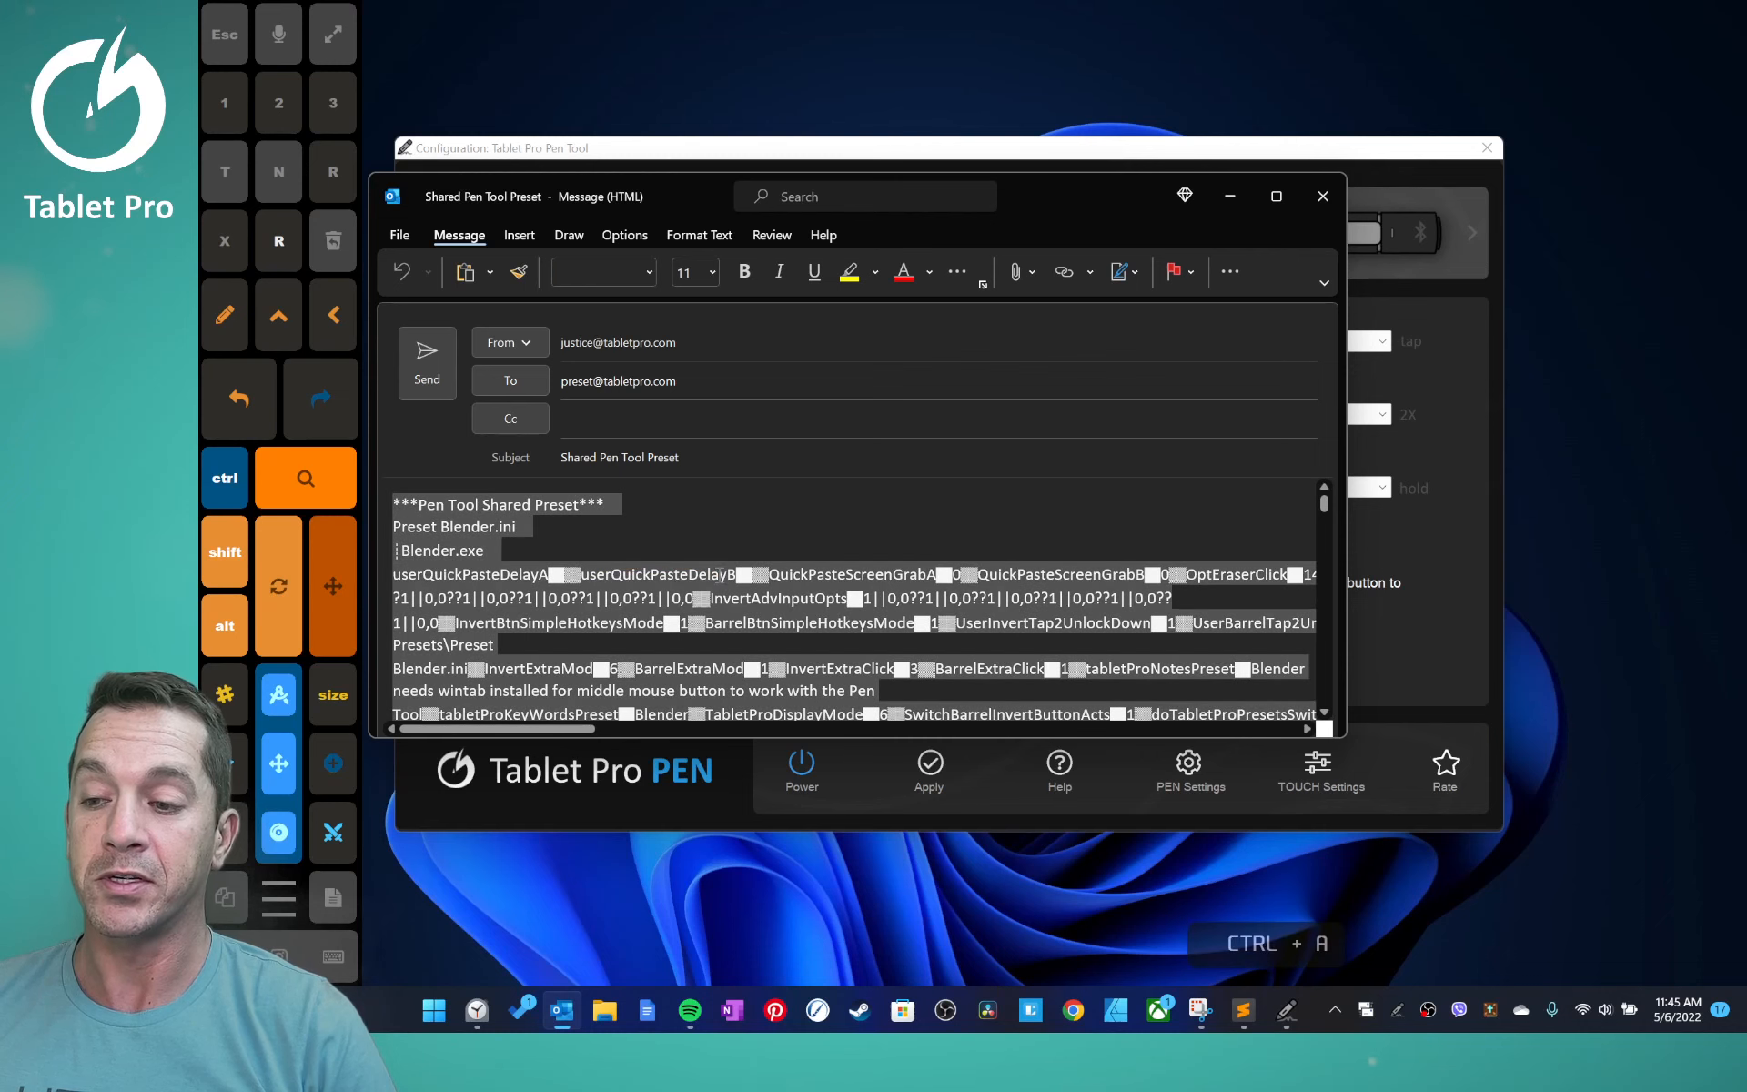
{"action": "left_click", "coordinate": [1322, 197]}
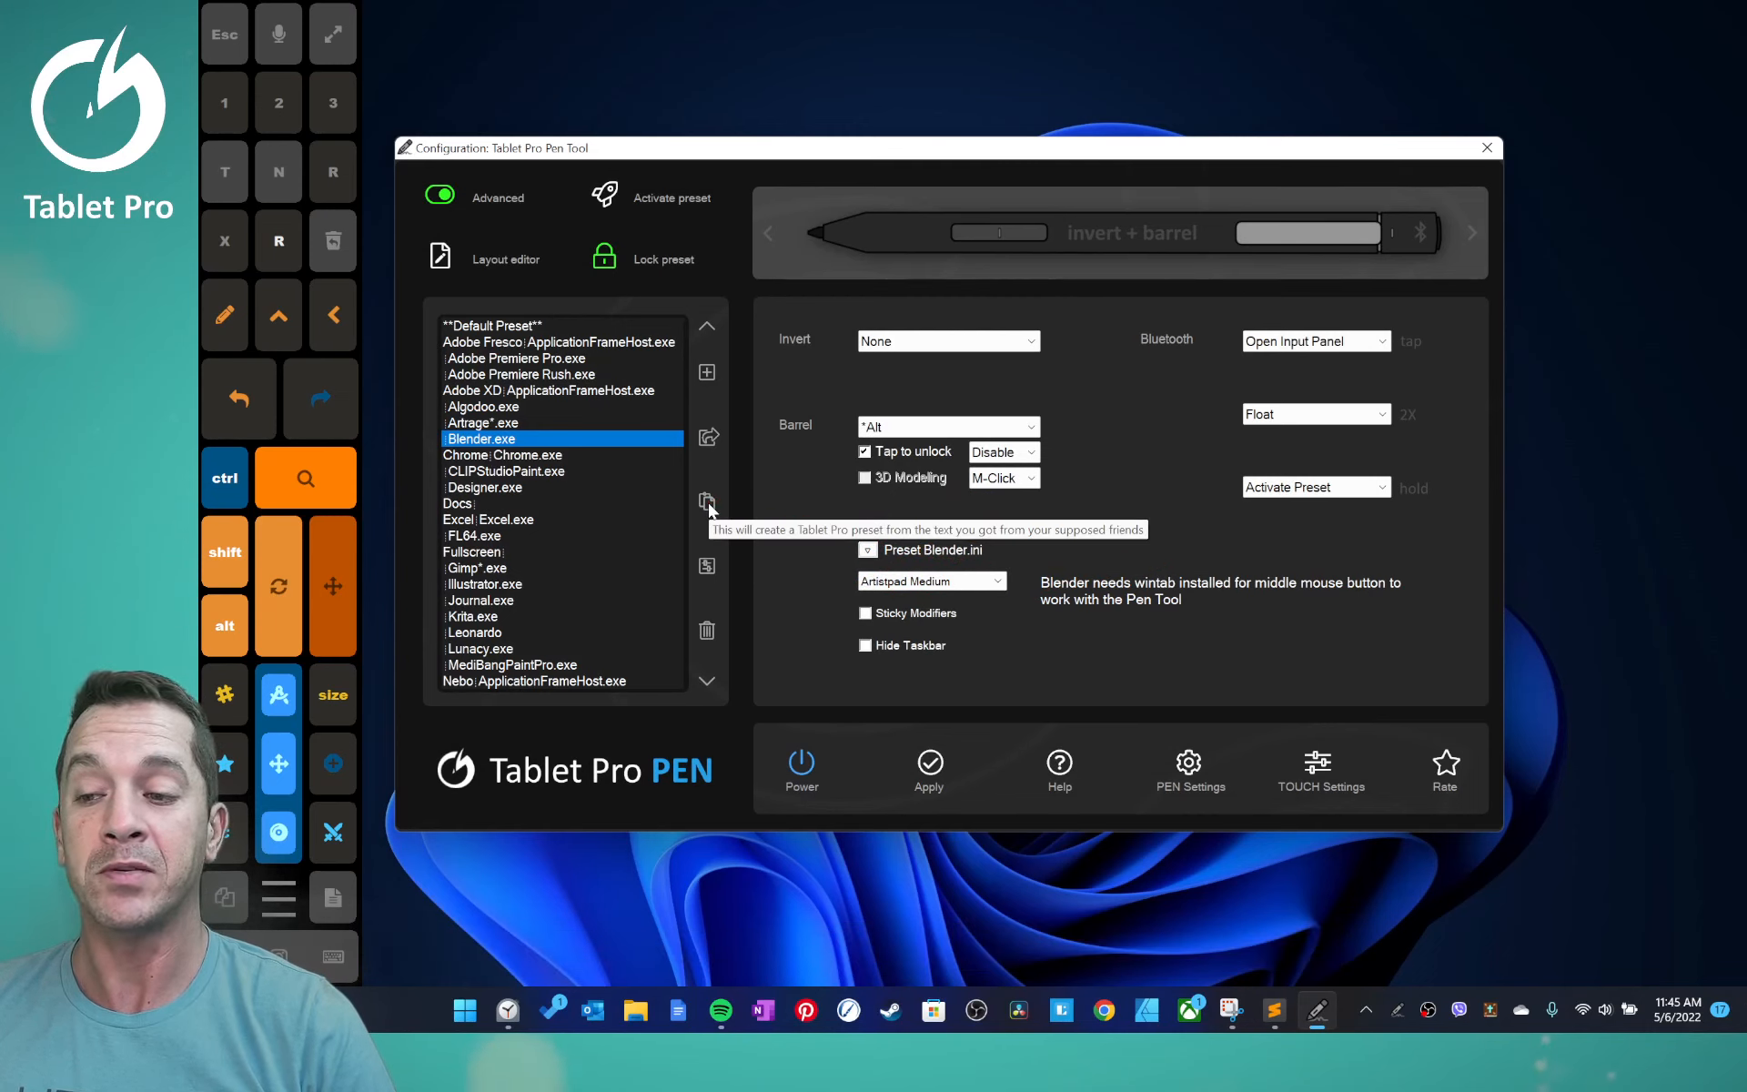
- Delete the Blender preset and re-import it from the clipboard as Blender -shared-1.ini
{"action": "left_click", "coordinate": [706, 630]}
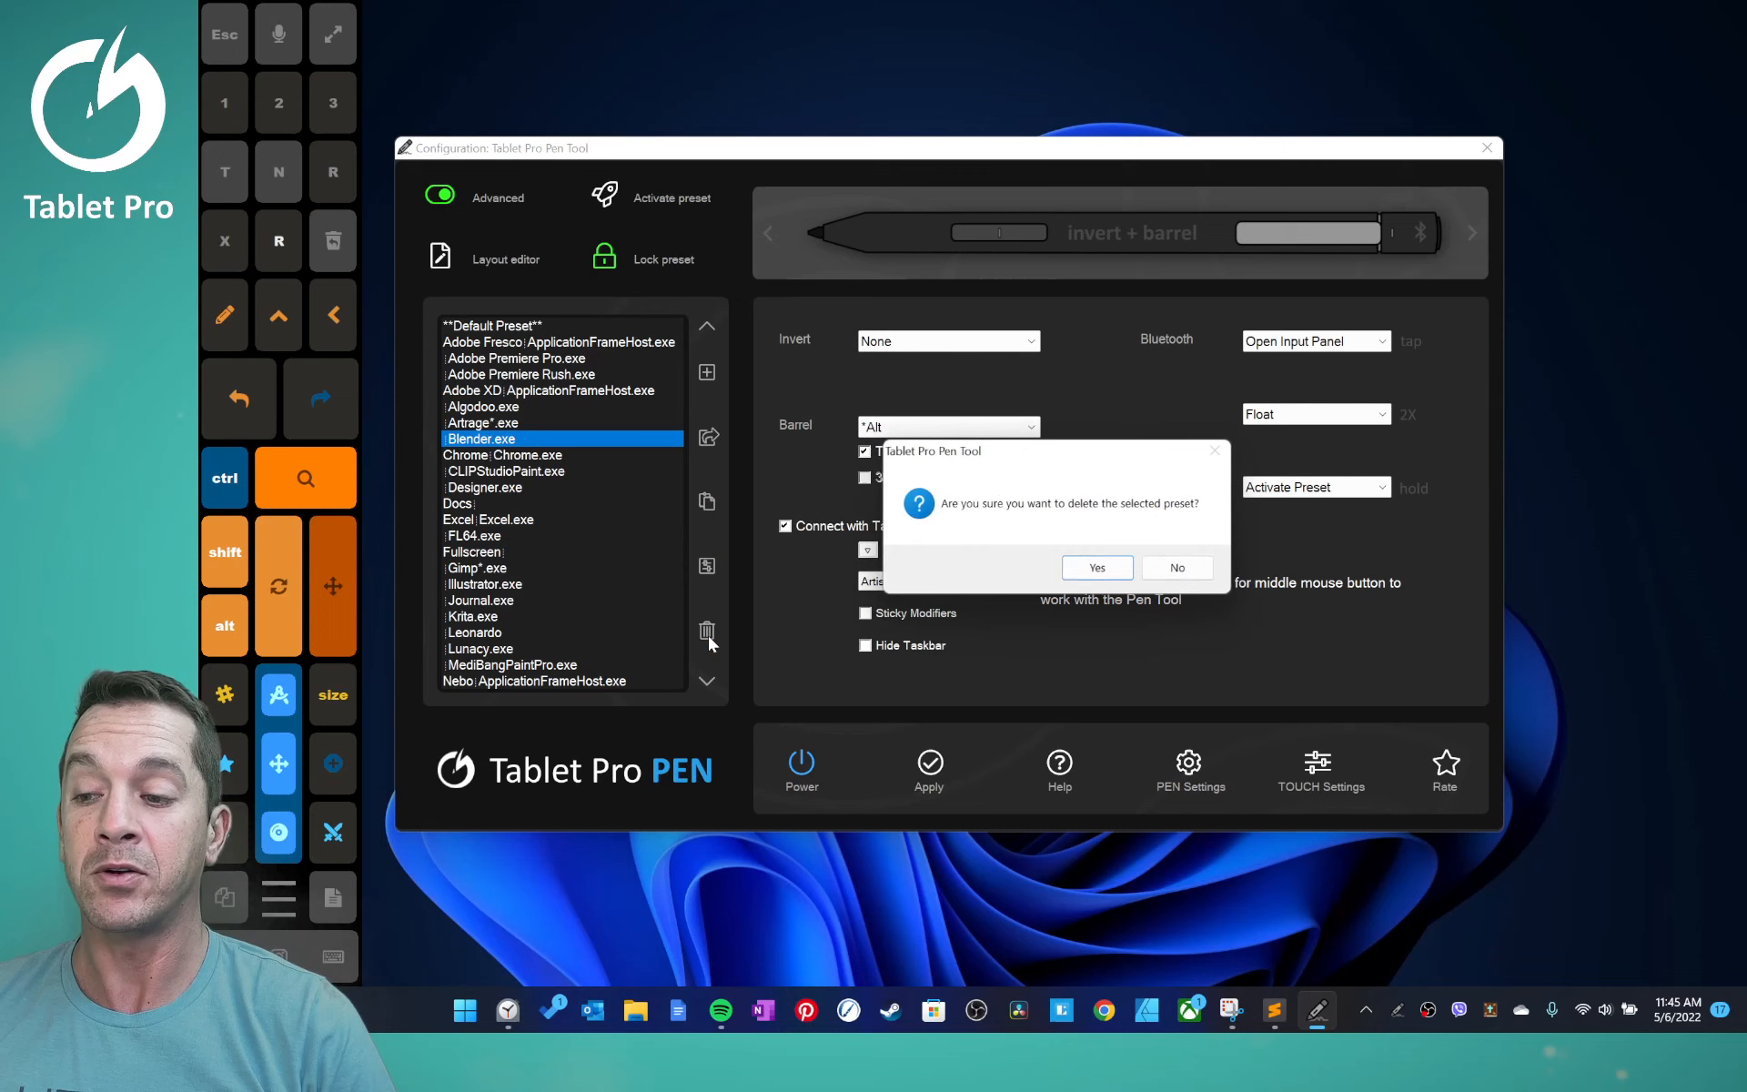
{"action": "left_click", "coordinate": [1096, 567]}
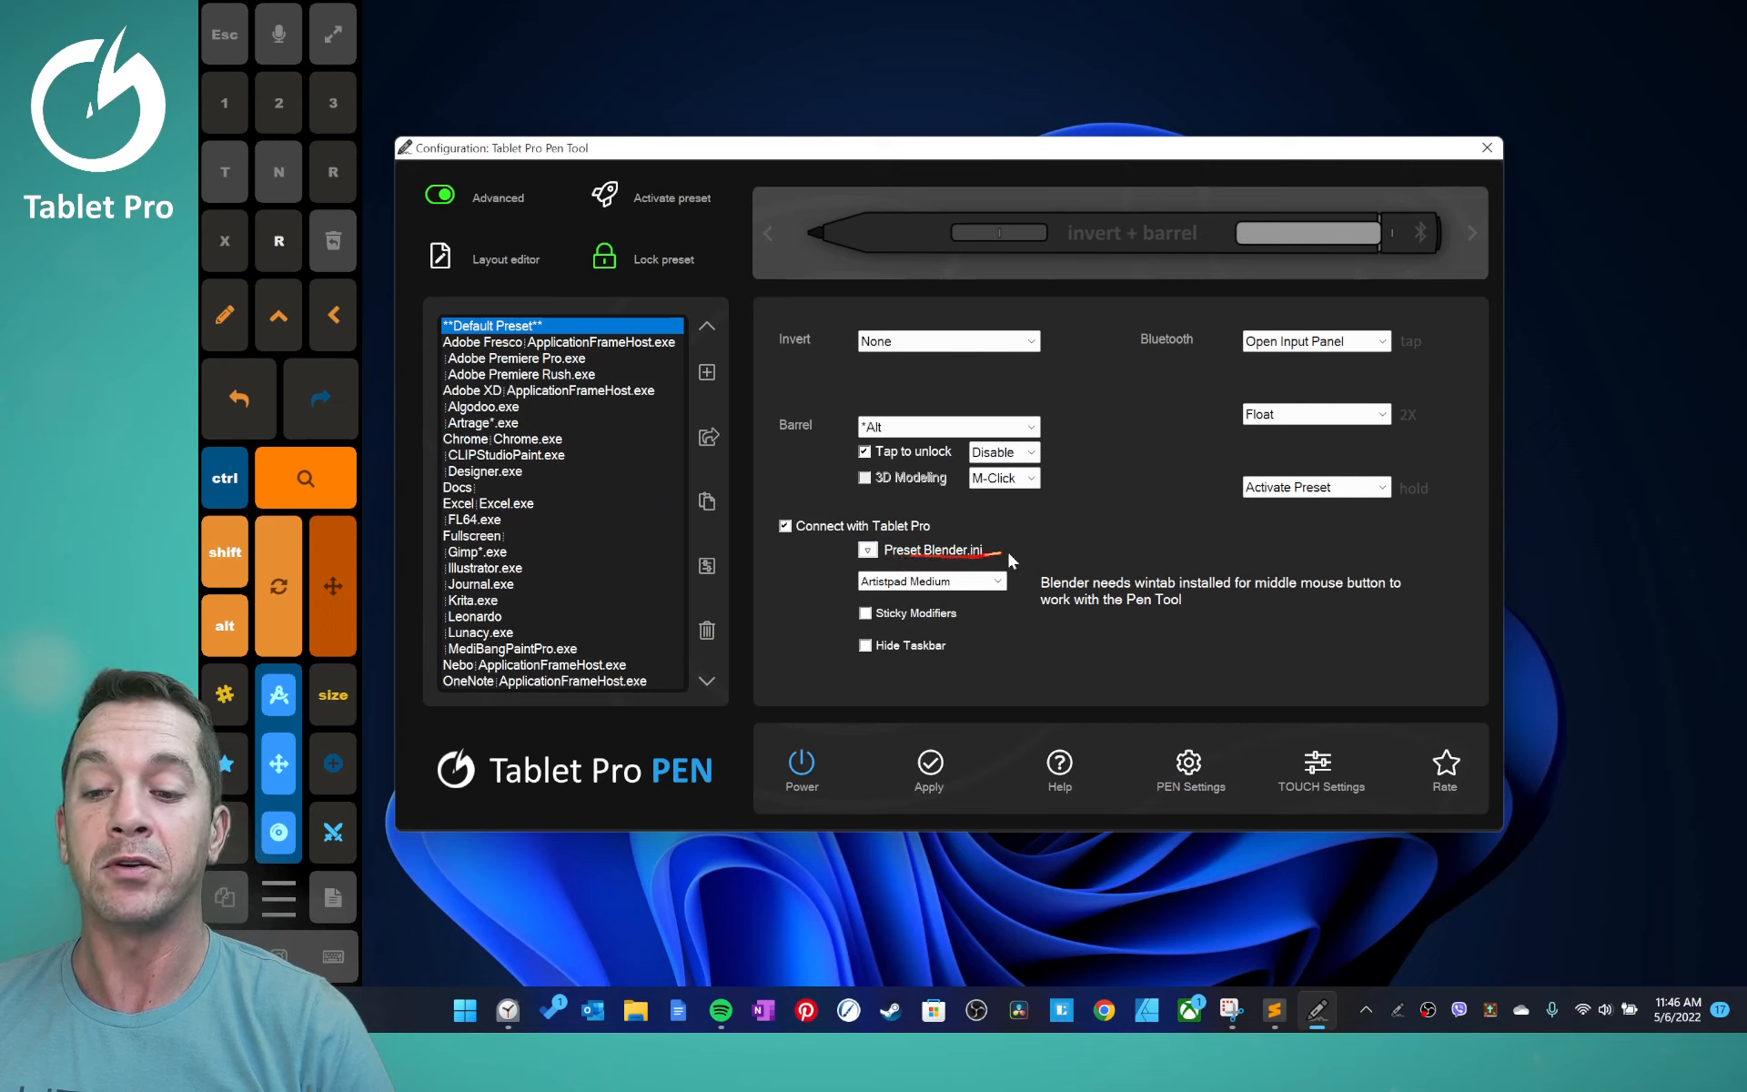
{"action": "left_click", "coordinate": [706, 502]}
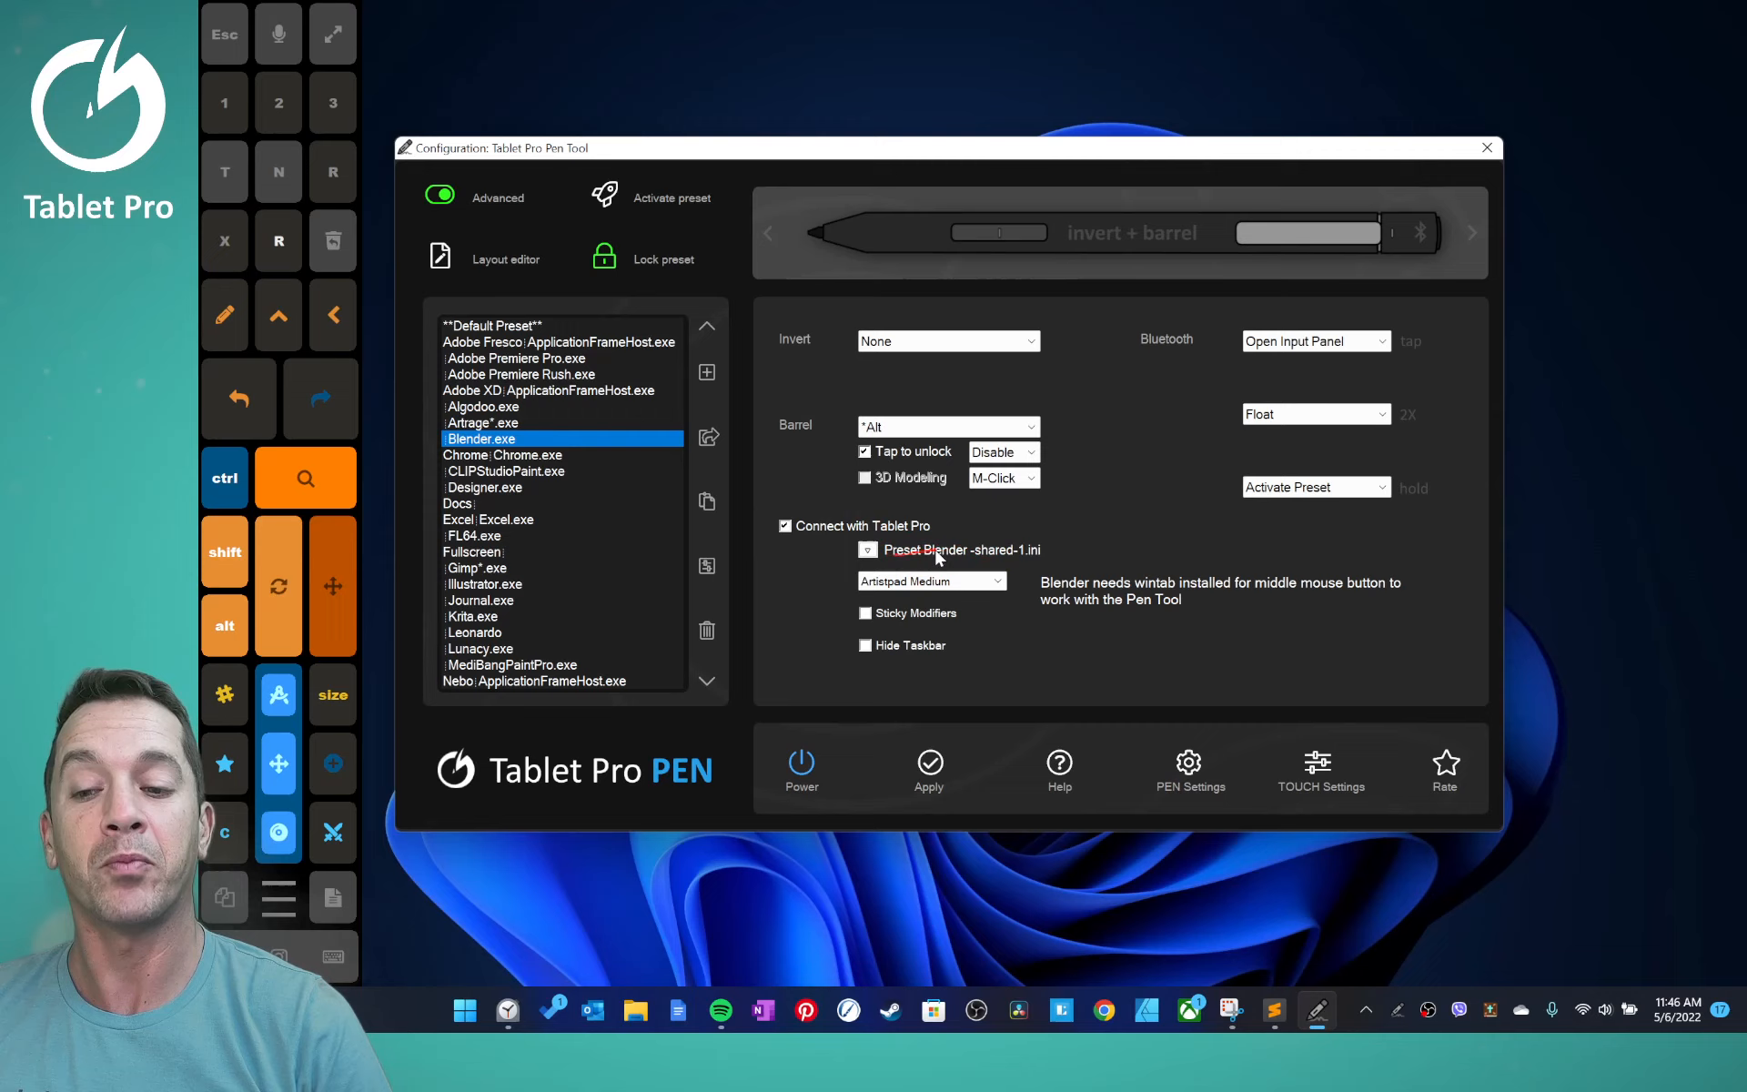
{"action": "mouse_move", "coordinate": [1037, 560]}
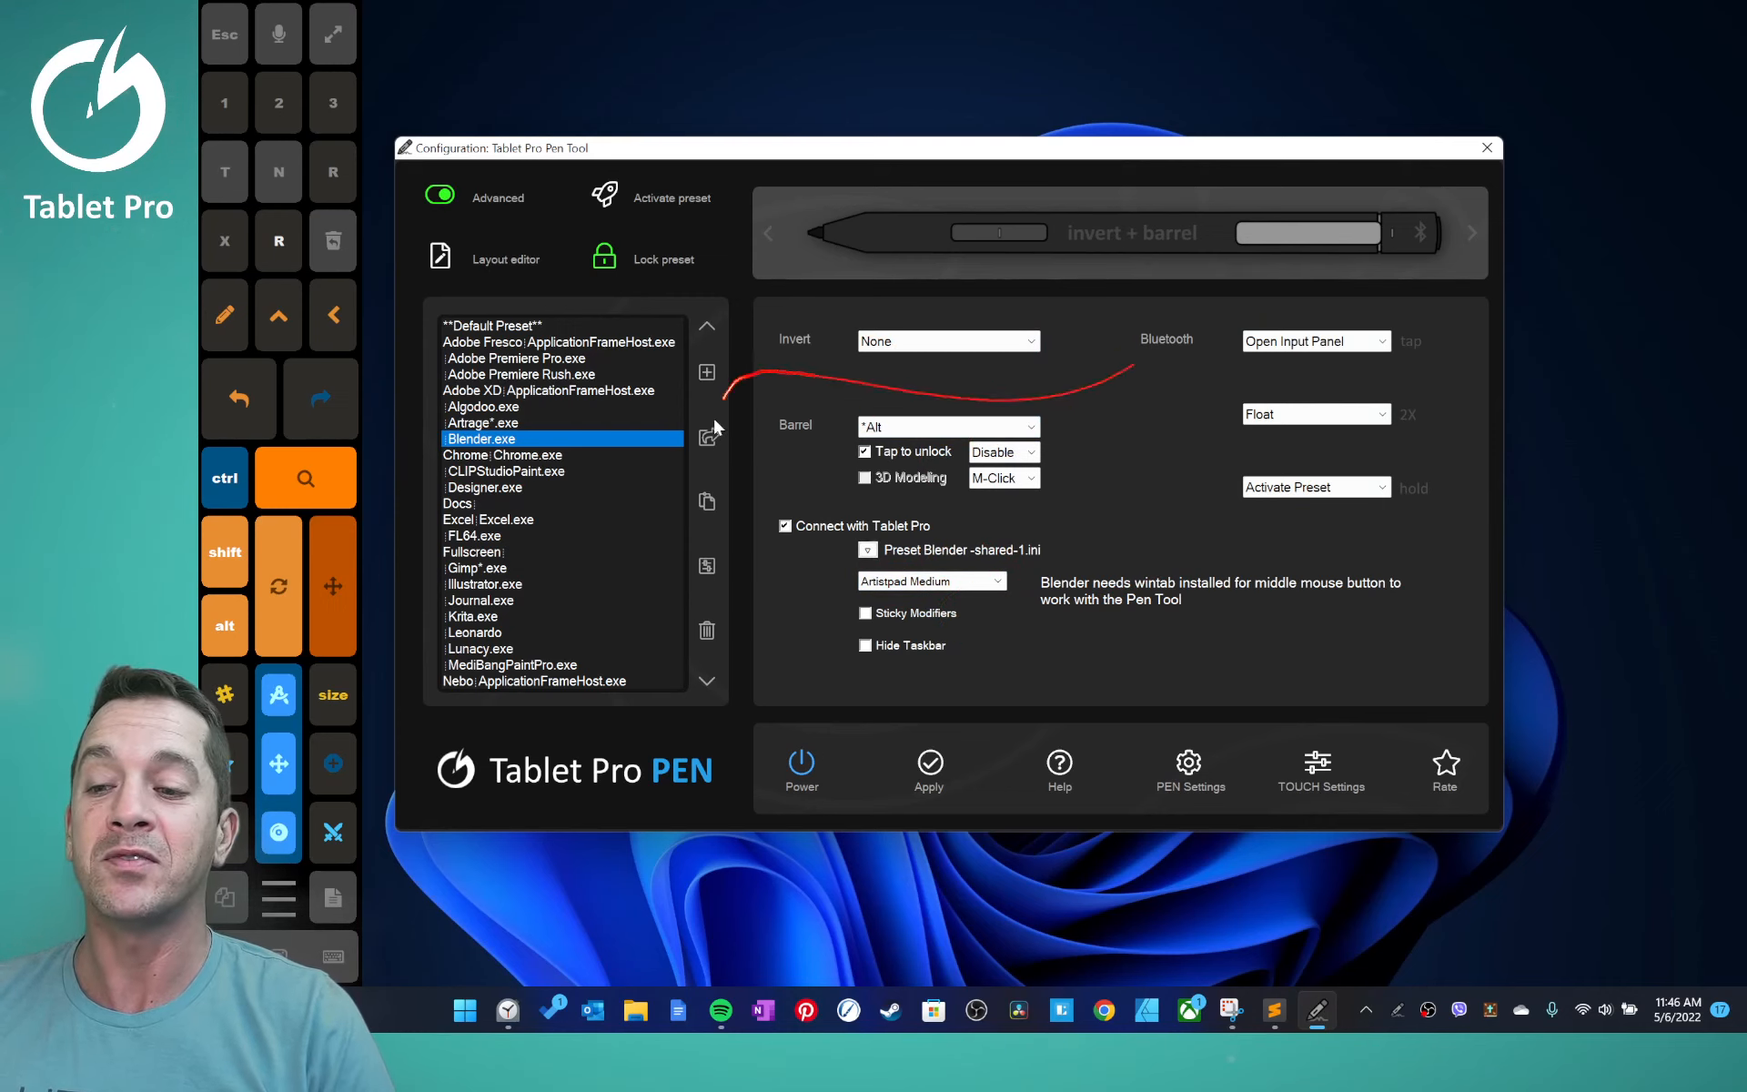
- Load the Default Preset to review its Invert-to-Alt and tap-to-unlock settings
{"action": "left_click", "coordinate": [706, 436]}
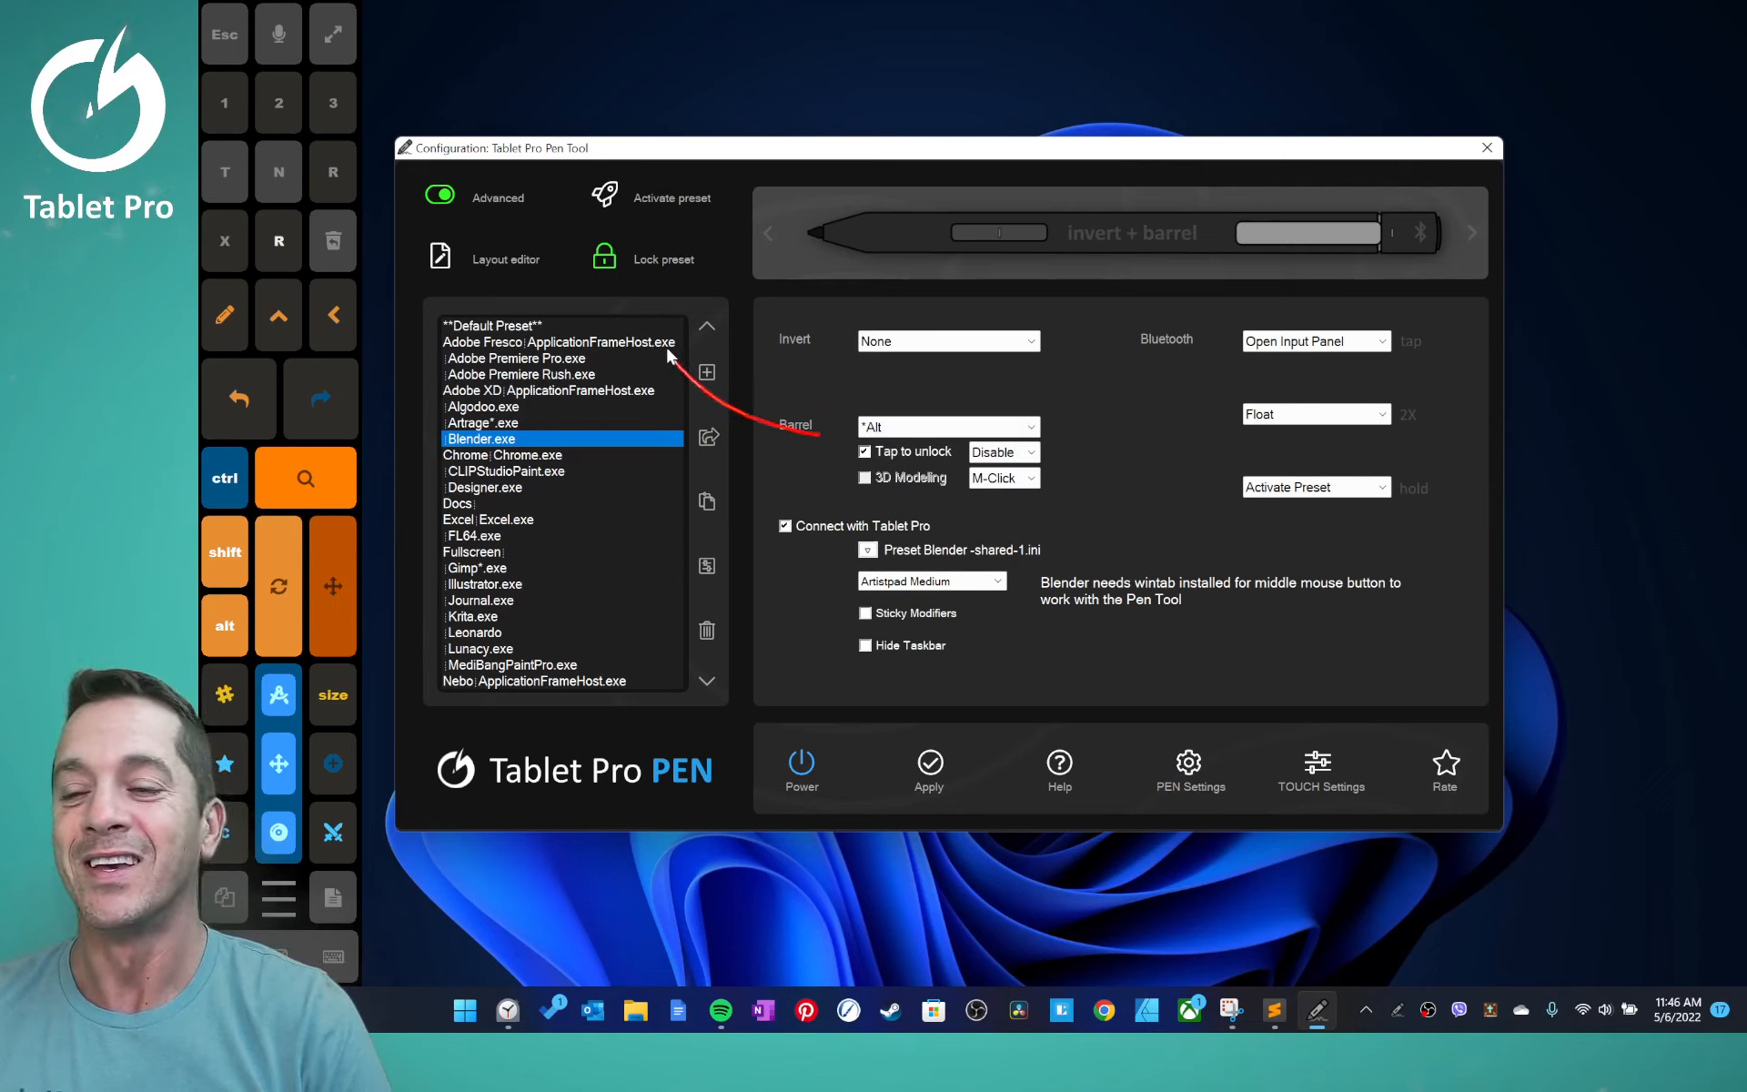
{"action": "left_click", "coordinate": [500, 323]}
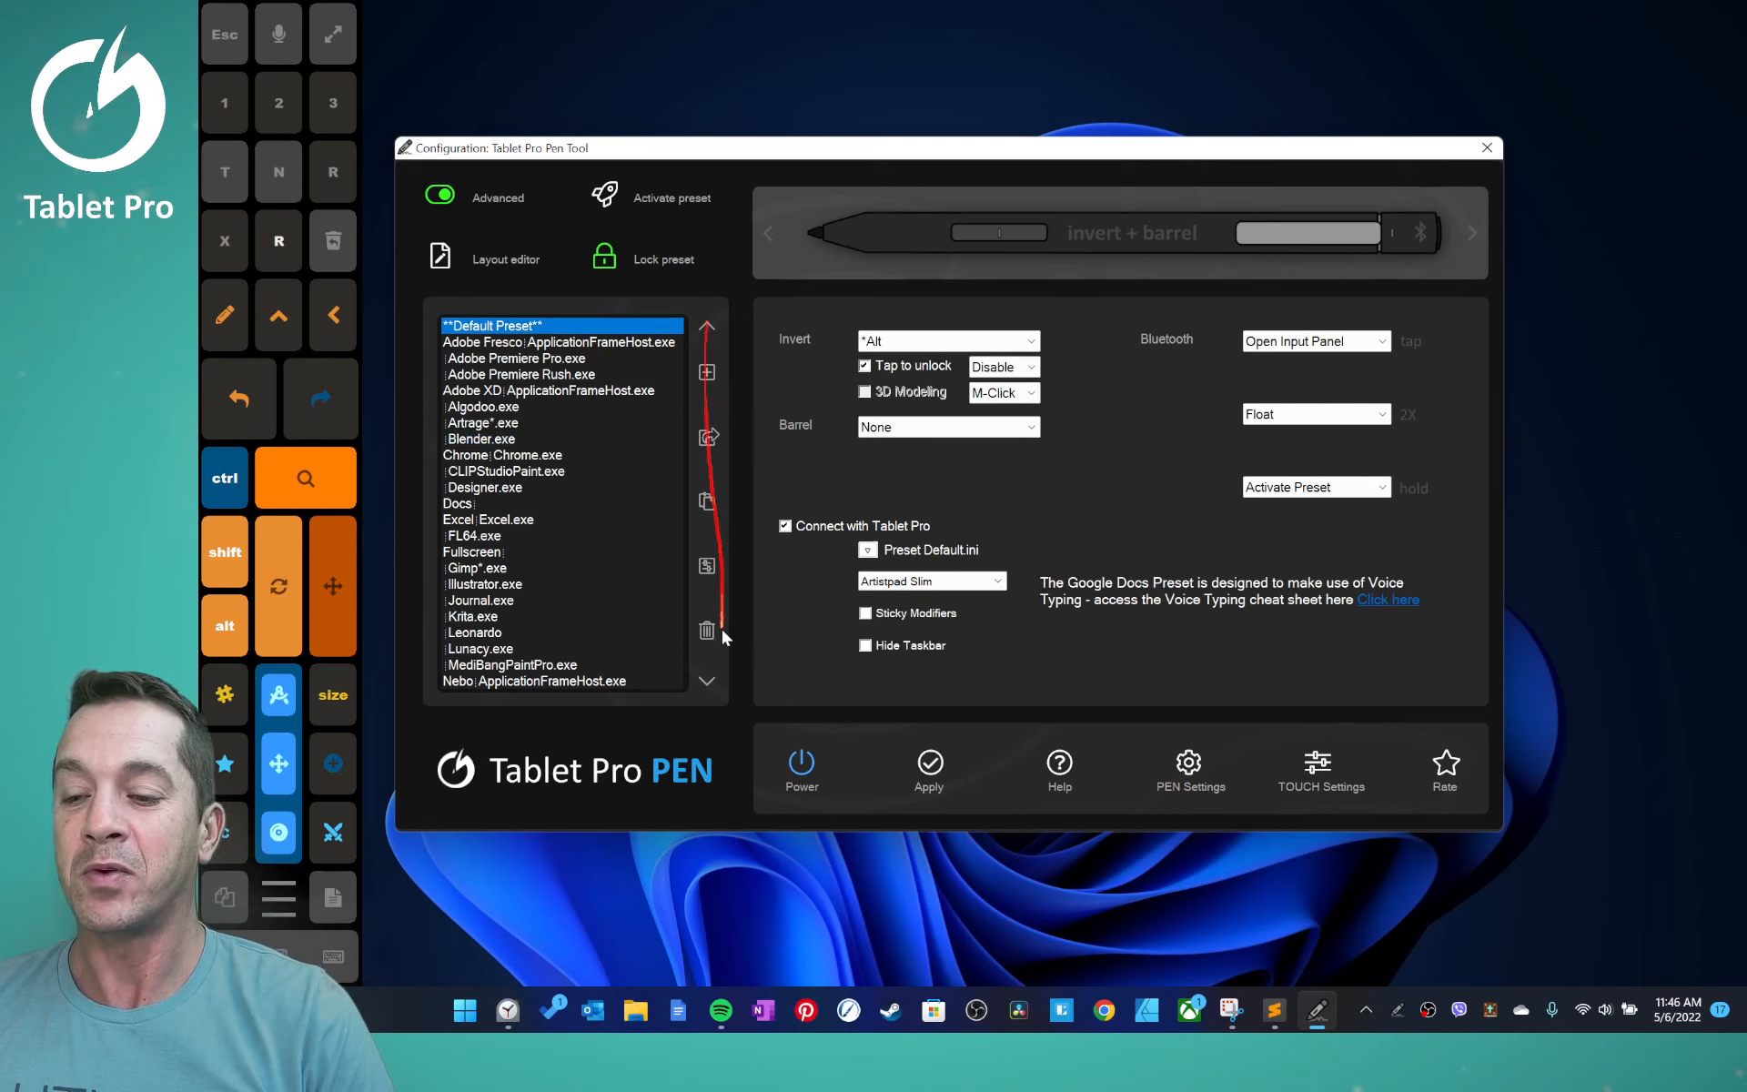
{"action": "left_click", "coordinate": [502, 680]}
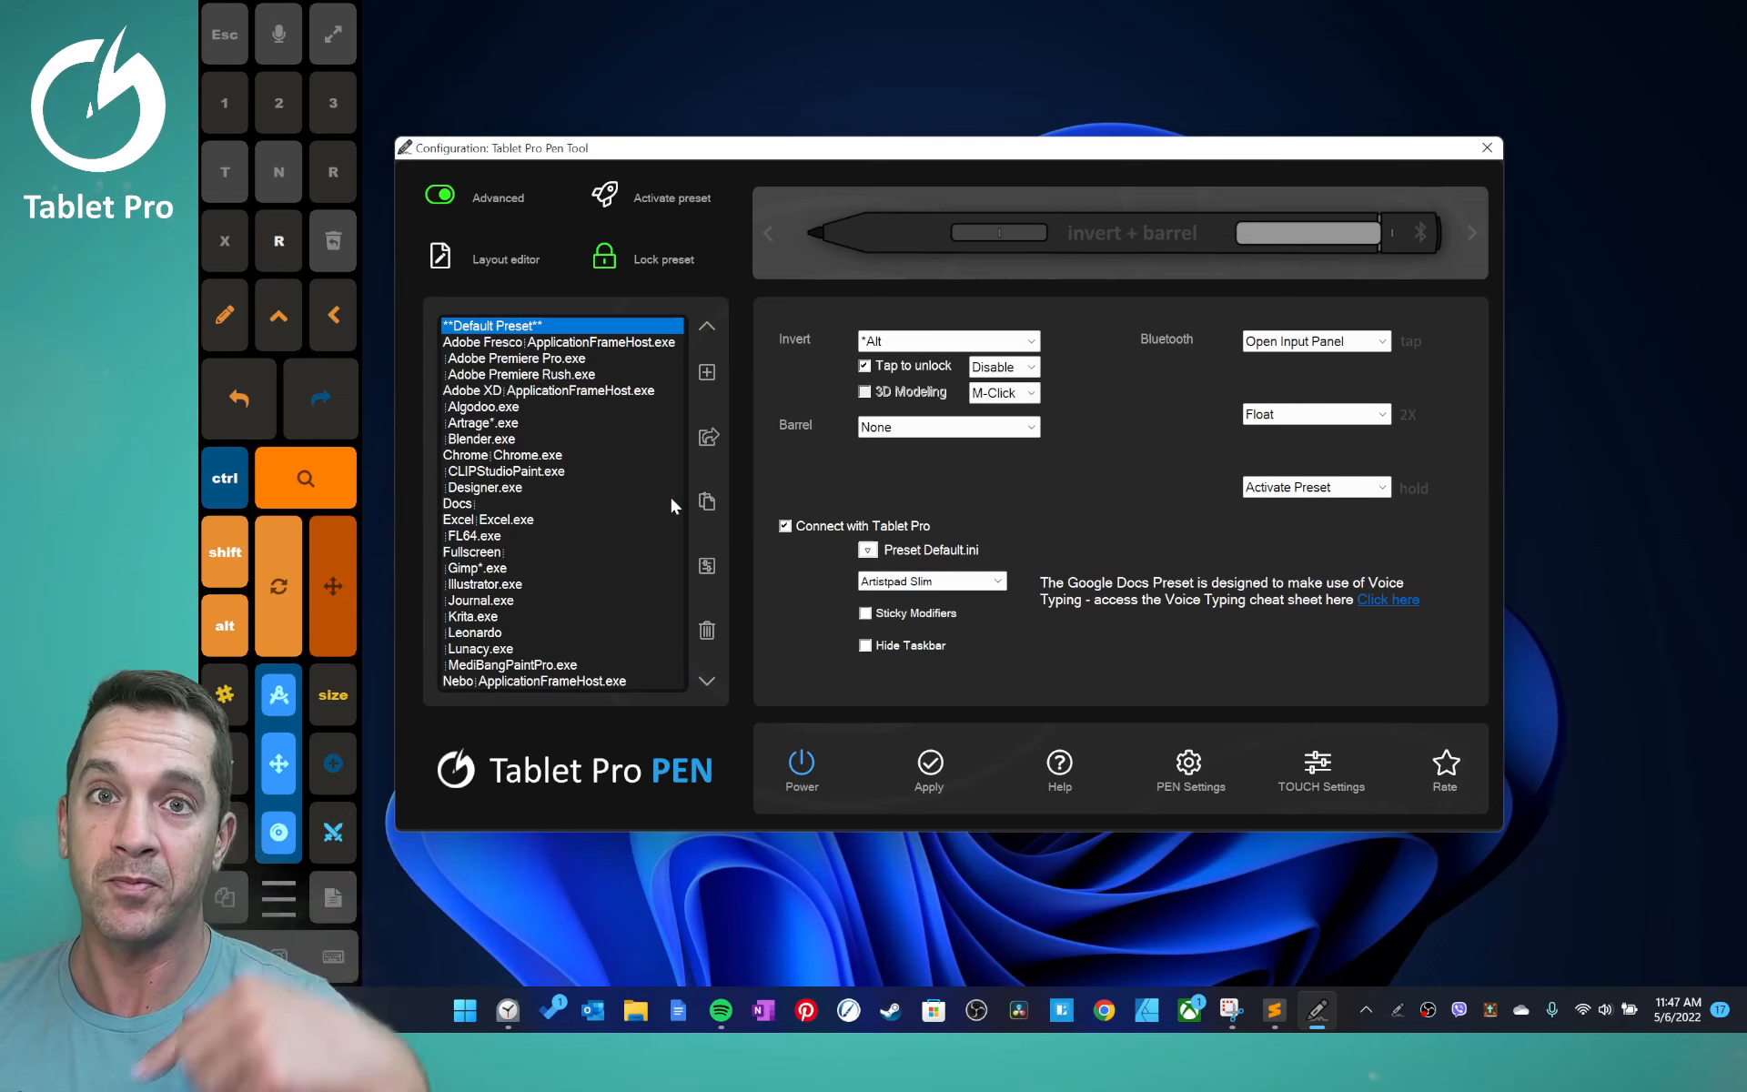
{"action": "mouse_move", "coordinate": [491, 452]}
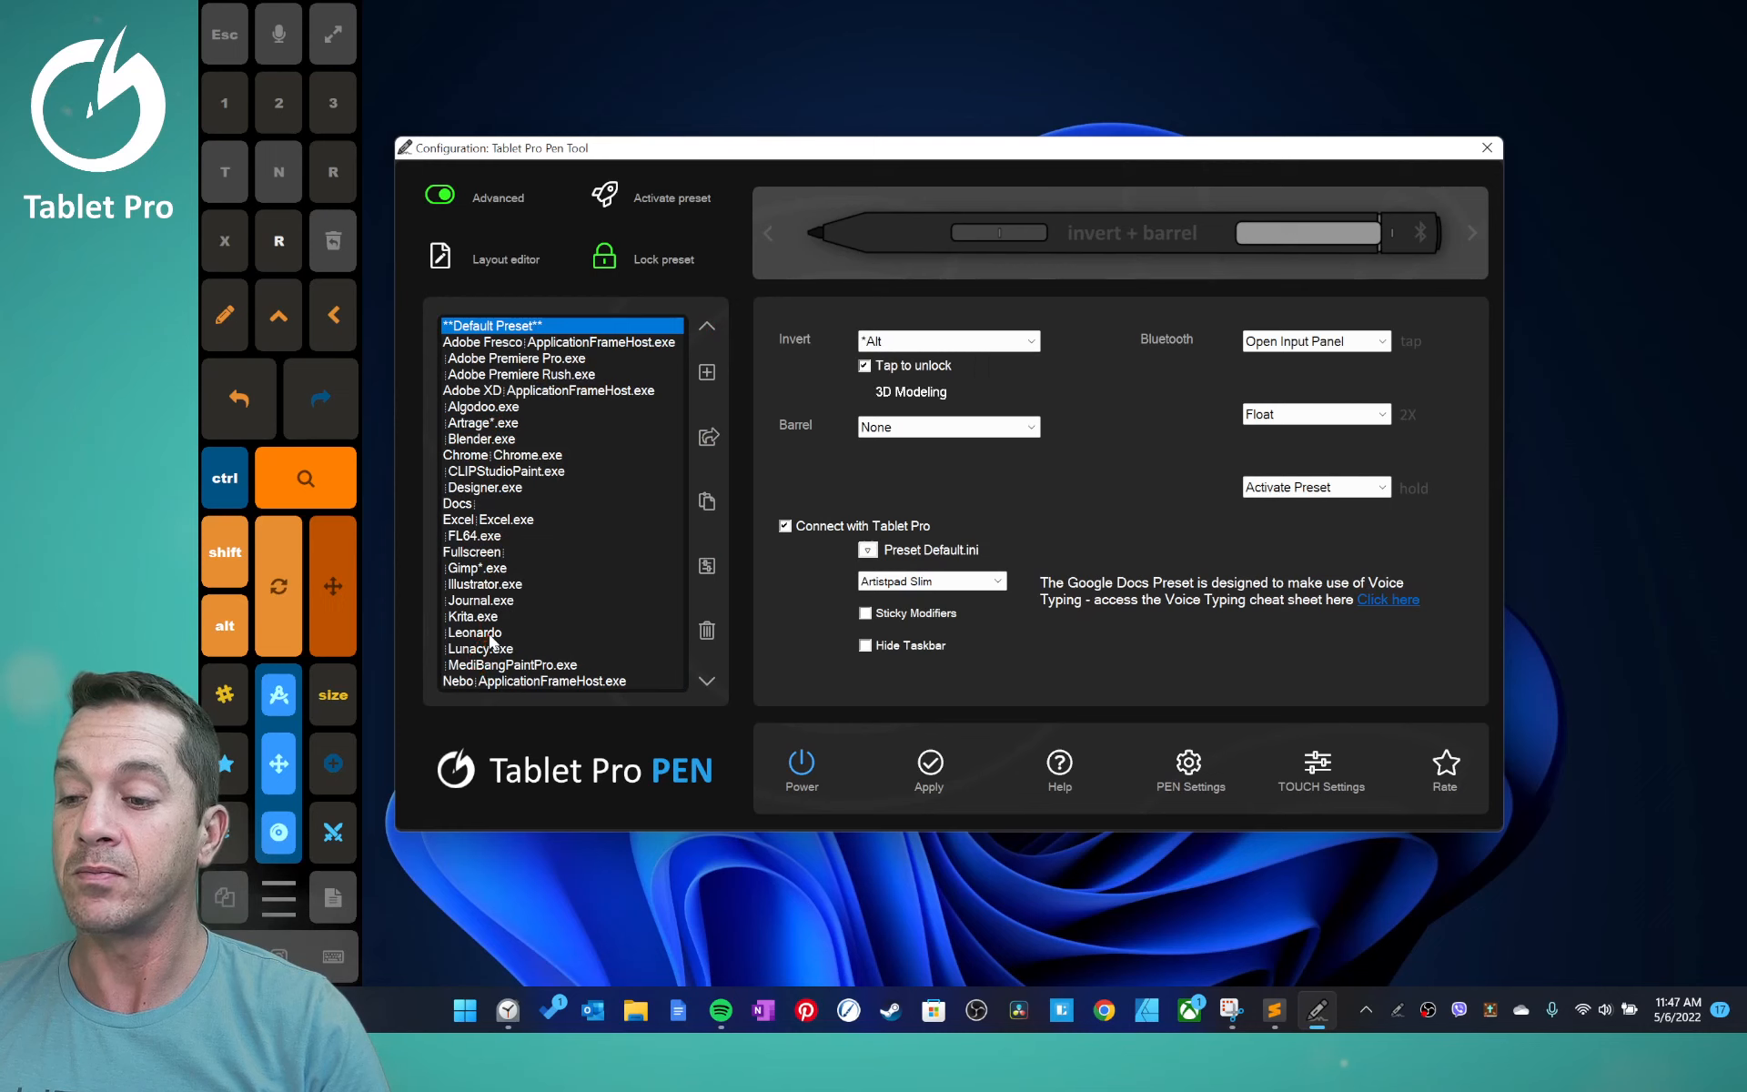
{"action": "left_click", "coordinate": [546, 471]}
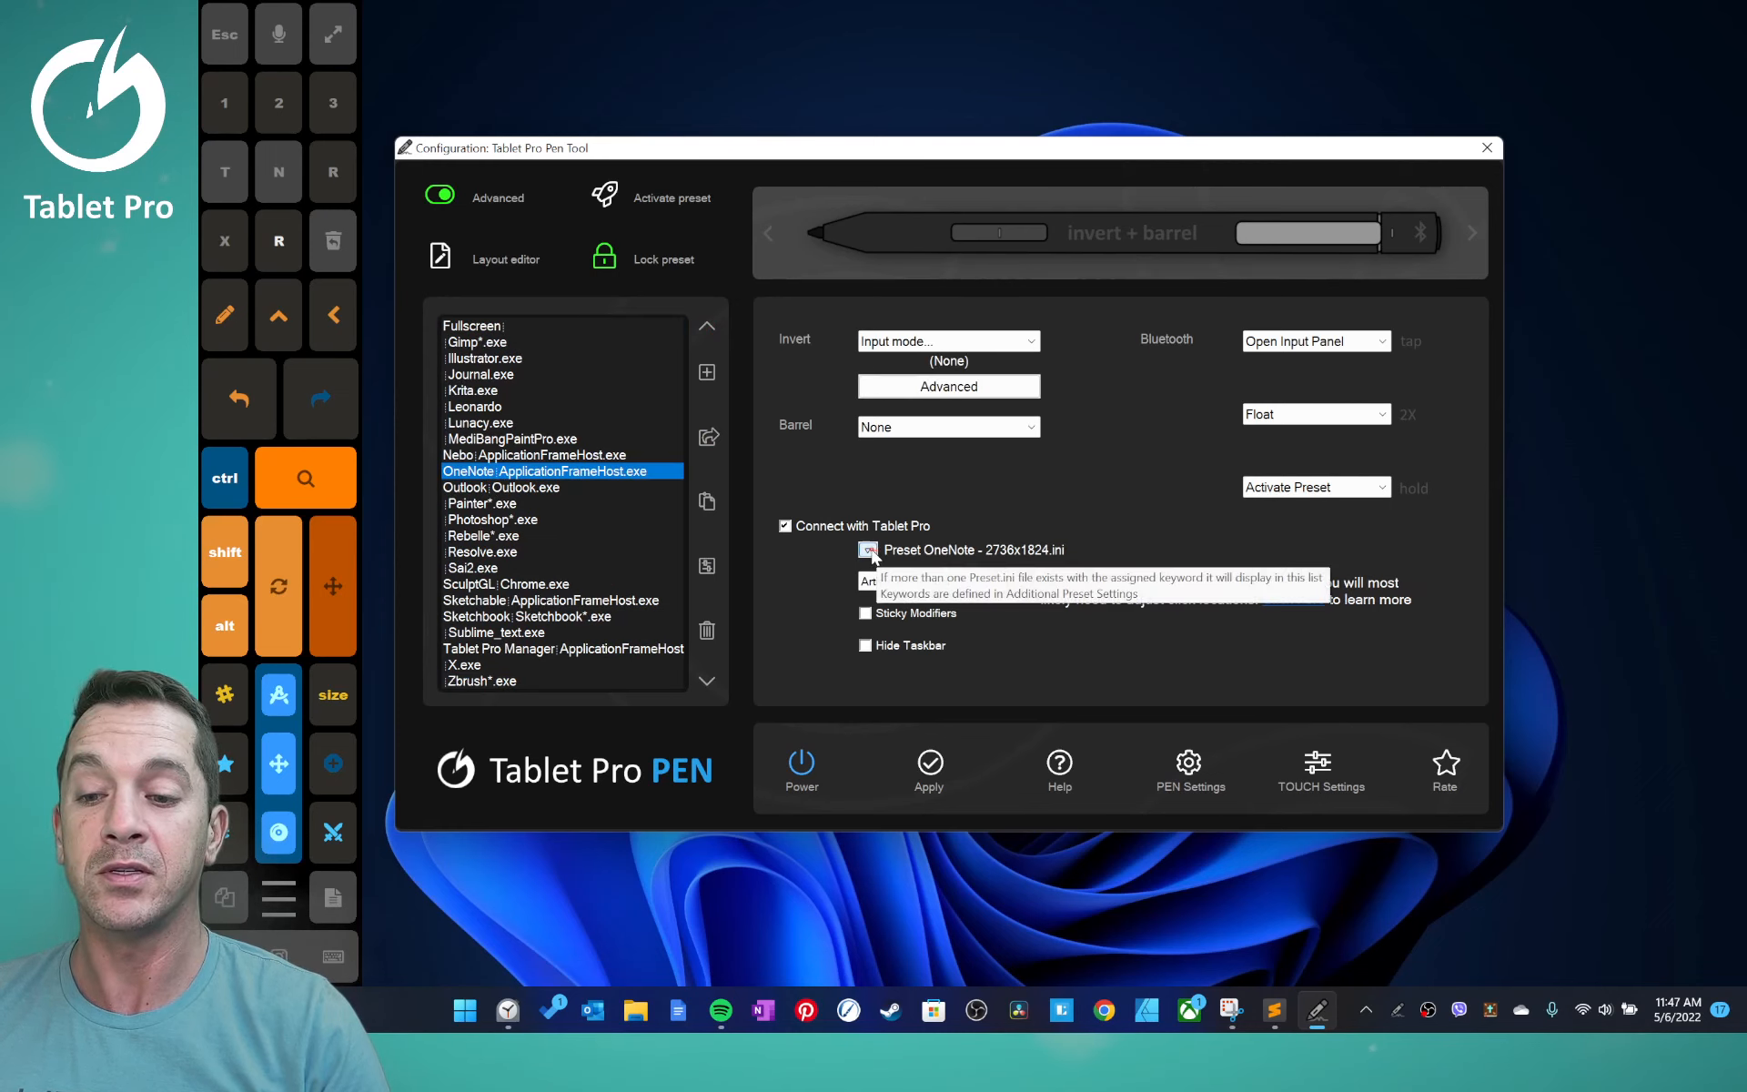
{"action": "left_click", "coordinate": [868, 550]}
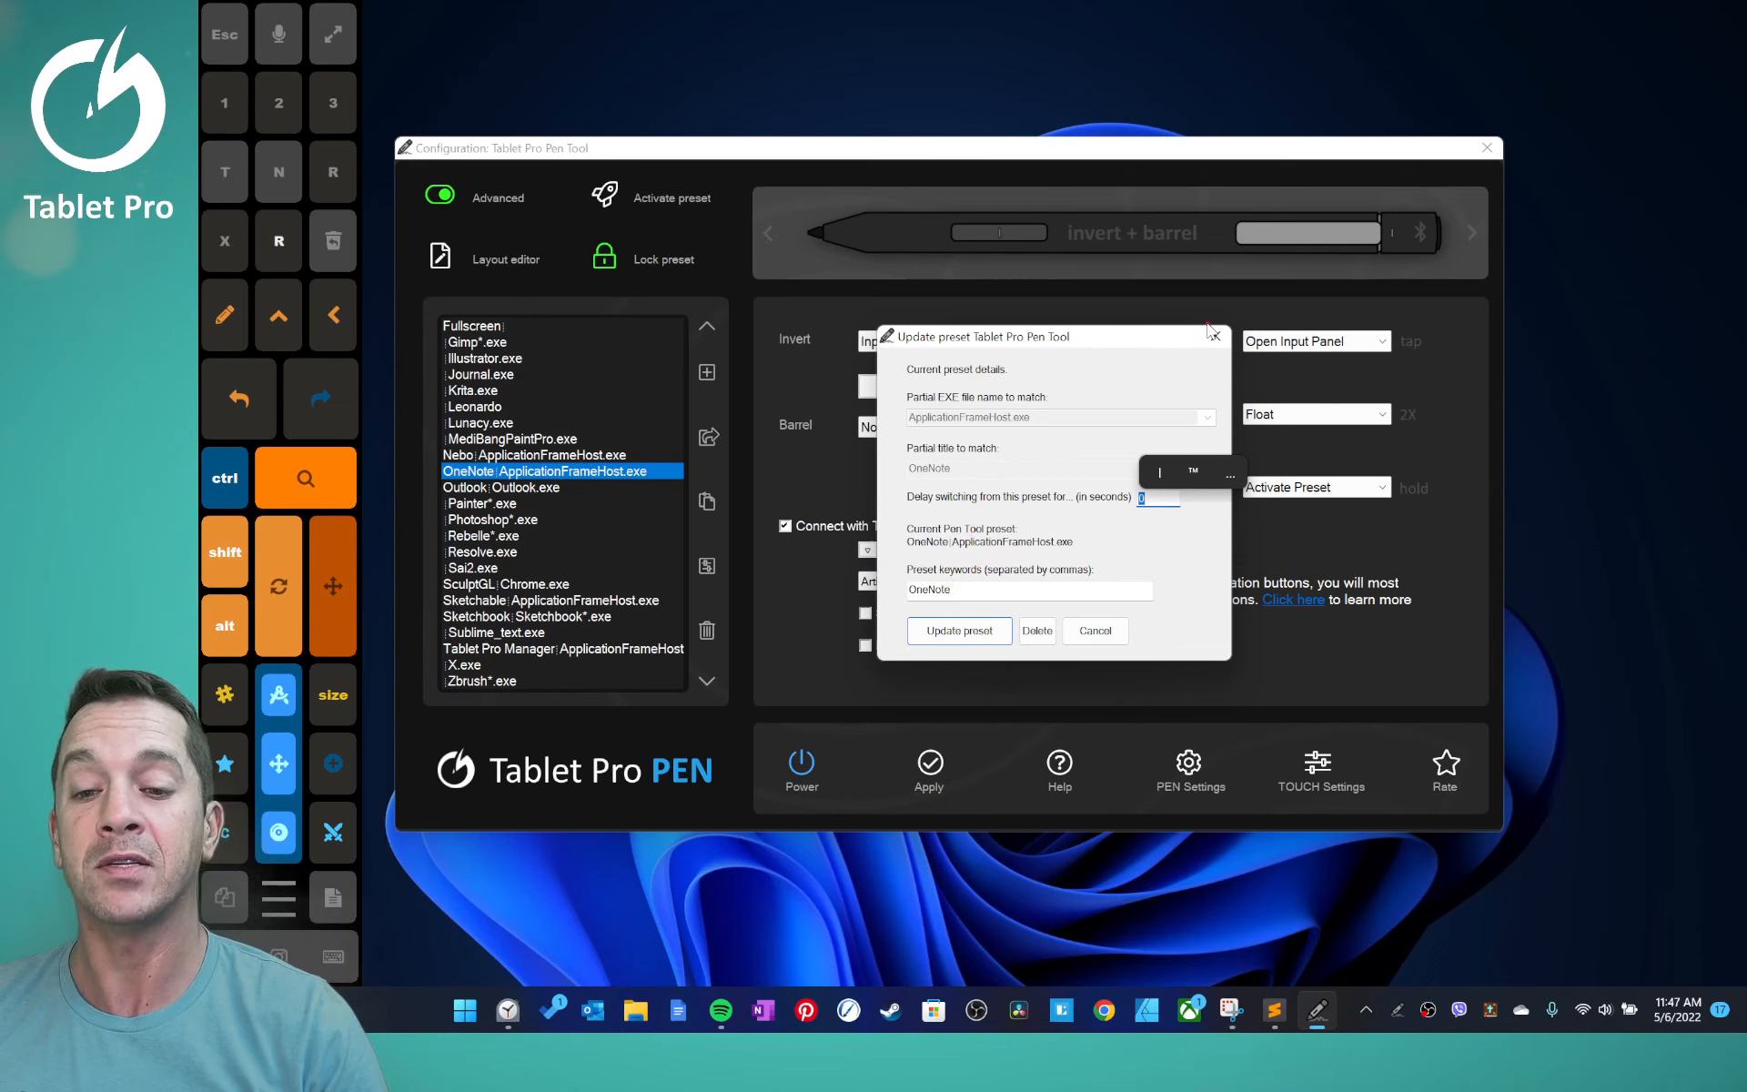
{"action": "left_click", "coordinate": [956, 630]}
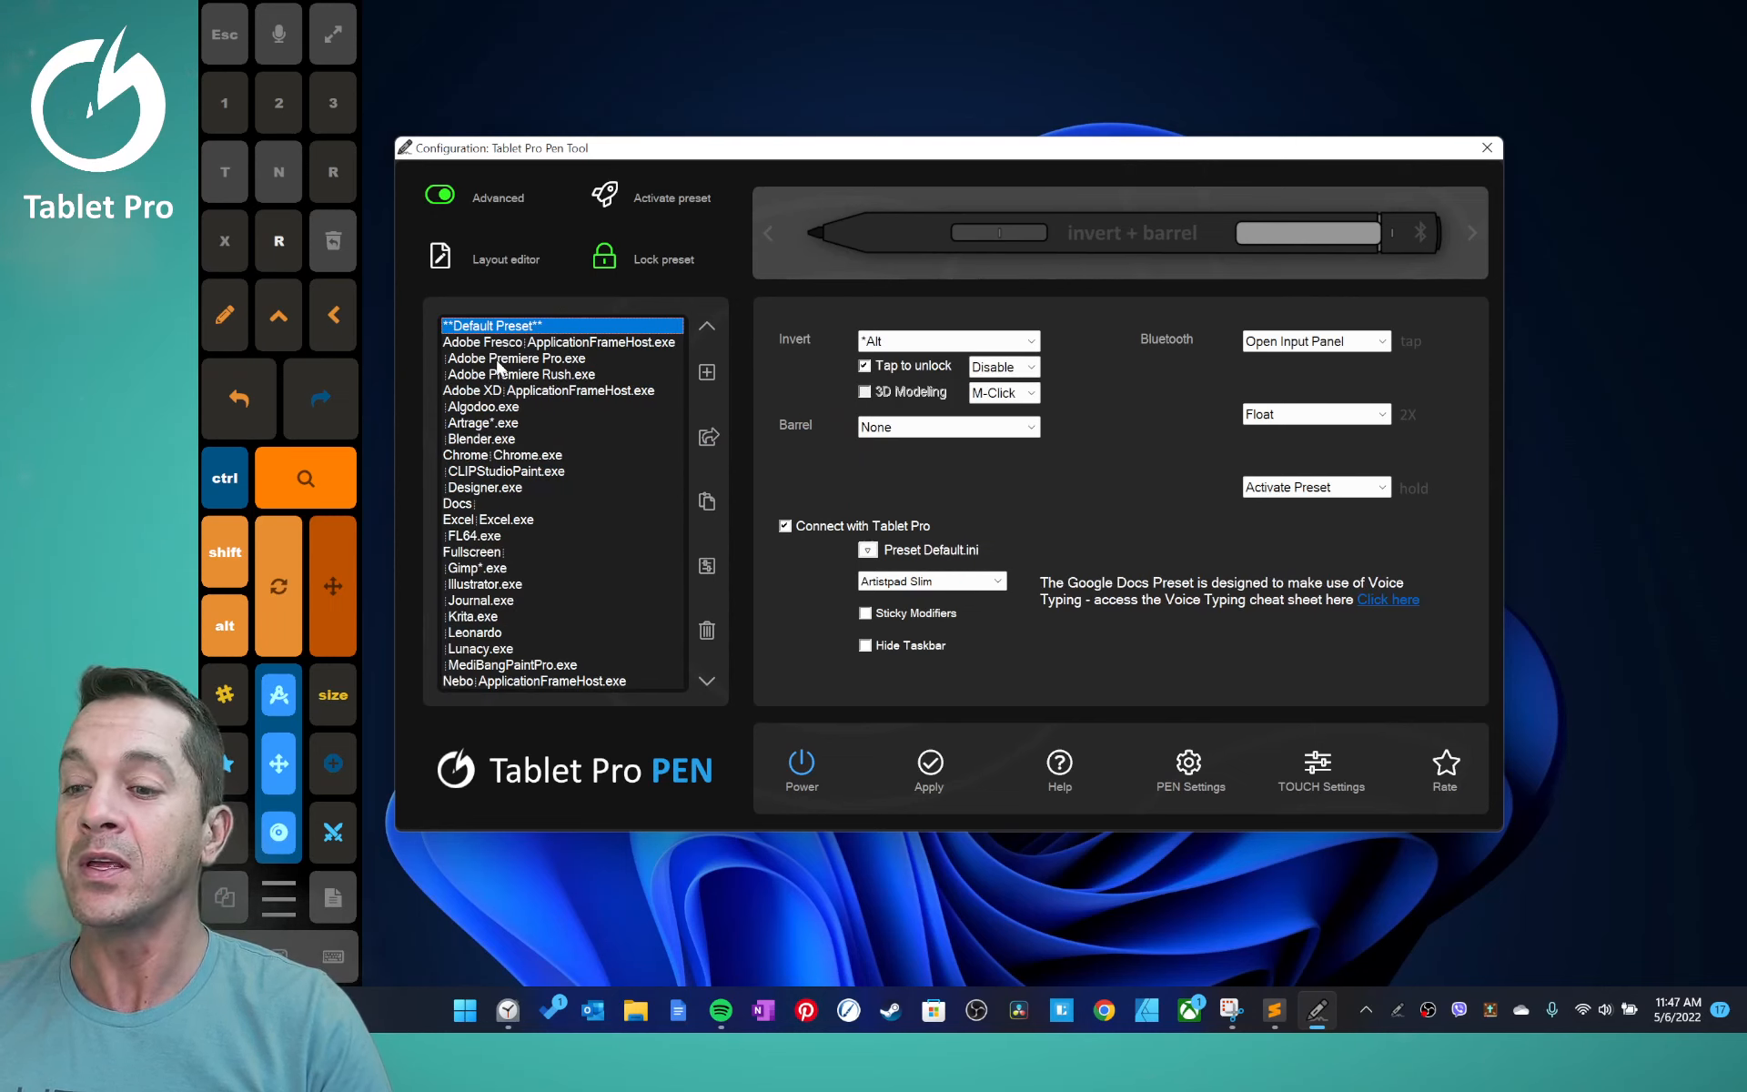
- Map the Blender -shared-1 barrel button to Ctrl, keeping M-Click for 3D modeling
{"action": "left_click", "coordinate": [481, 437]}
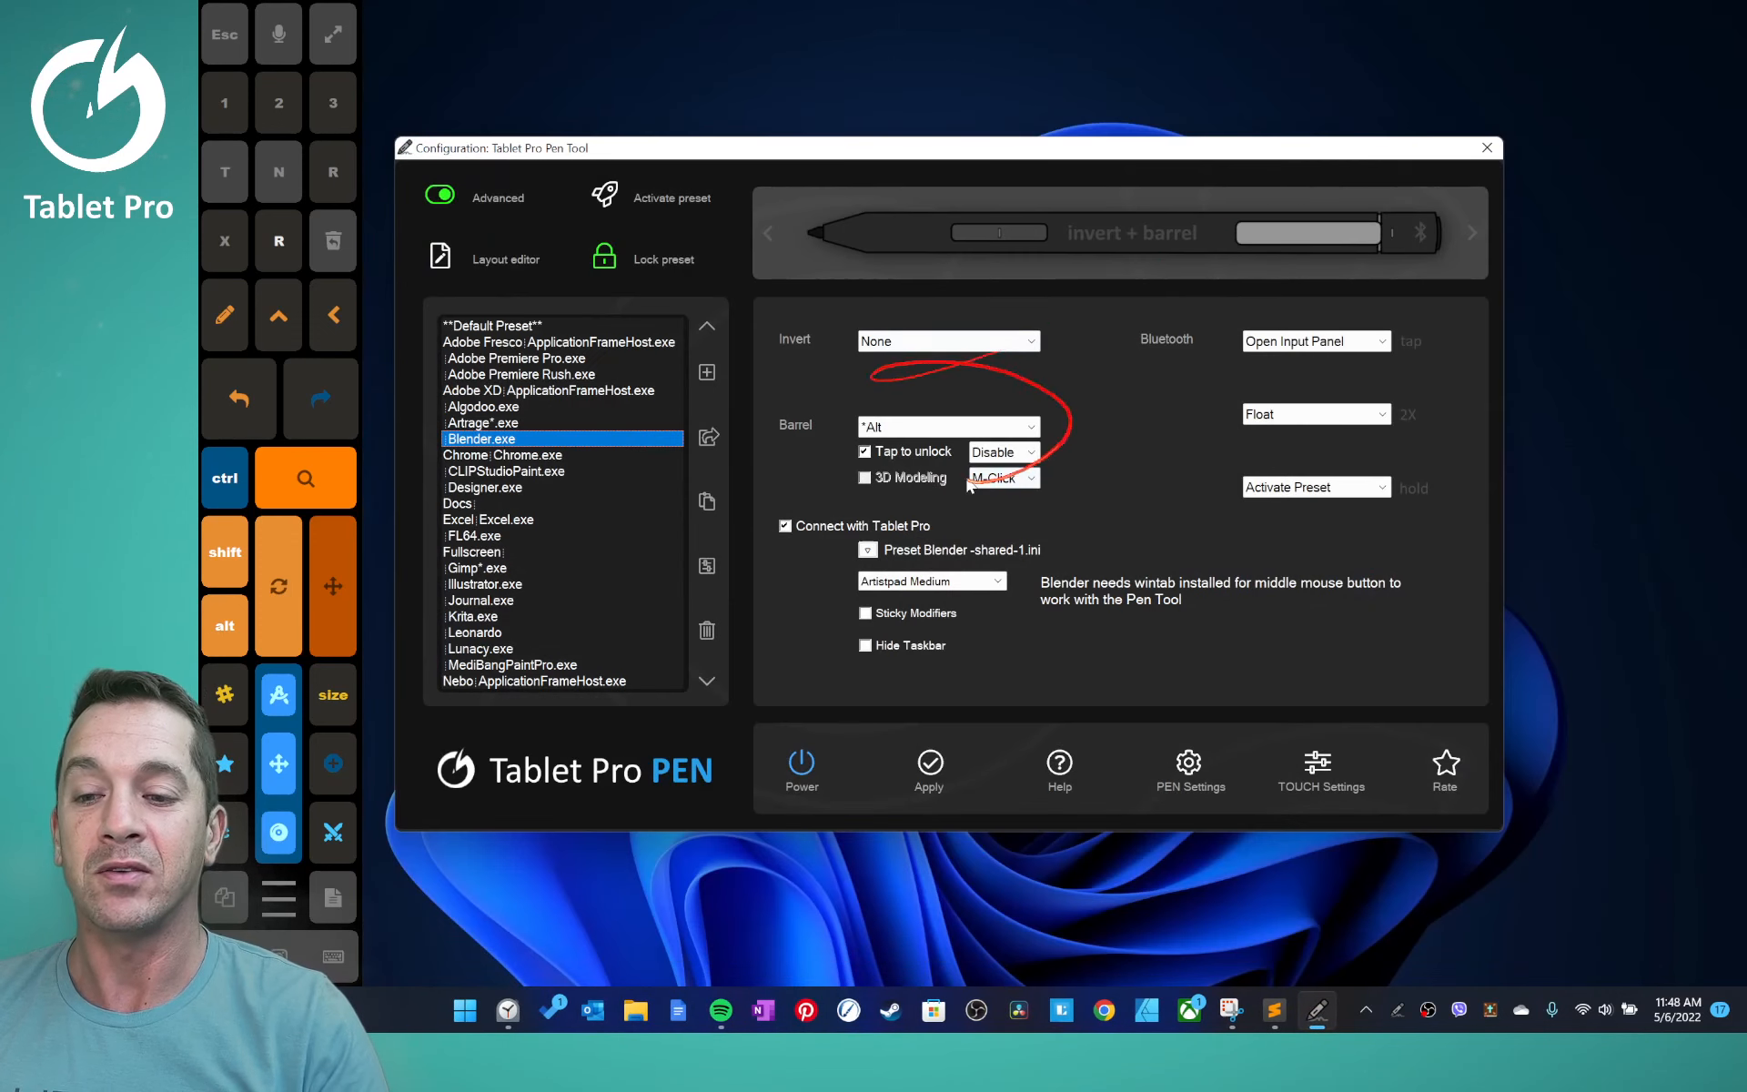
{"action": "left_click", "coordinate": [947, 425]}
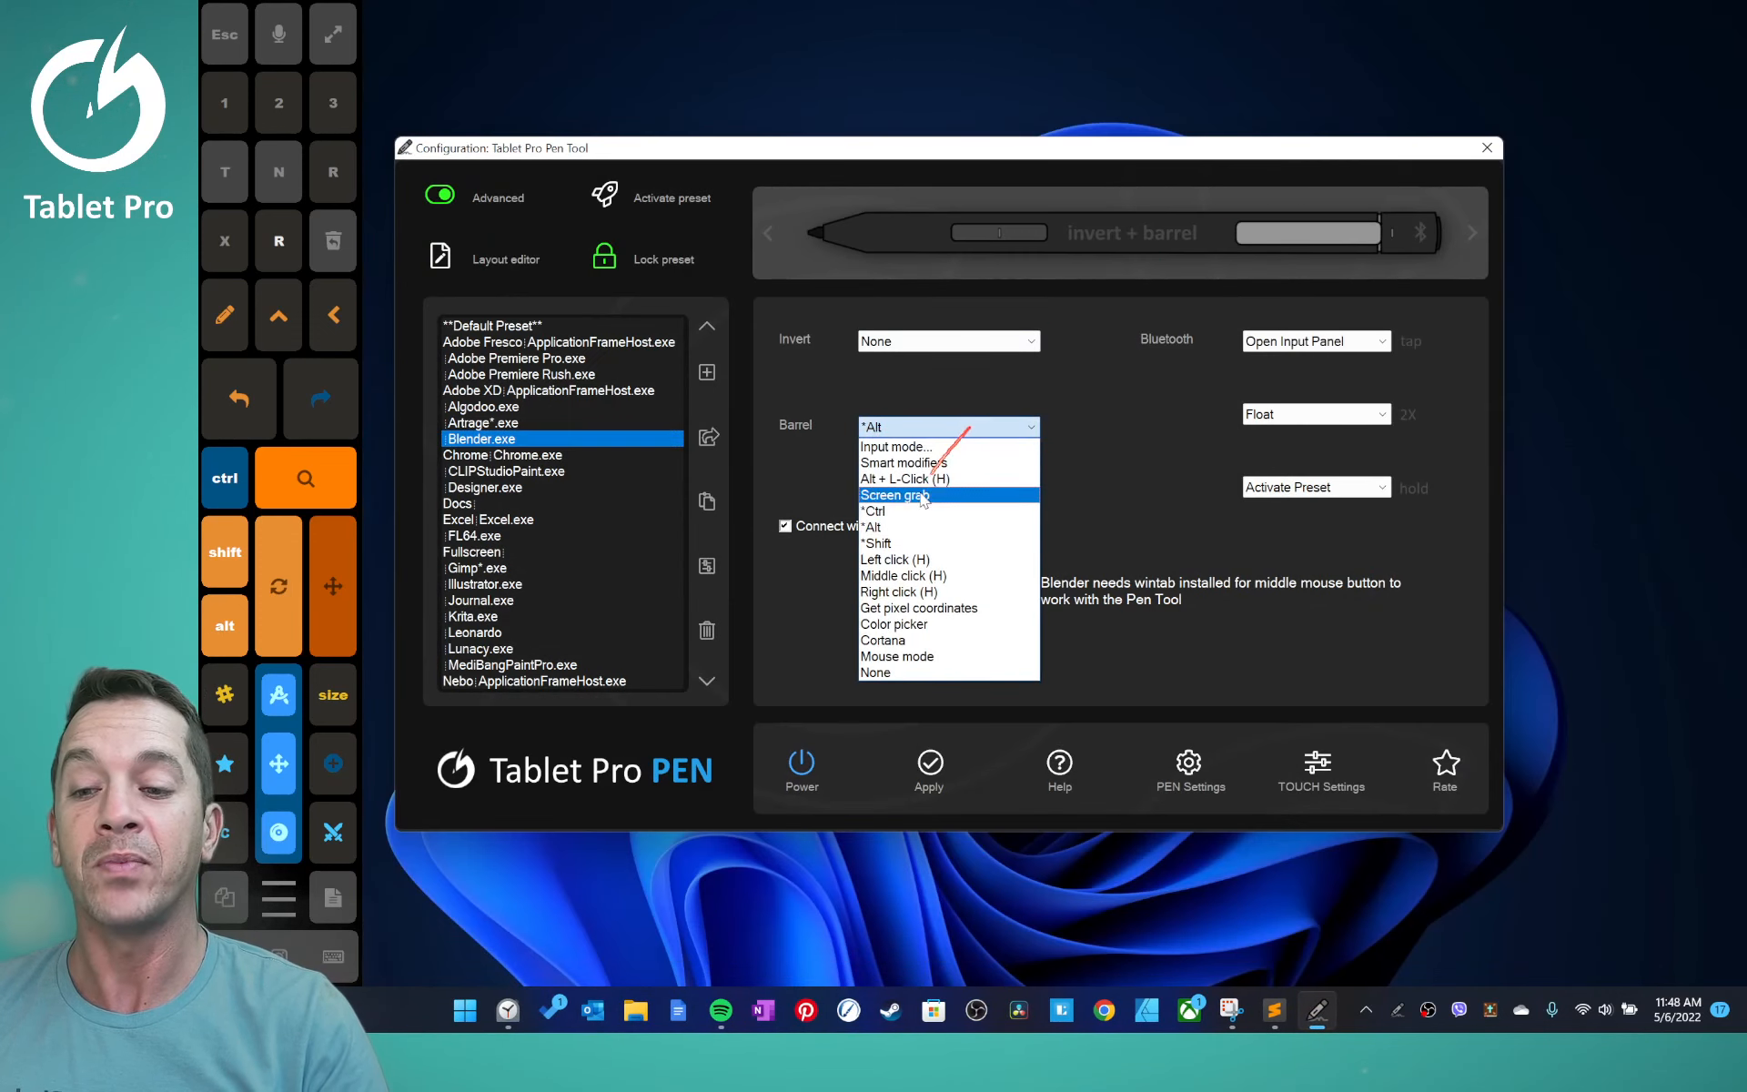
{"action": "mouse_move", "coordinate": [933, 526]}
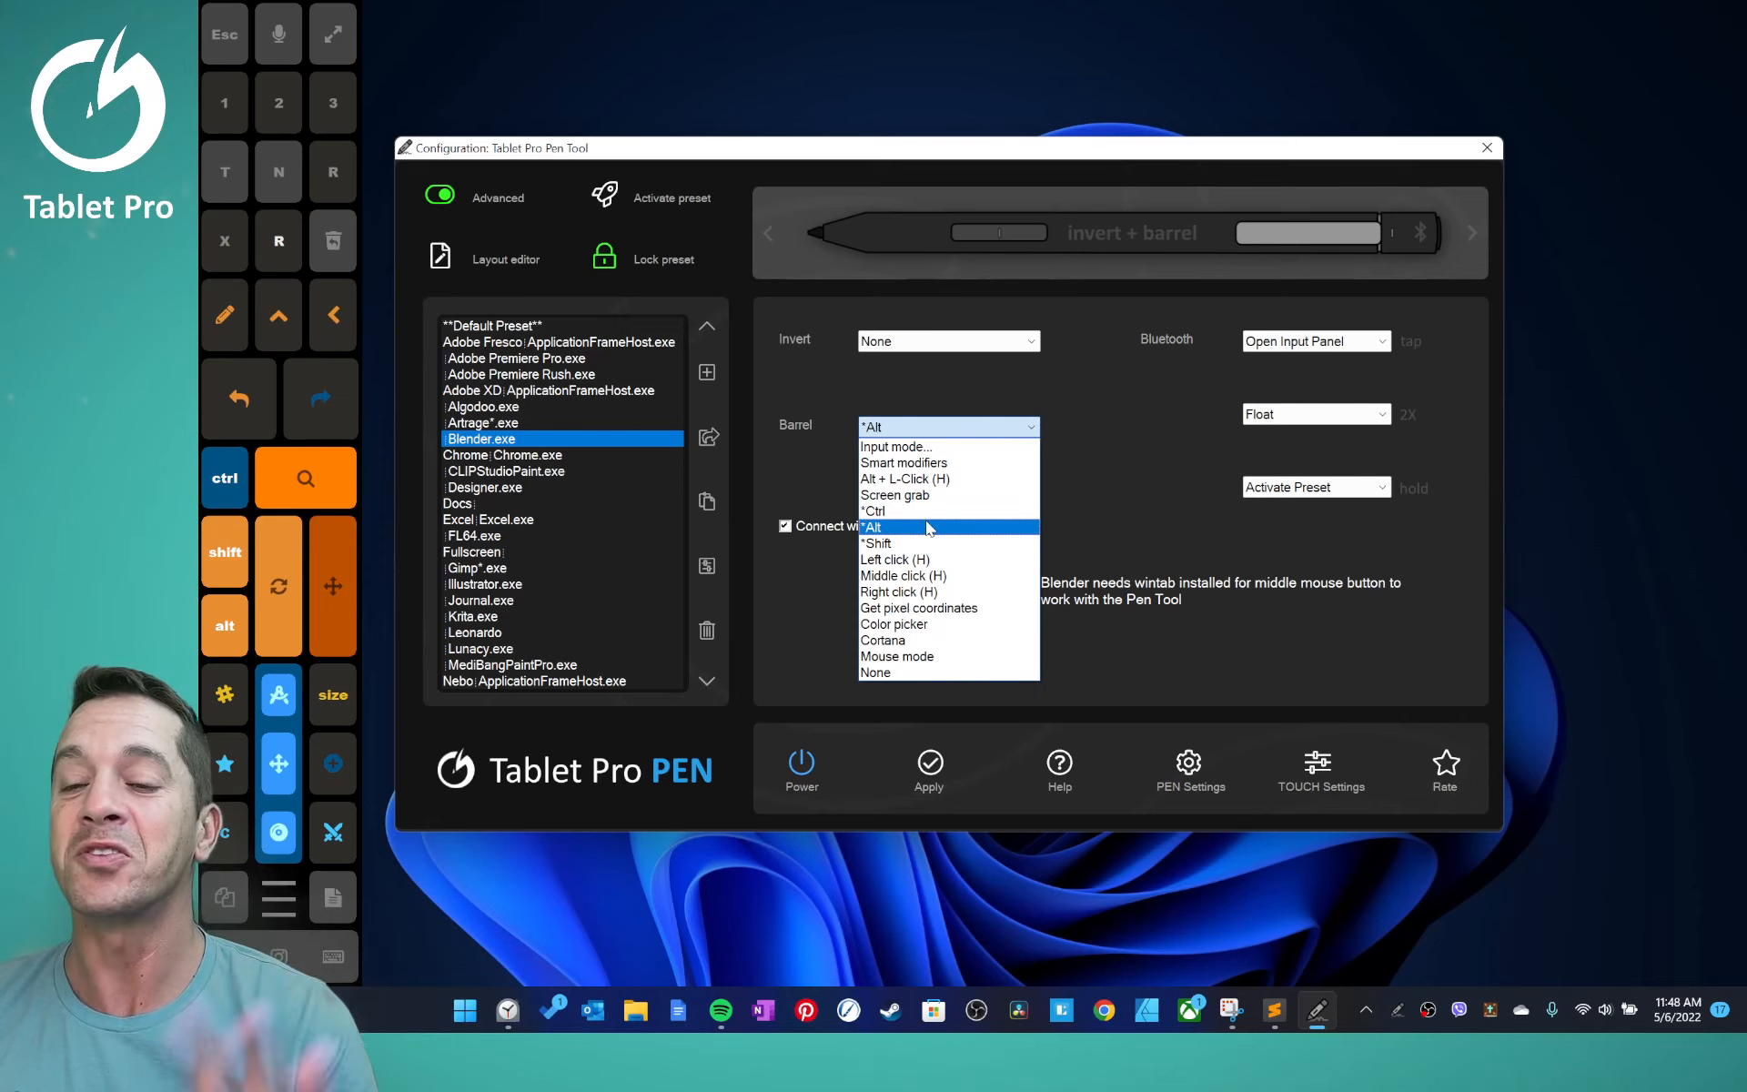
{"action": "left_click", "coordinate": [873, 511]}
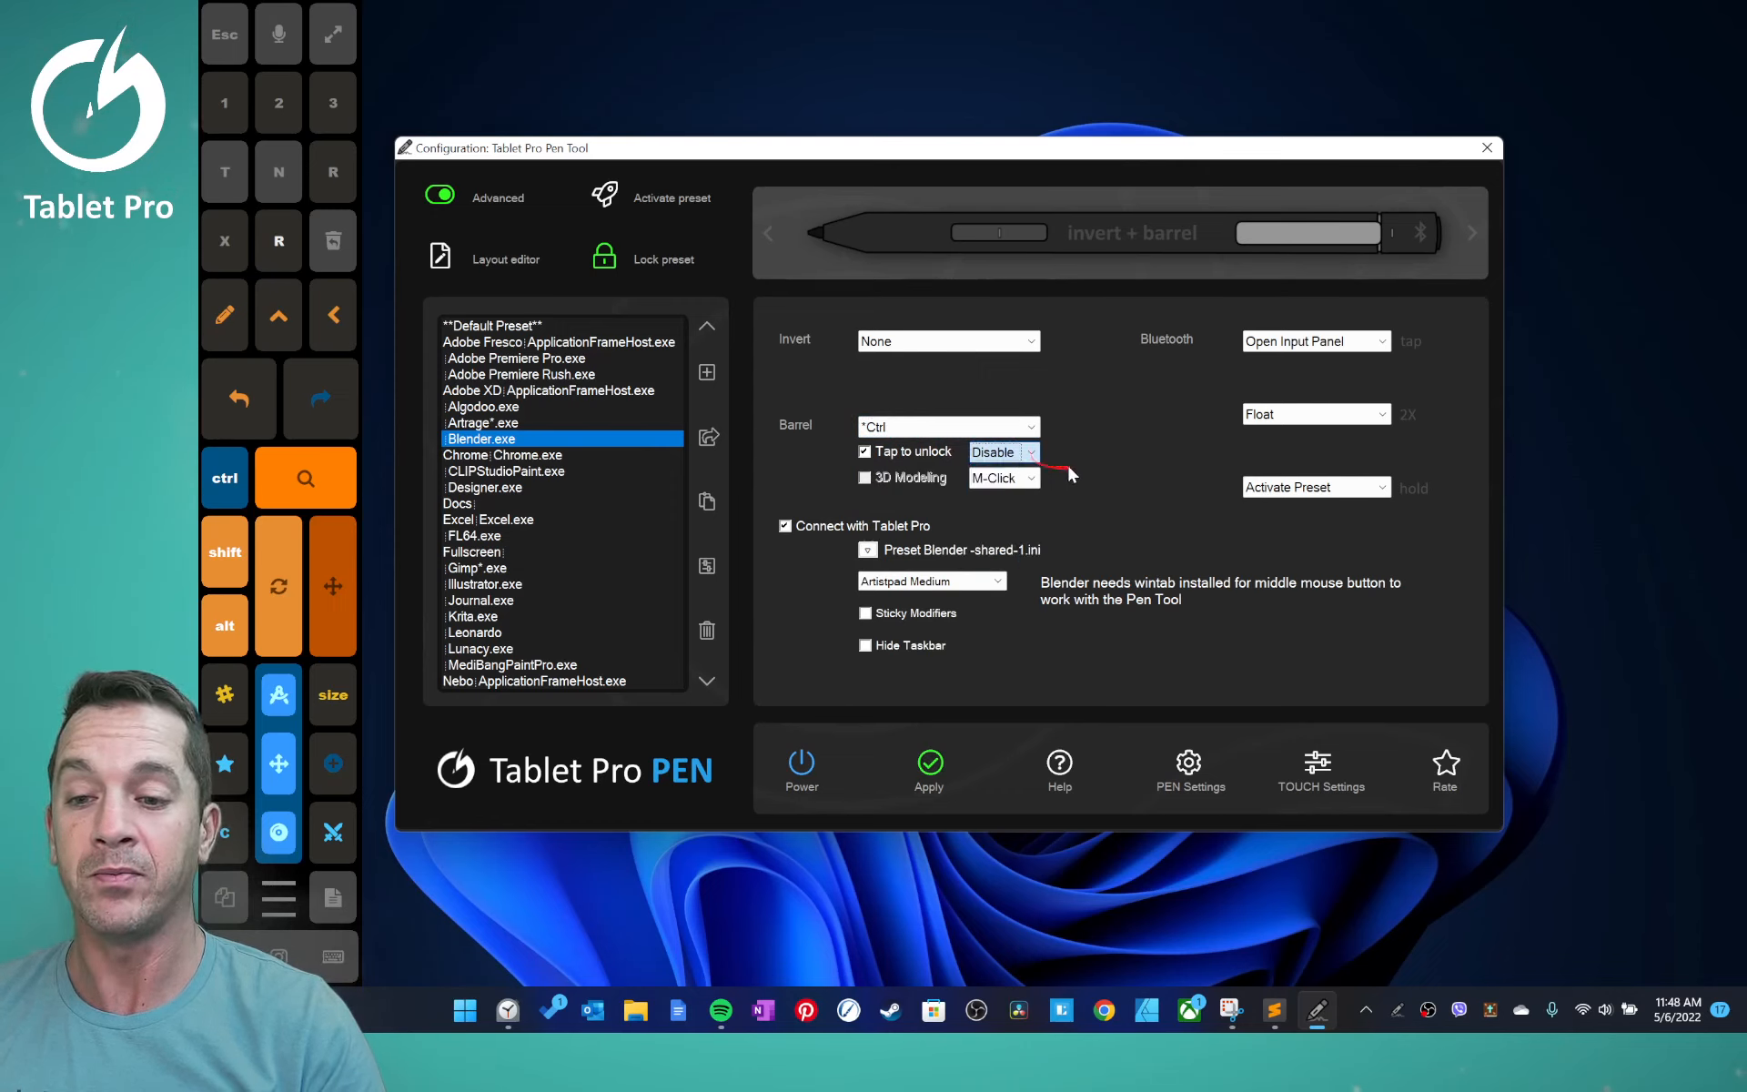
{"action": "left_click", "coordinate": [1031, 478]}
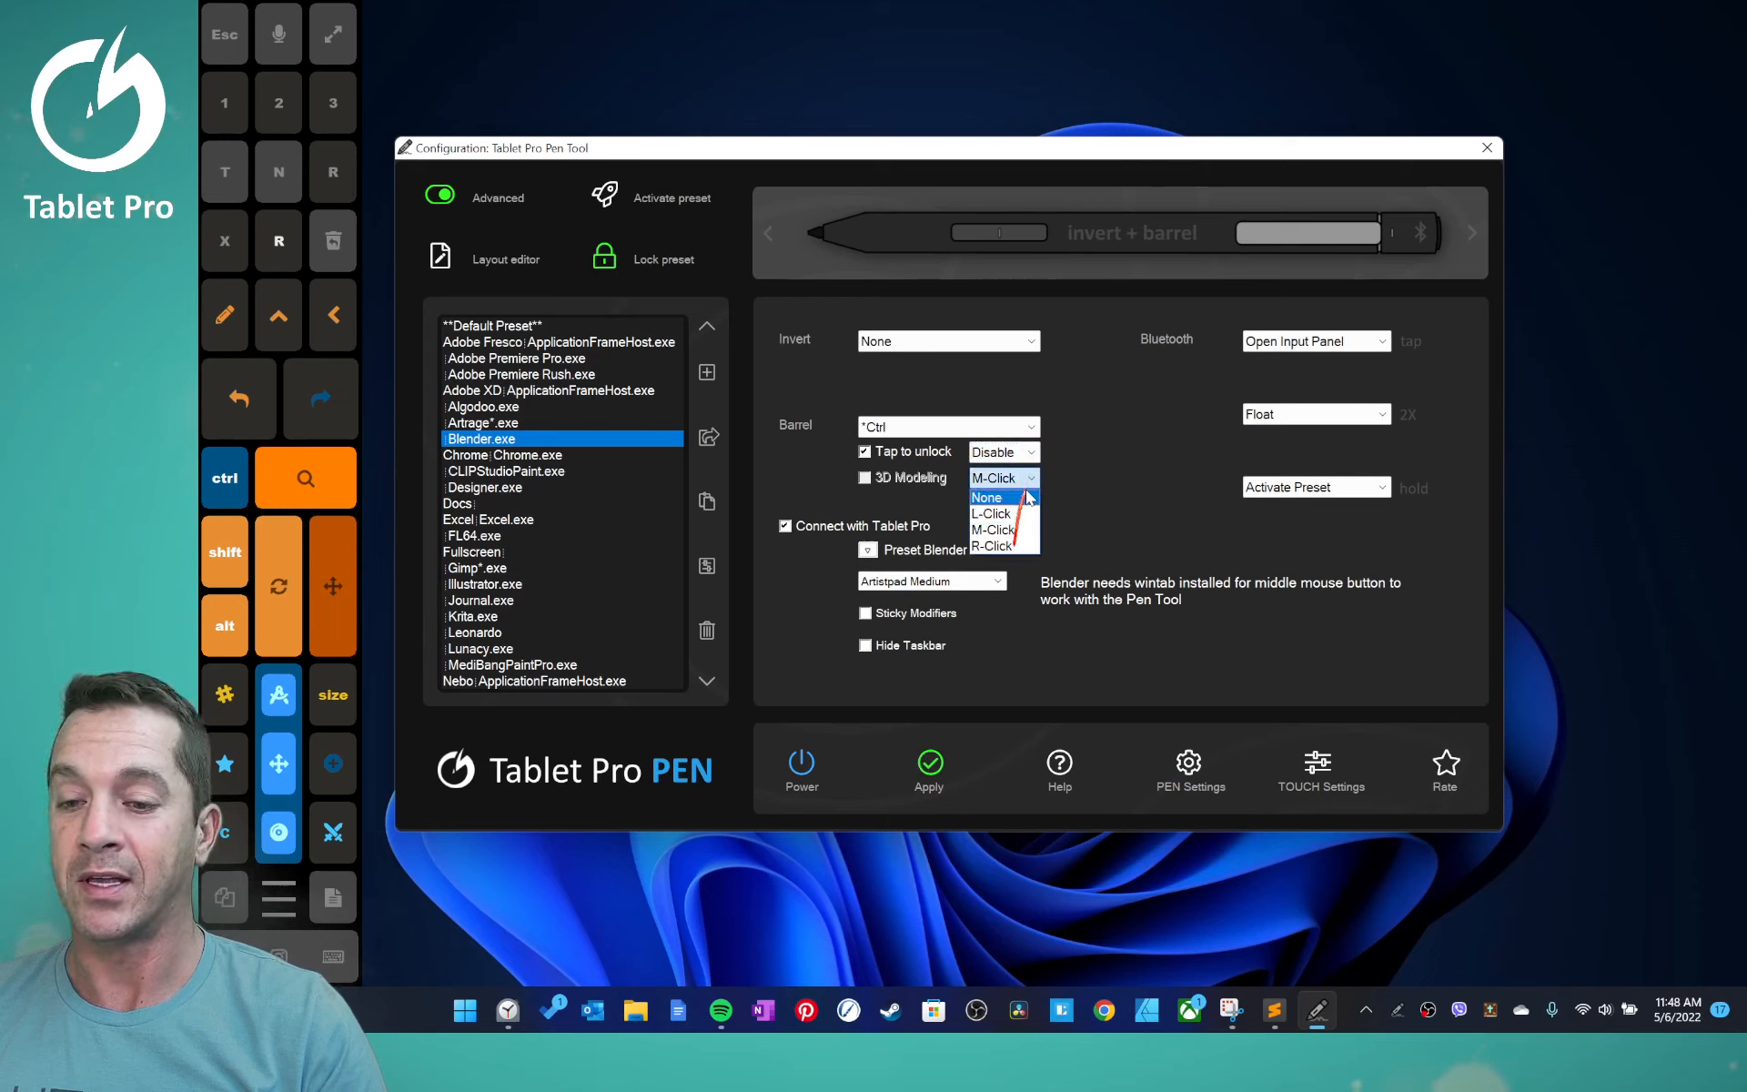
{"action": "left_click", "coordinate": [986, 497]}
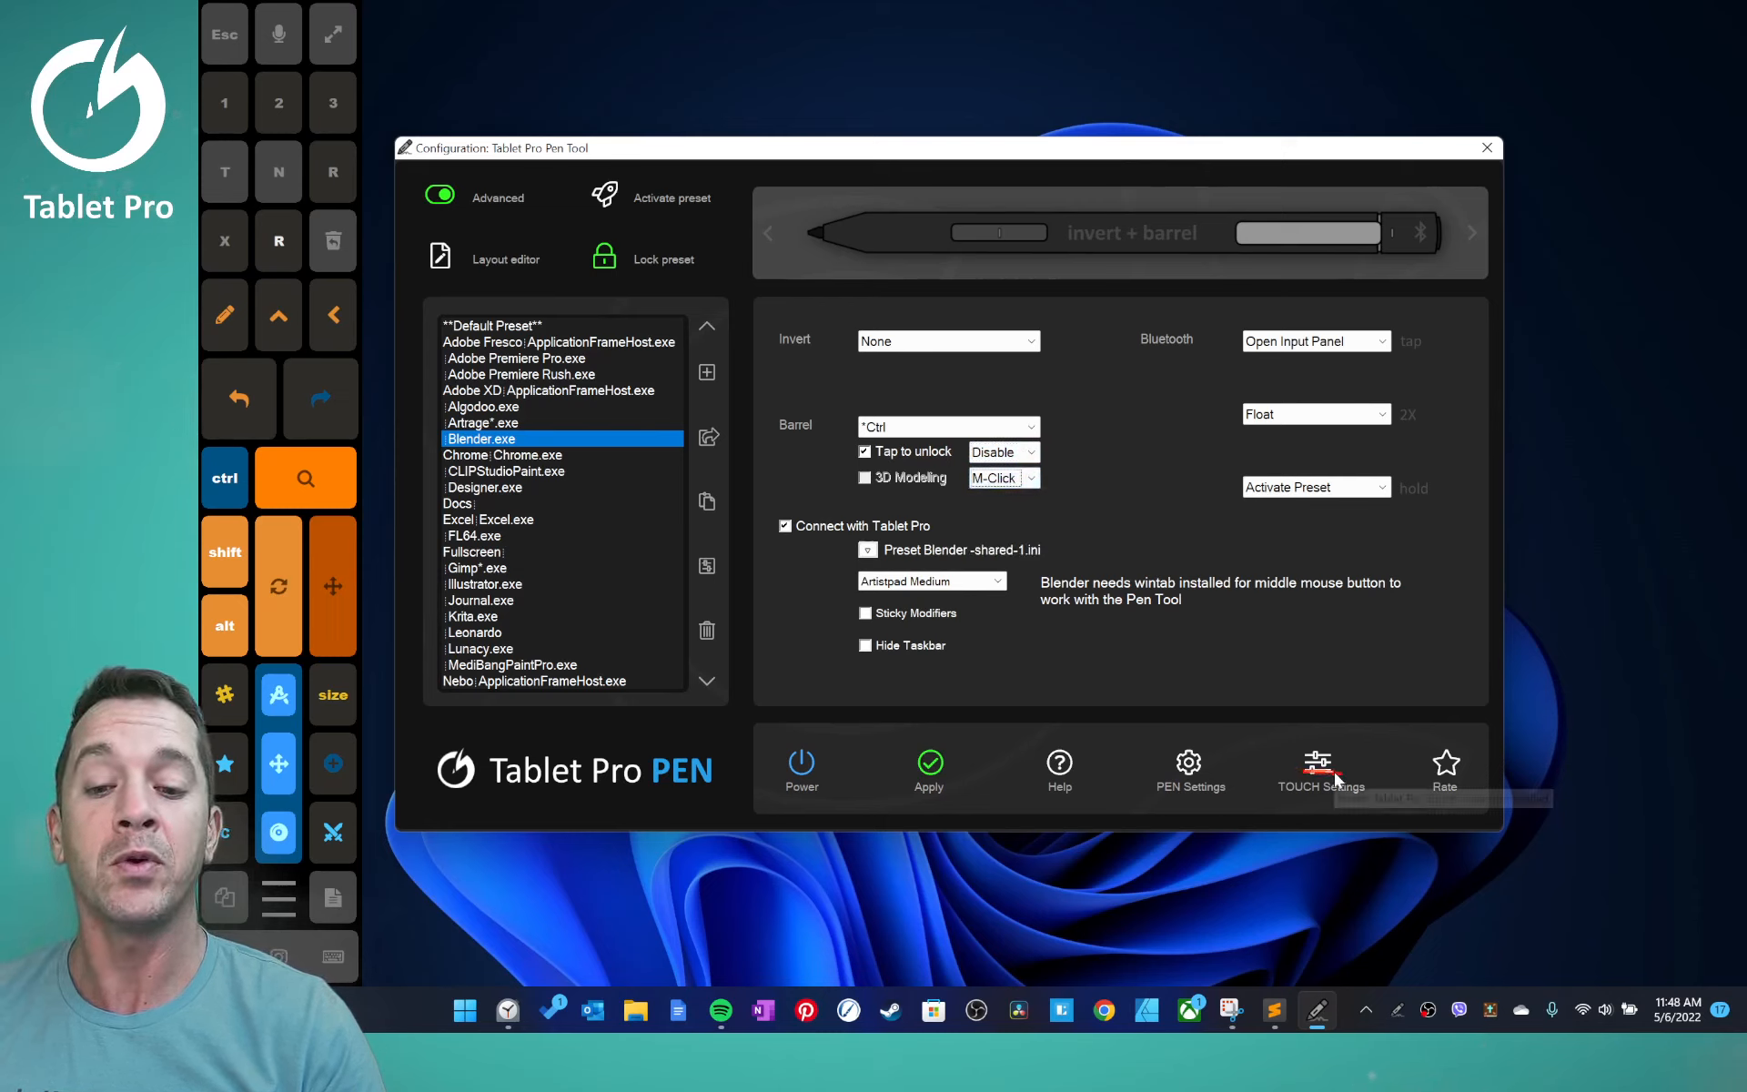
{"action": "mouse_move", "coordinate": [1319, 769]}
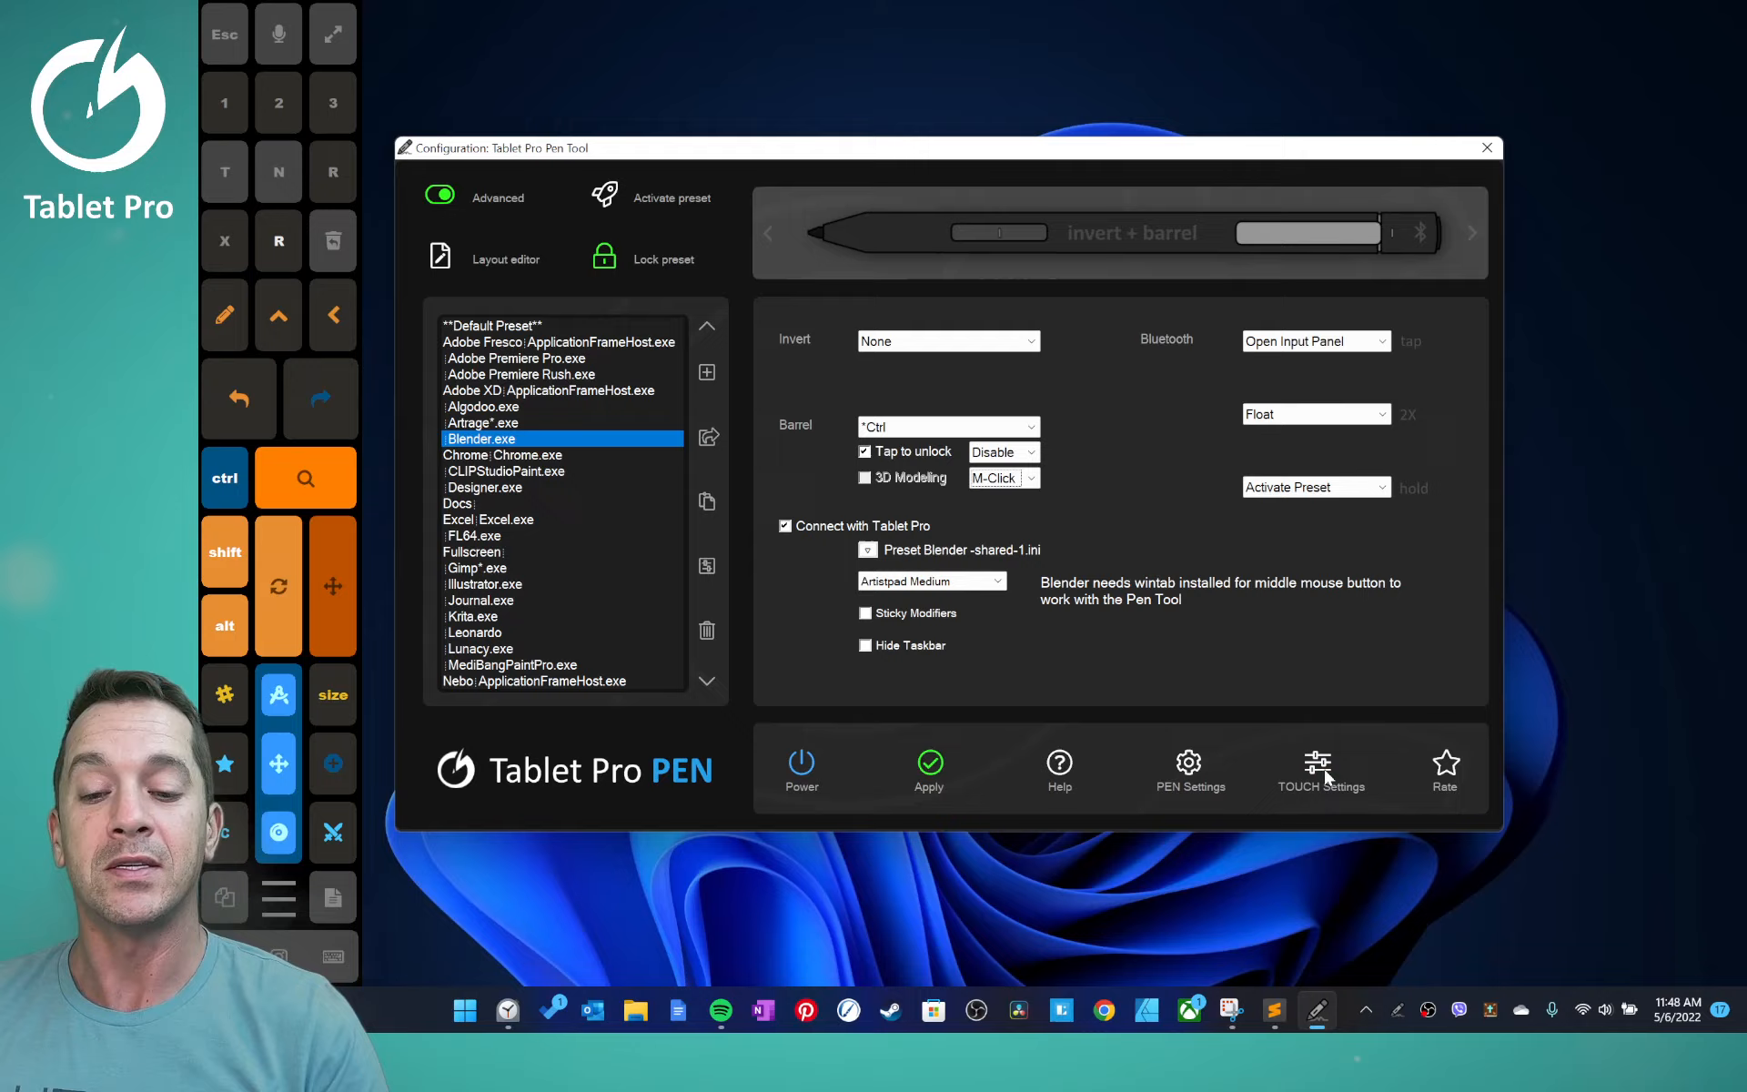
{"action": "left_click", "coordinate": [1320, 769]}
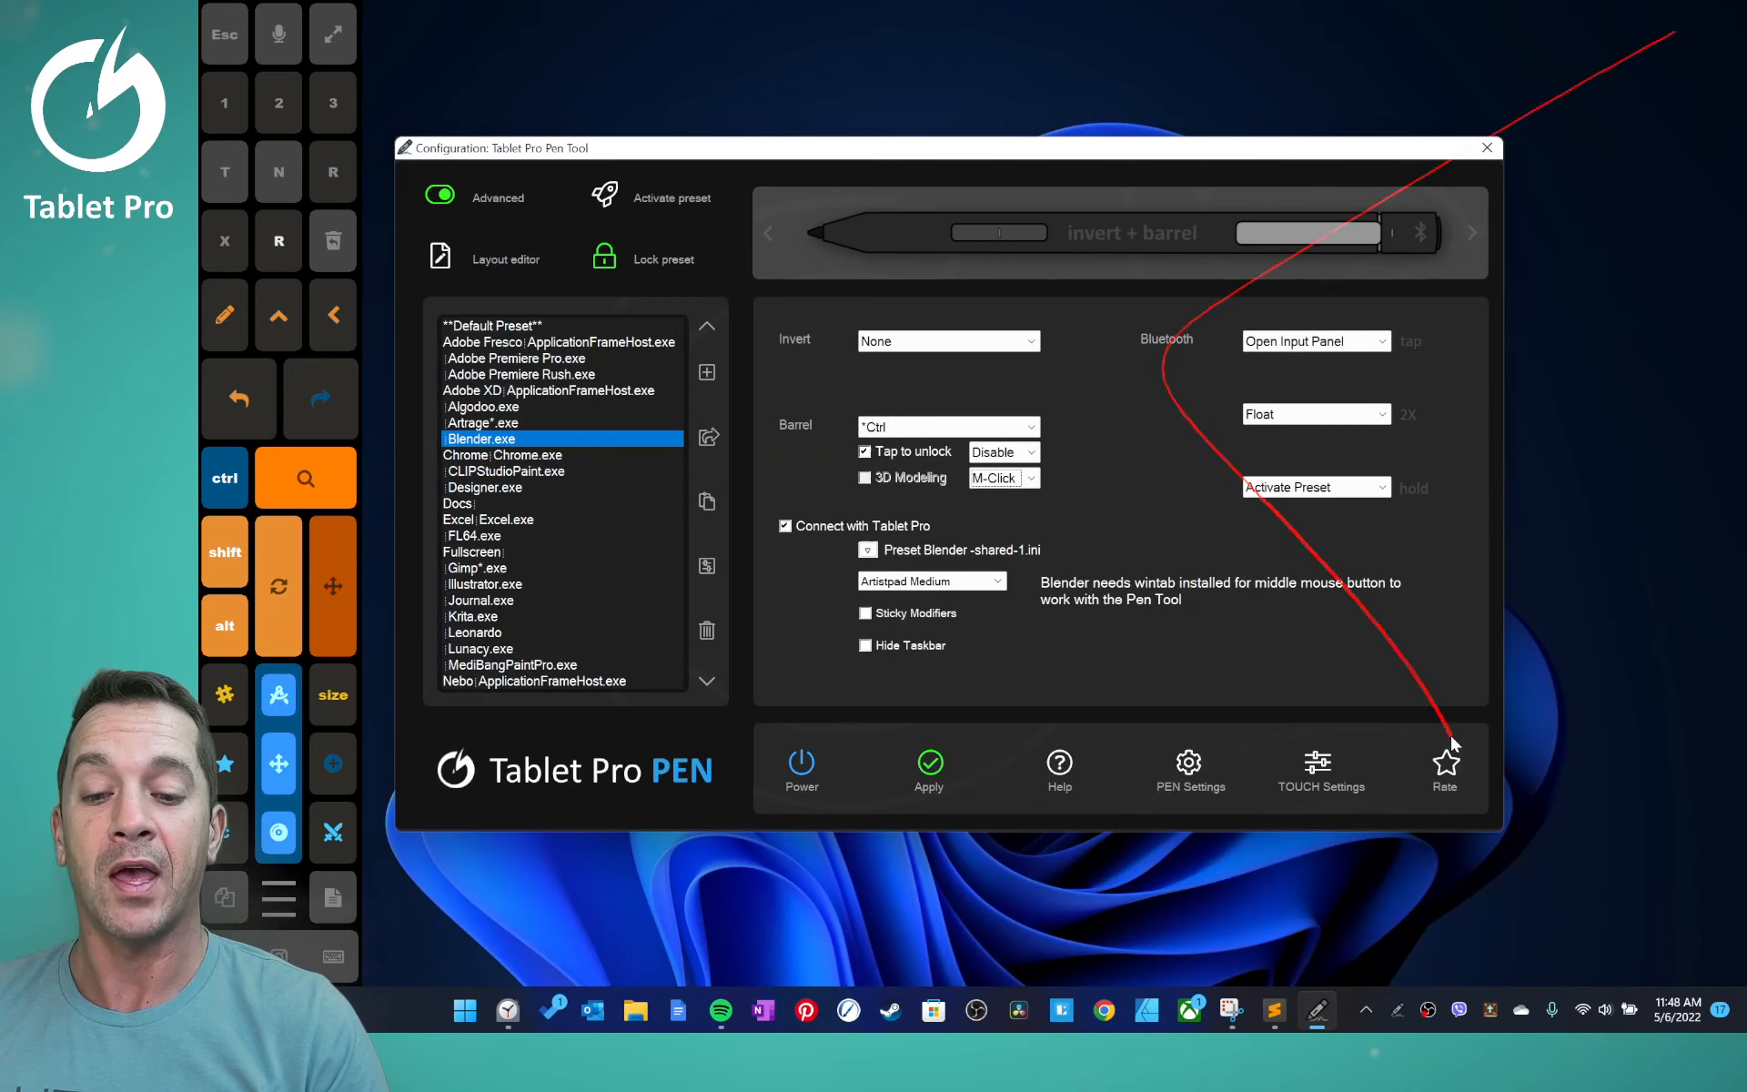
{"action": "right_click", "coordinate": [1317, 1011]}
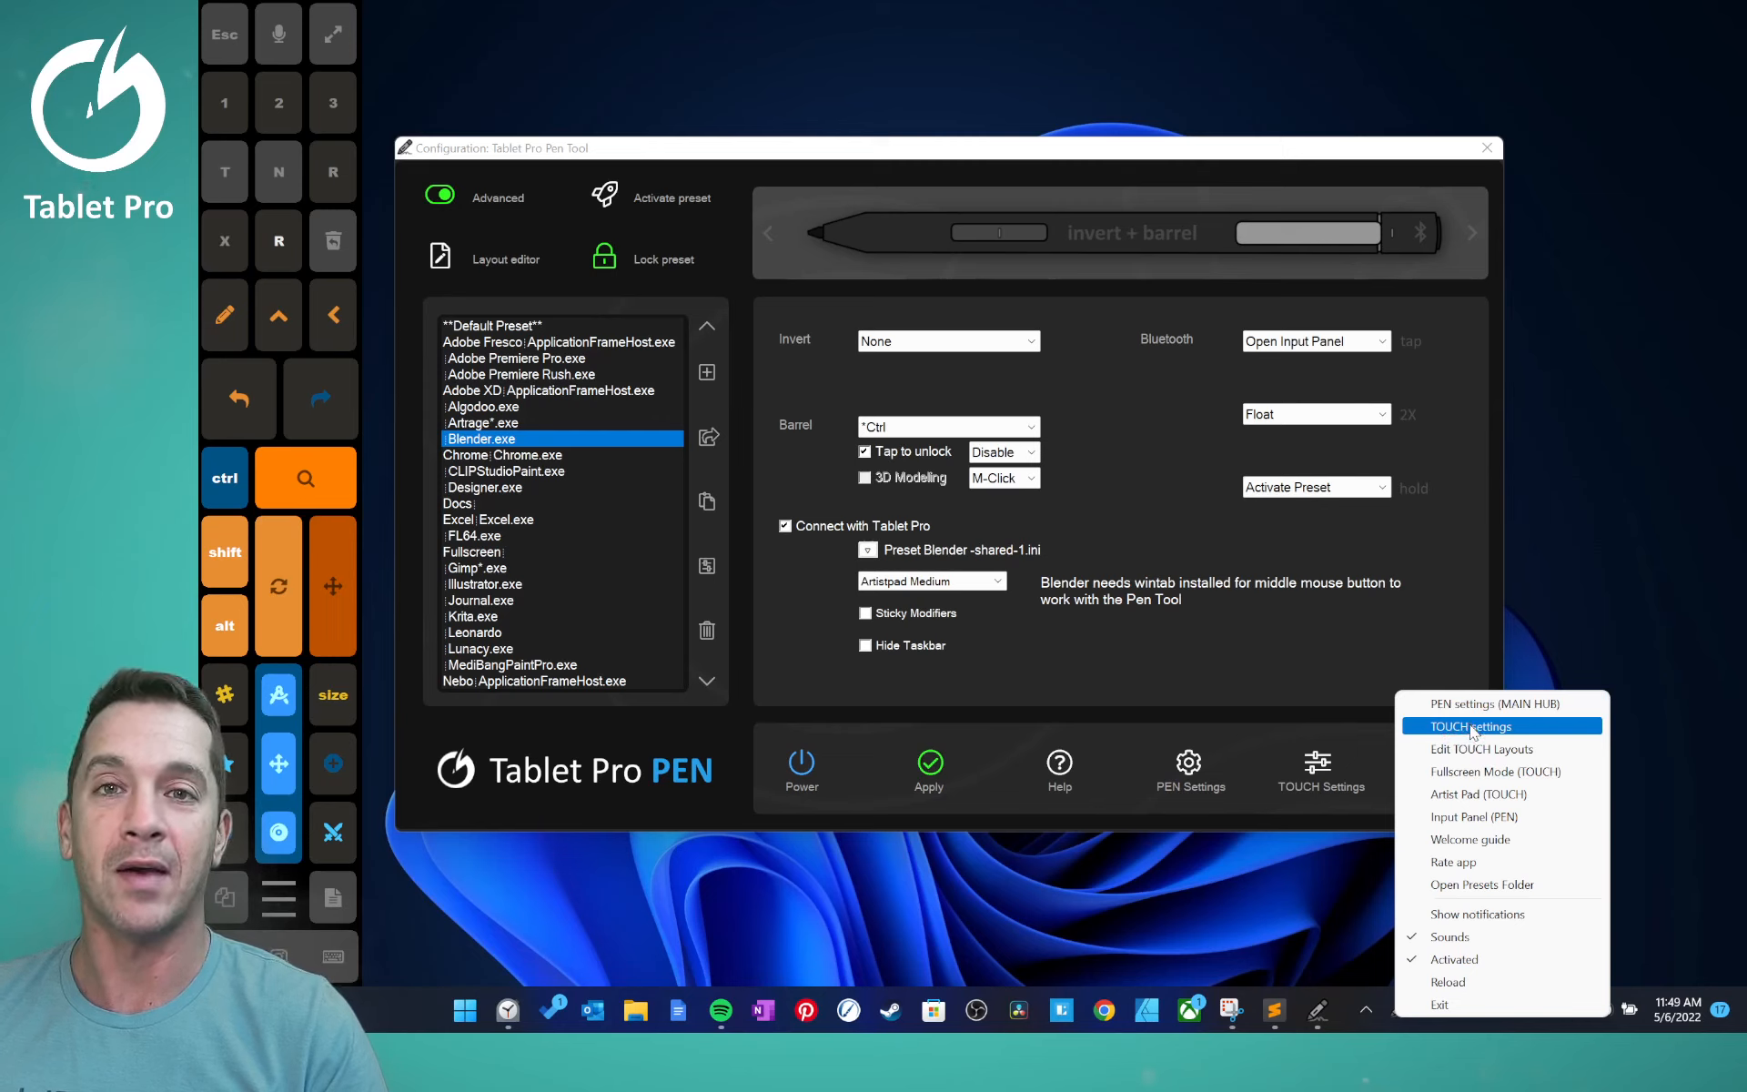
{"action": "mouse_move", "coordinate": [1482, 749]}
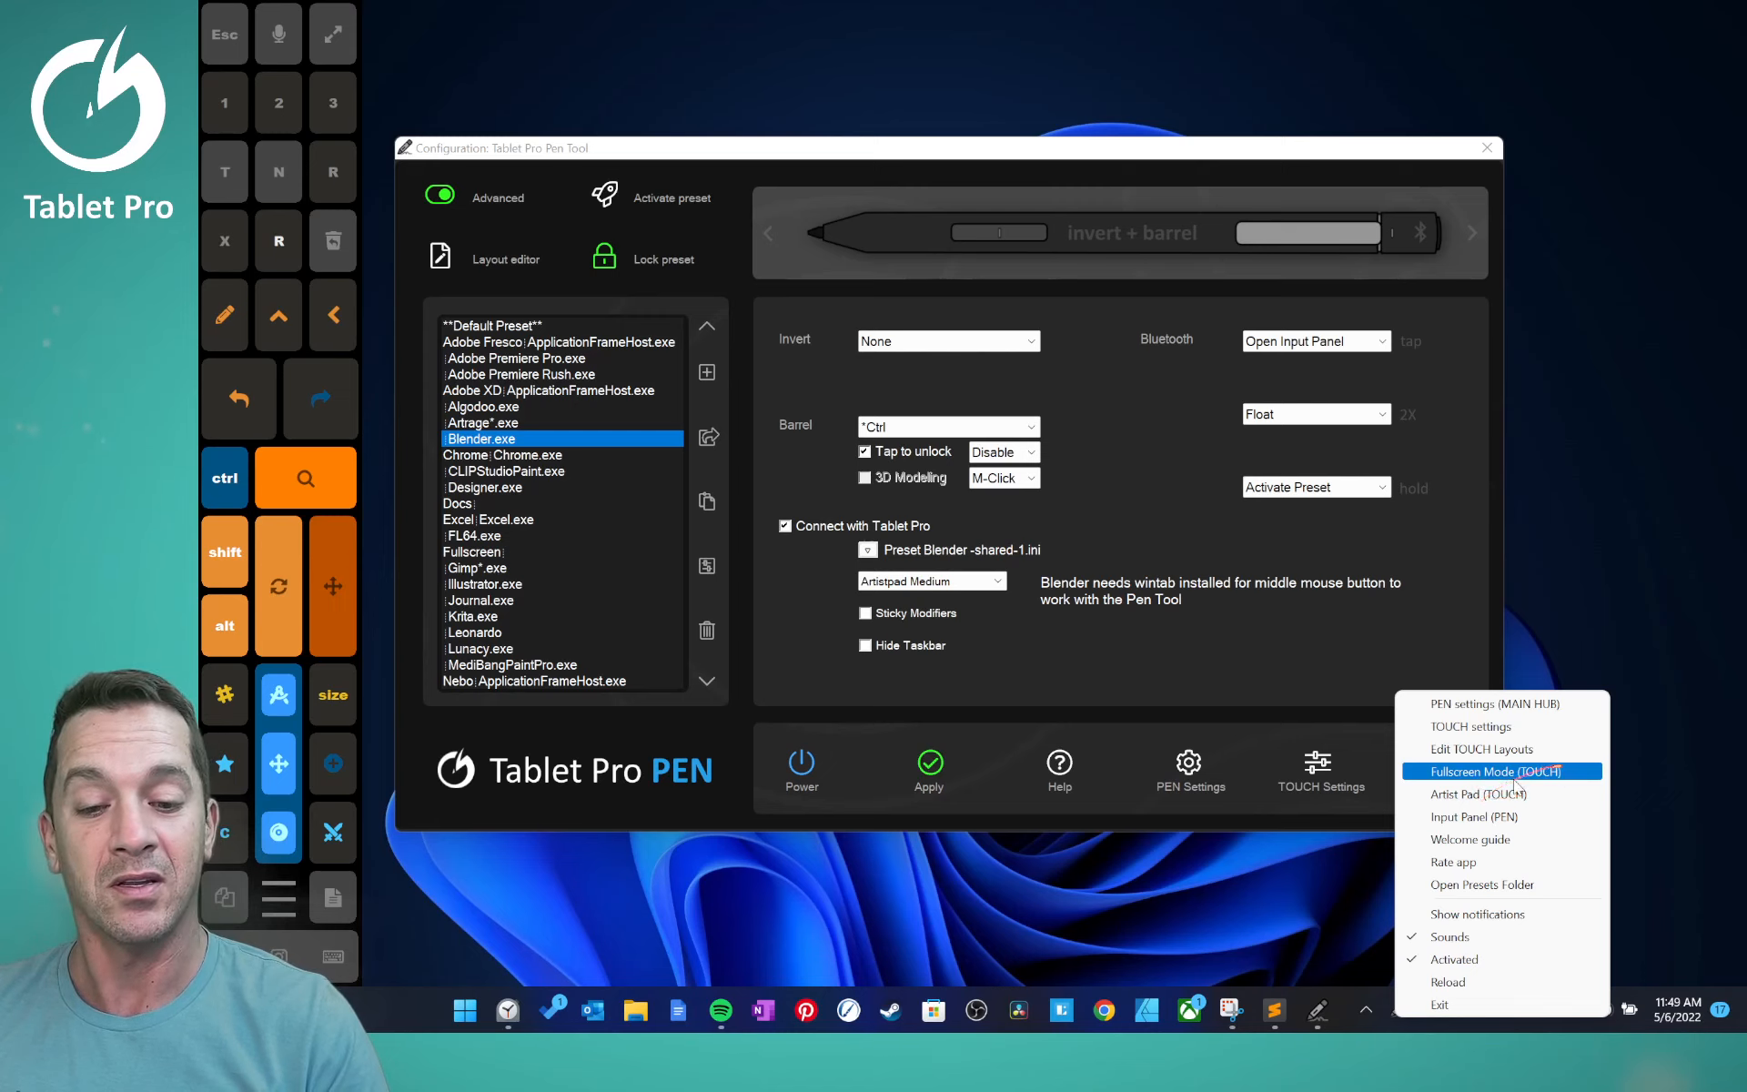
{"action": "mouse_move", "coordinate": [1479, 794]}
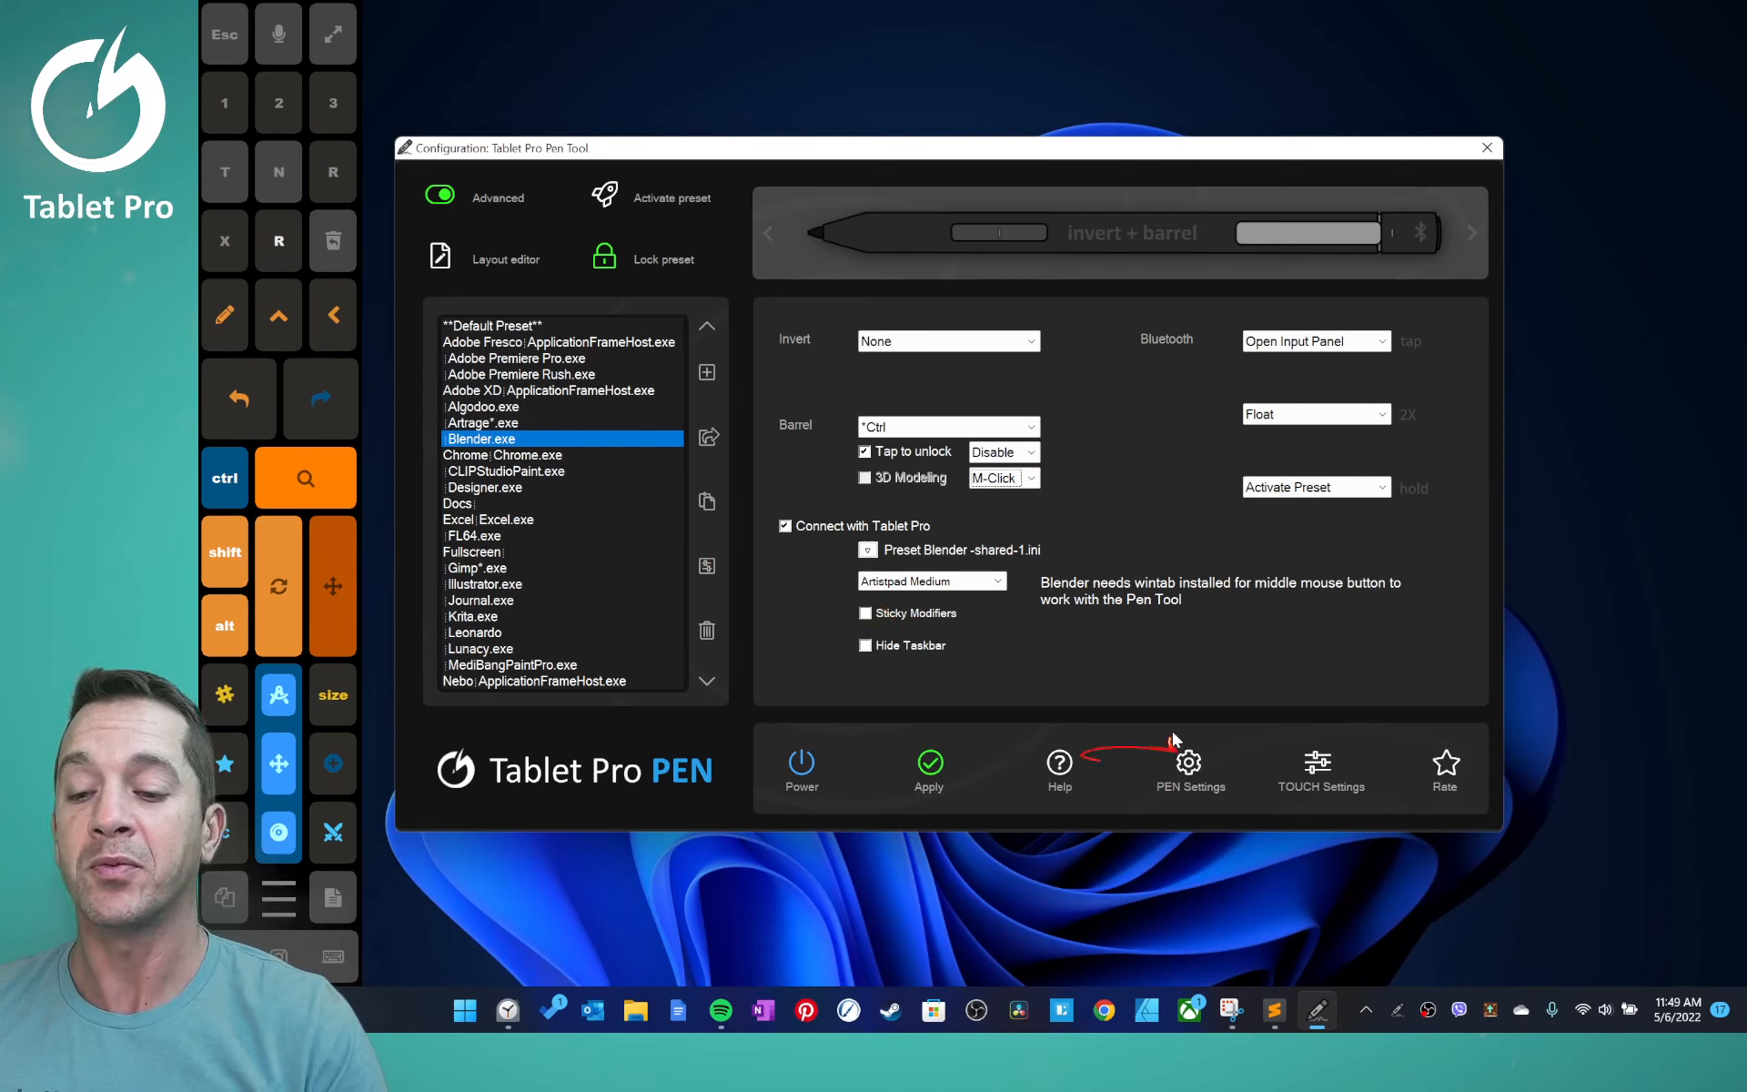
{"action": "mouse_move", "coordinate": [1142, 643]}
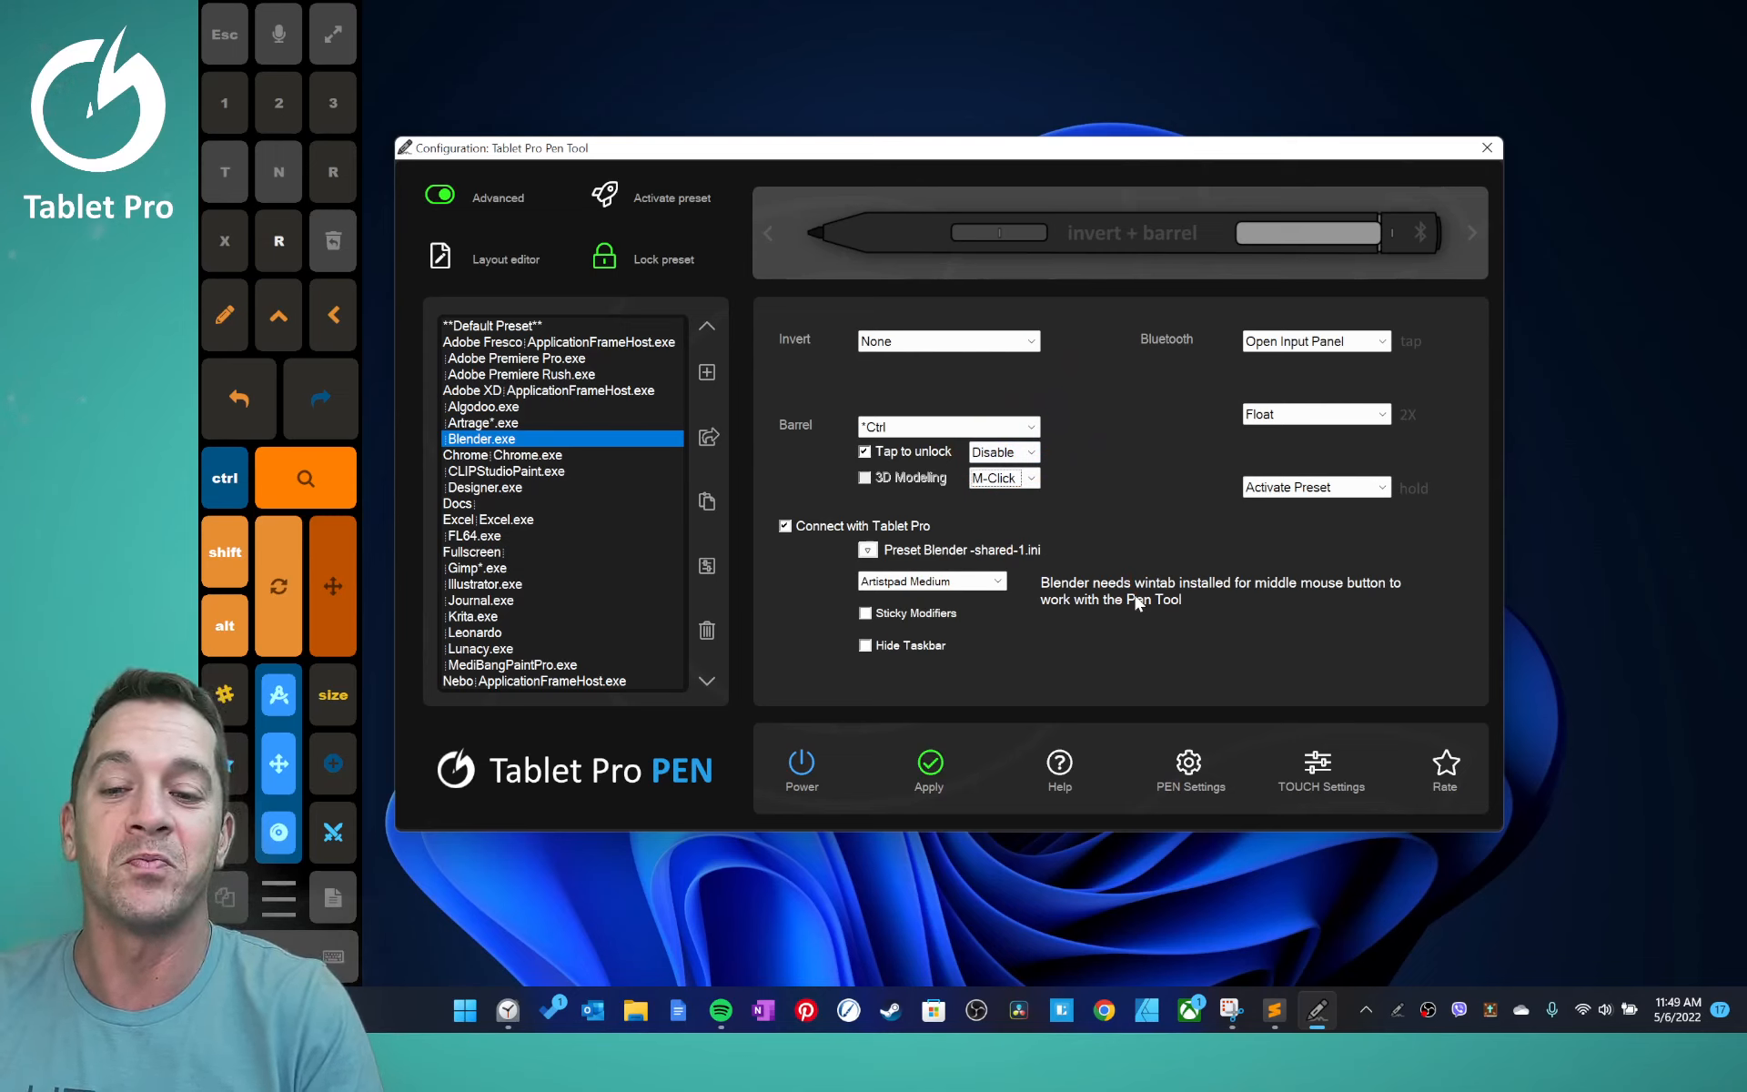
{"action": "mouse_move", "coordinate": [1156, 457]}
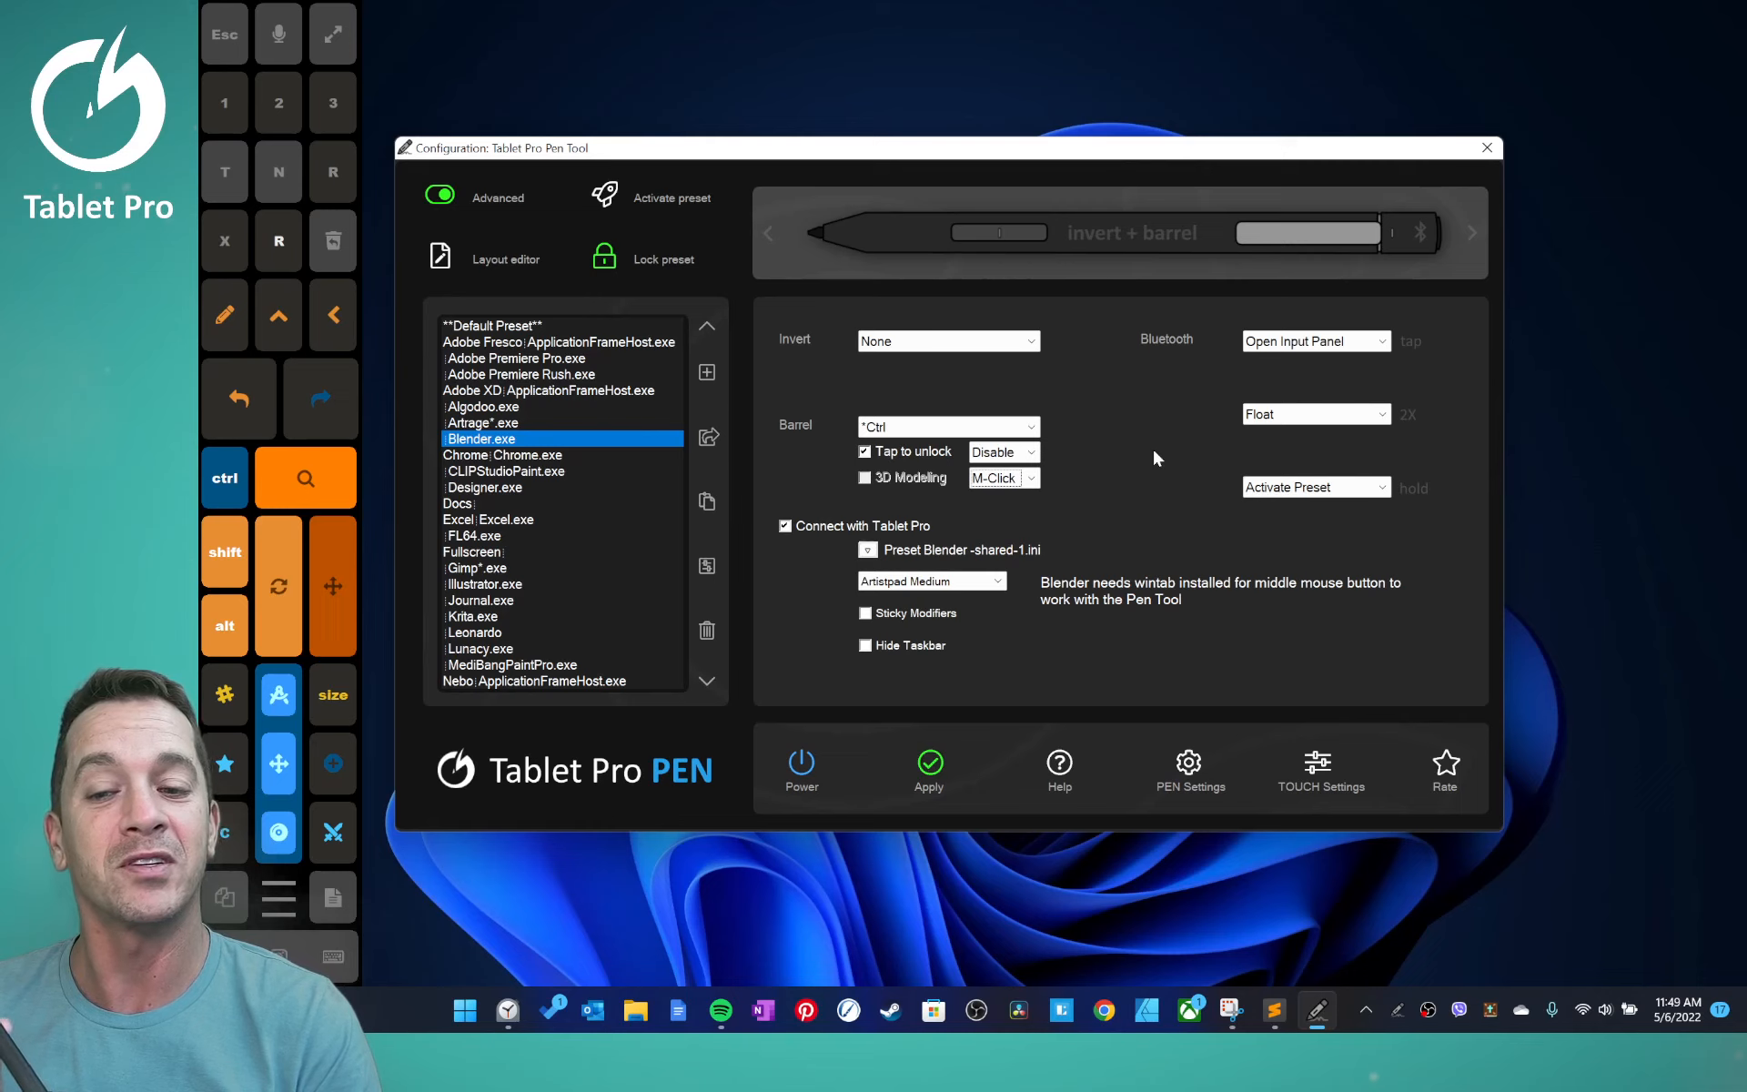
{"action": "mouse_move", "coordinate": [1014, 672]}
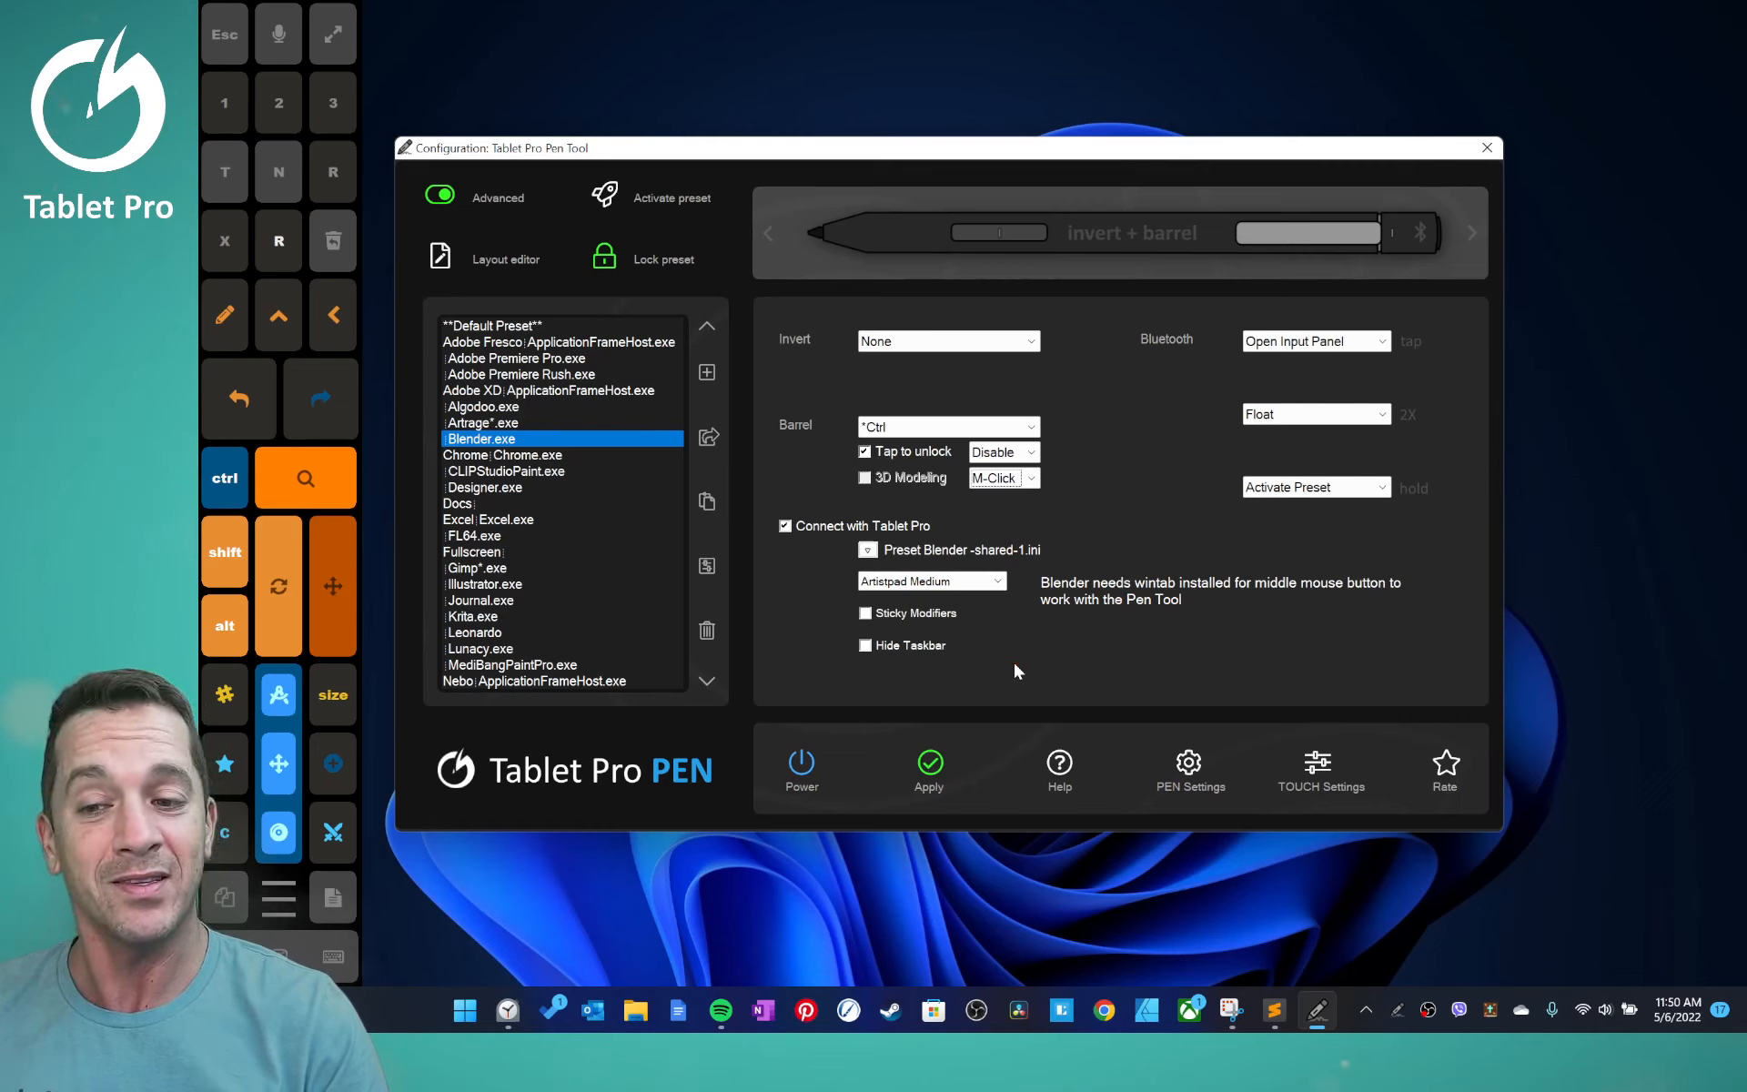
{"action": "mouse_move", "coordinate": [708, 436]}
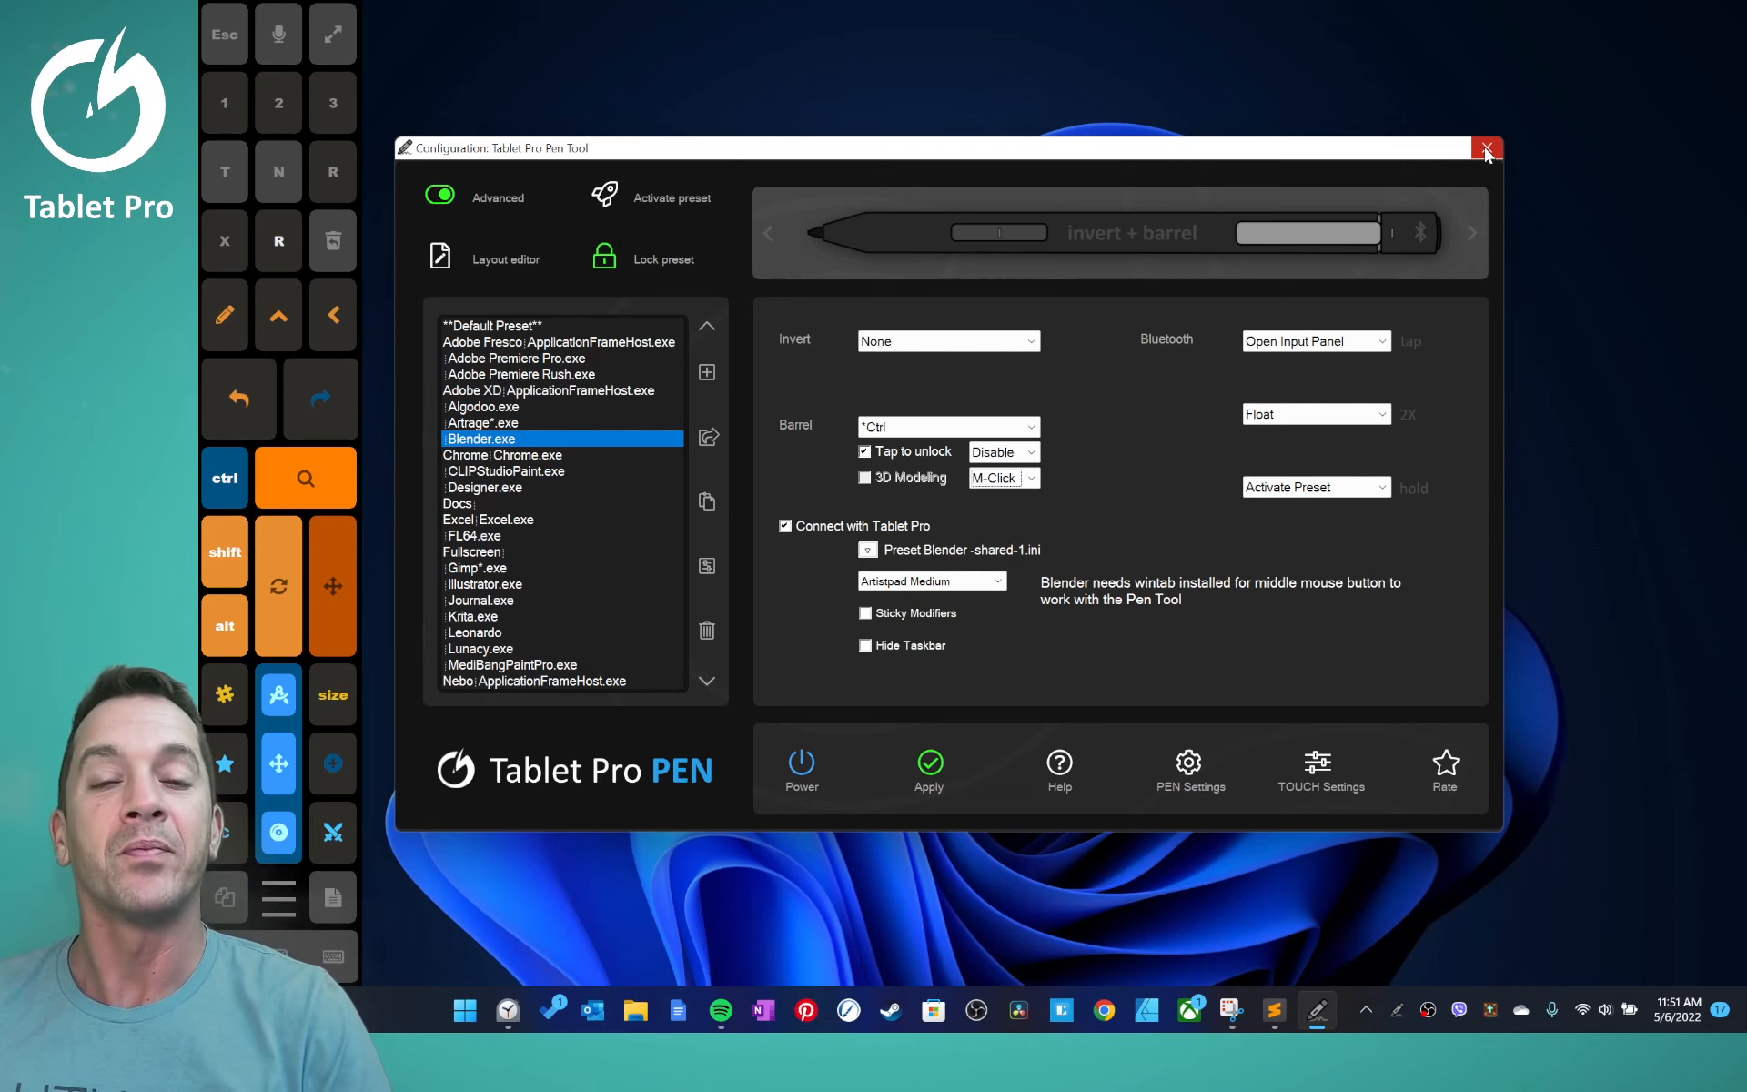
- Close the Pen Tool Configuration window
{"action": "left_click", "coordinate": [1486, 148]}
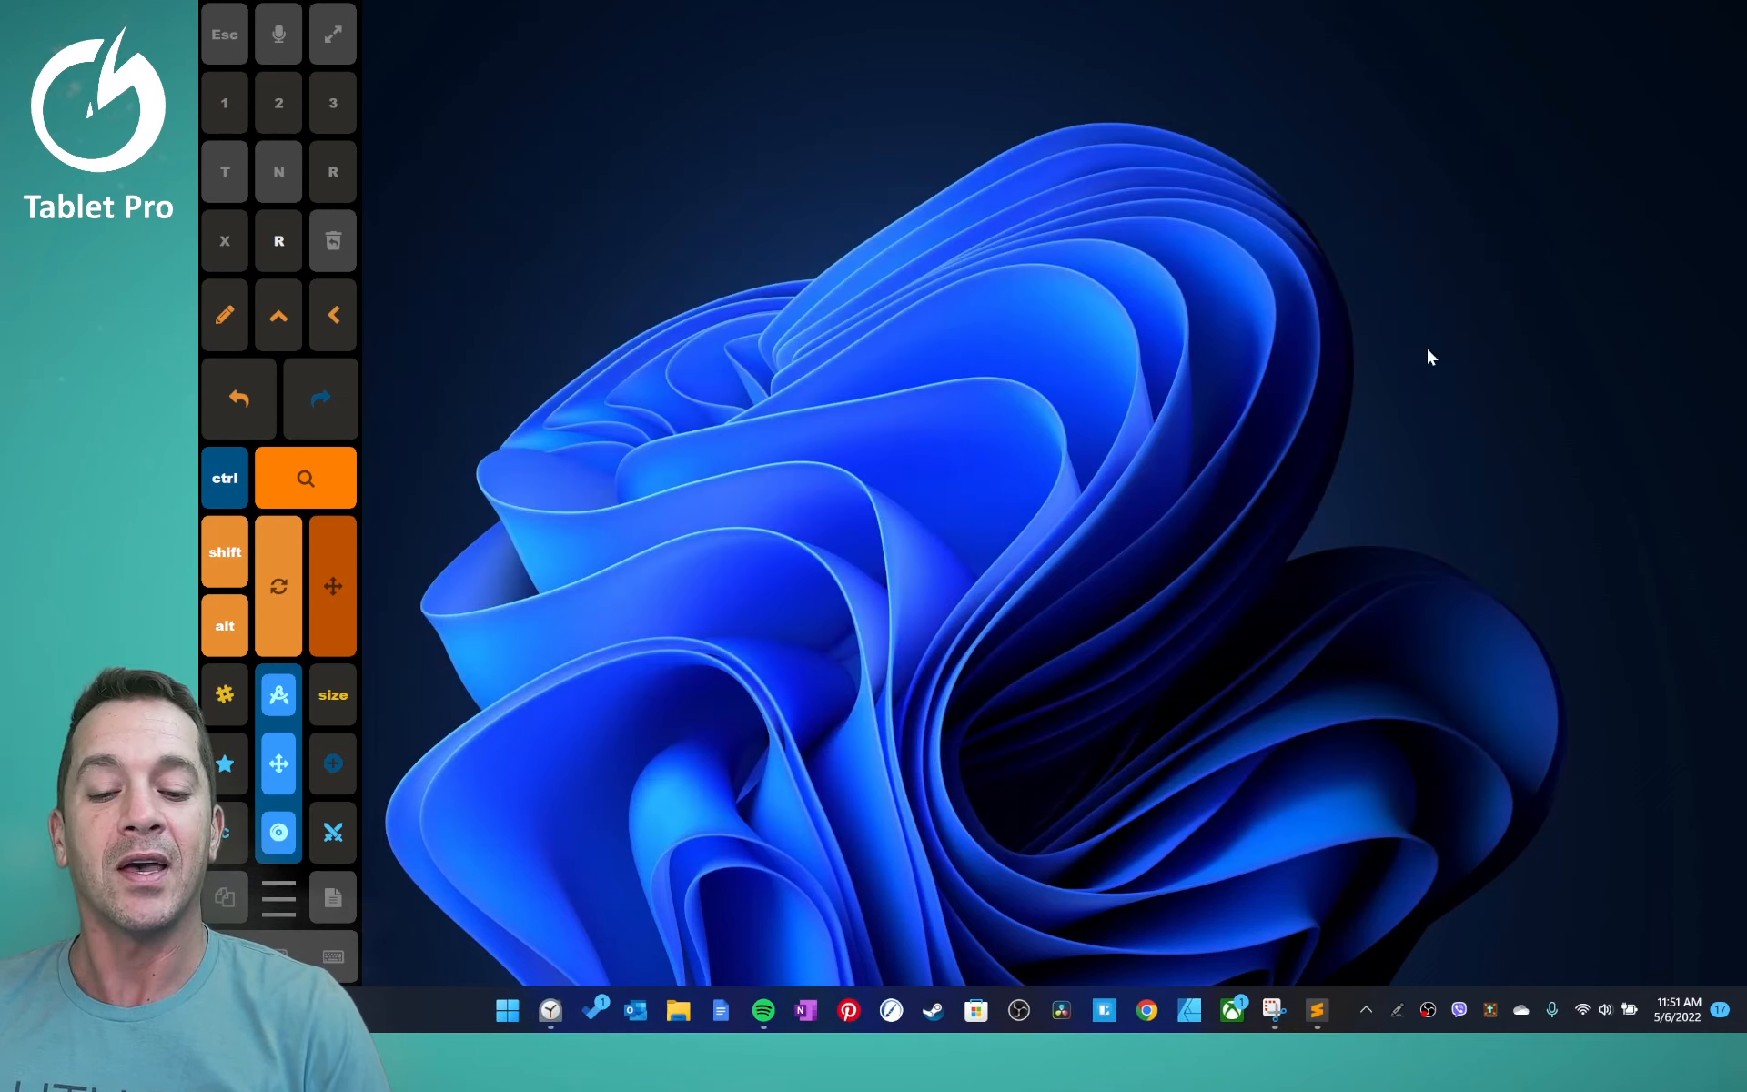